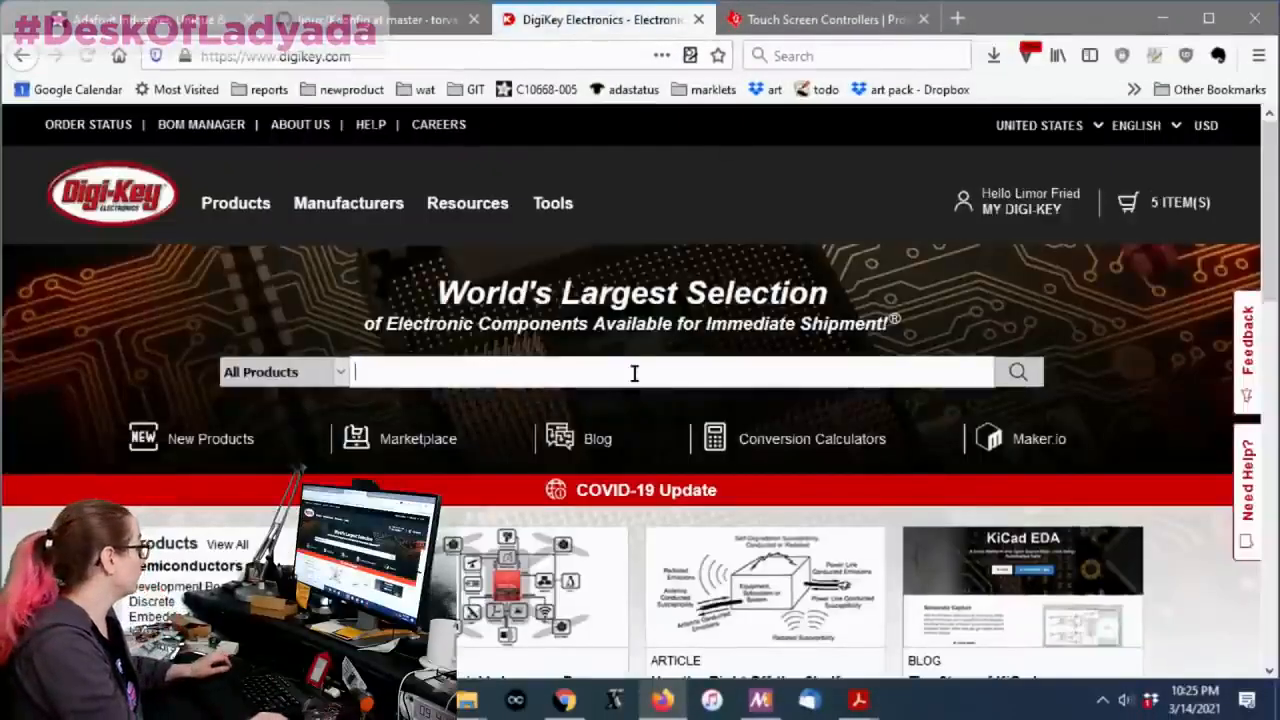
Step: Search the Digi-Key catalogue for 'stmp' and view the STMPE811 results across categories
type("stmpe811")
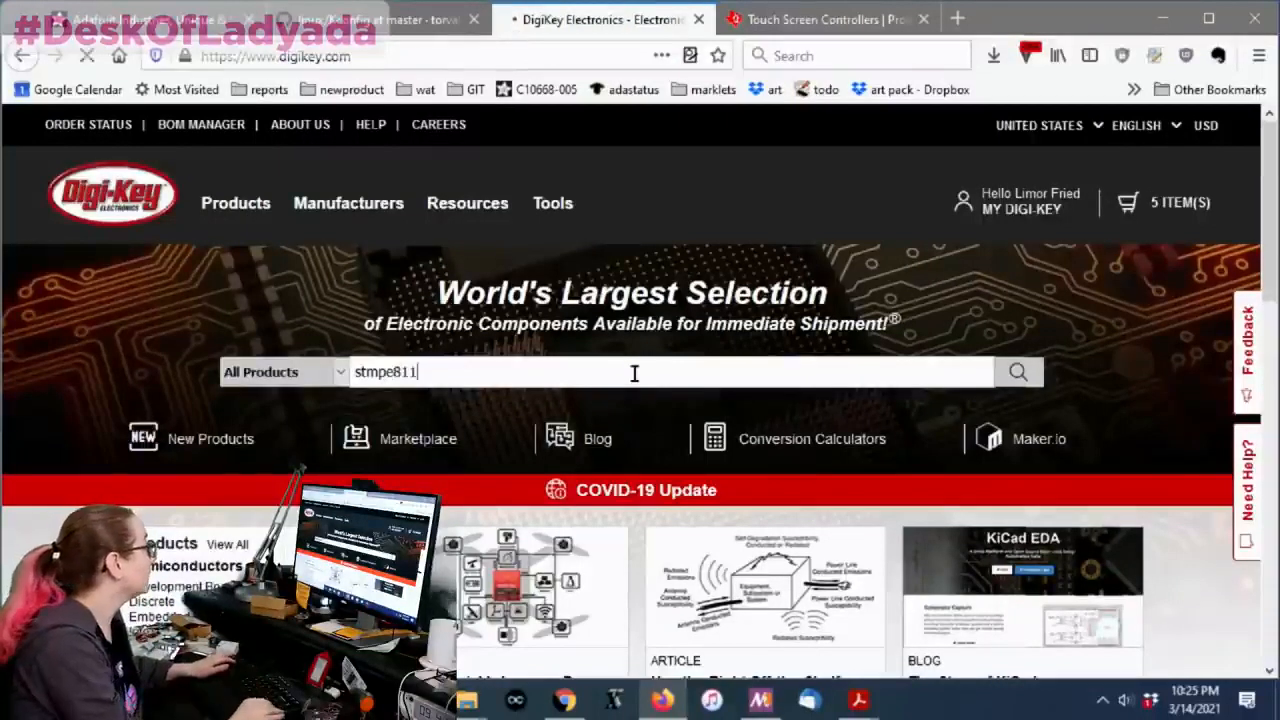
left_click(1018, 370)
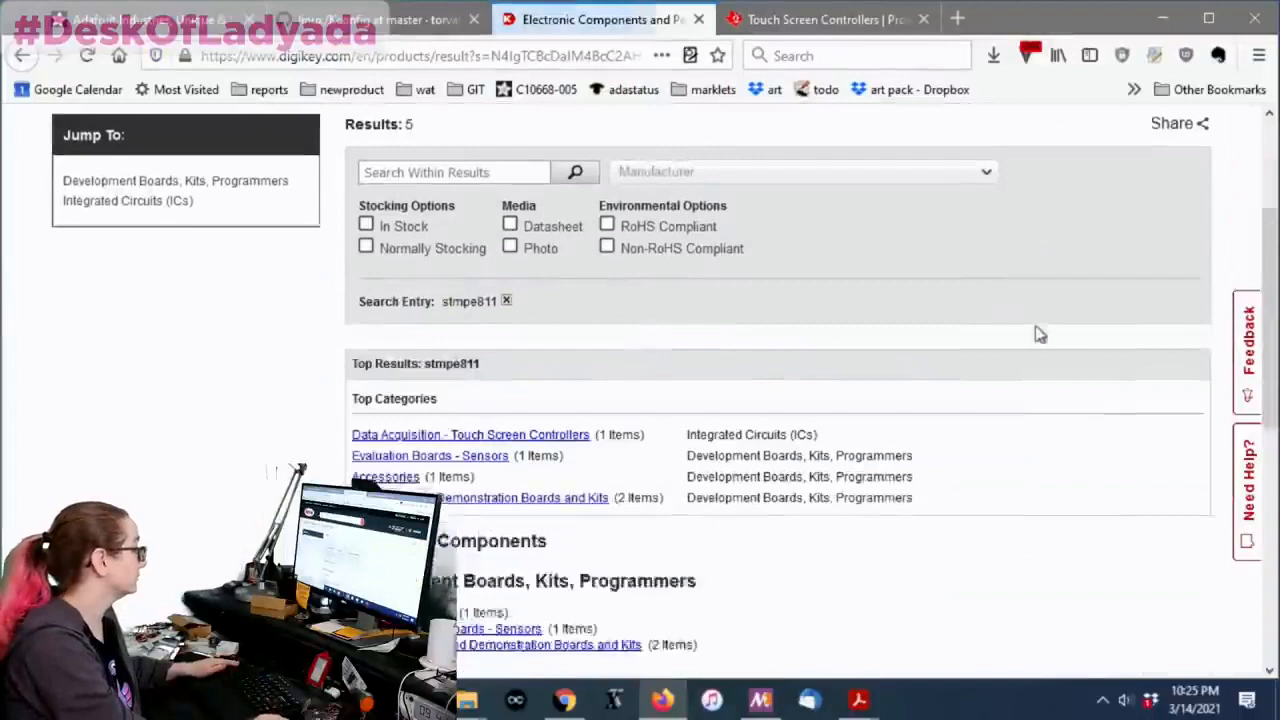
scroll("down", 3)
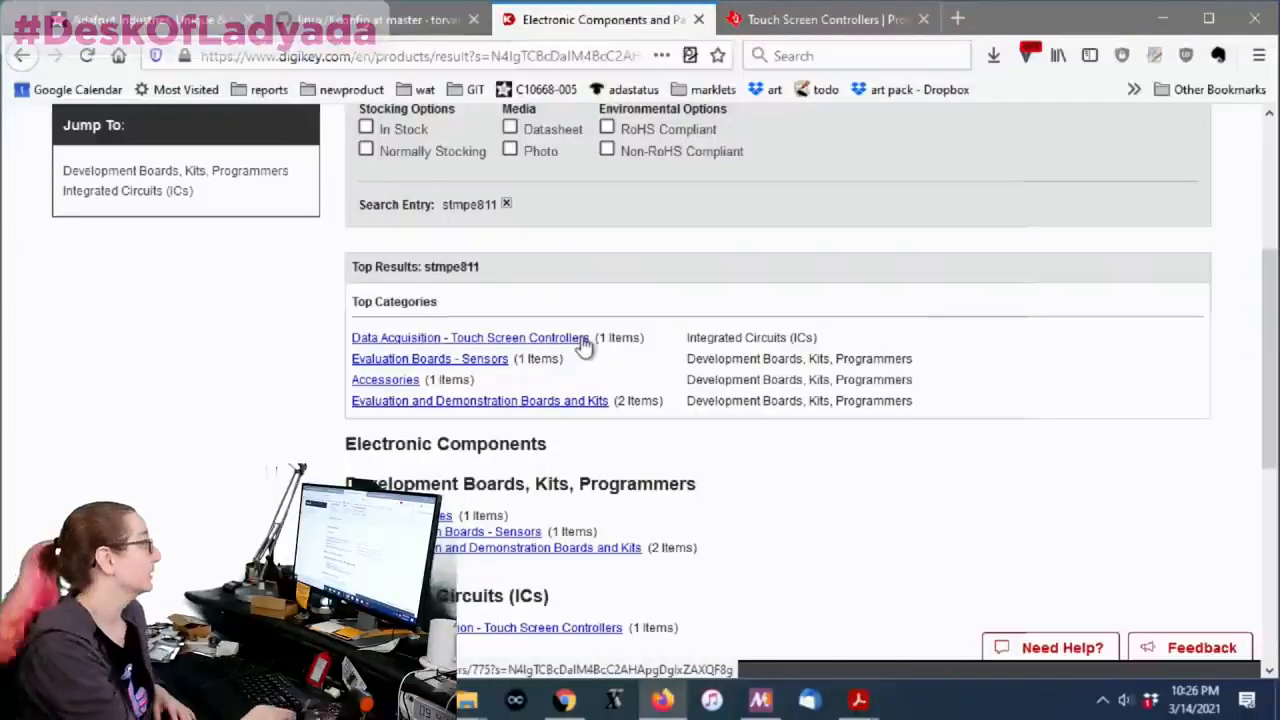
Step: Open the STMPE811QTR touch screen controller page and reach its 4 Wire Resistive and I²C/SPI attributes
left_click(468, 336)
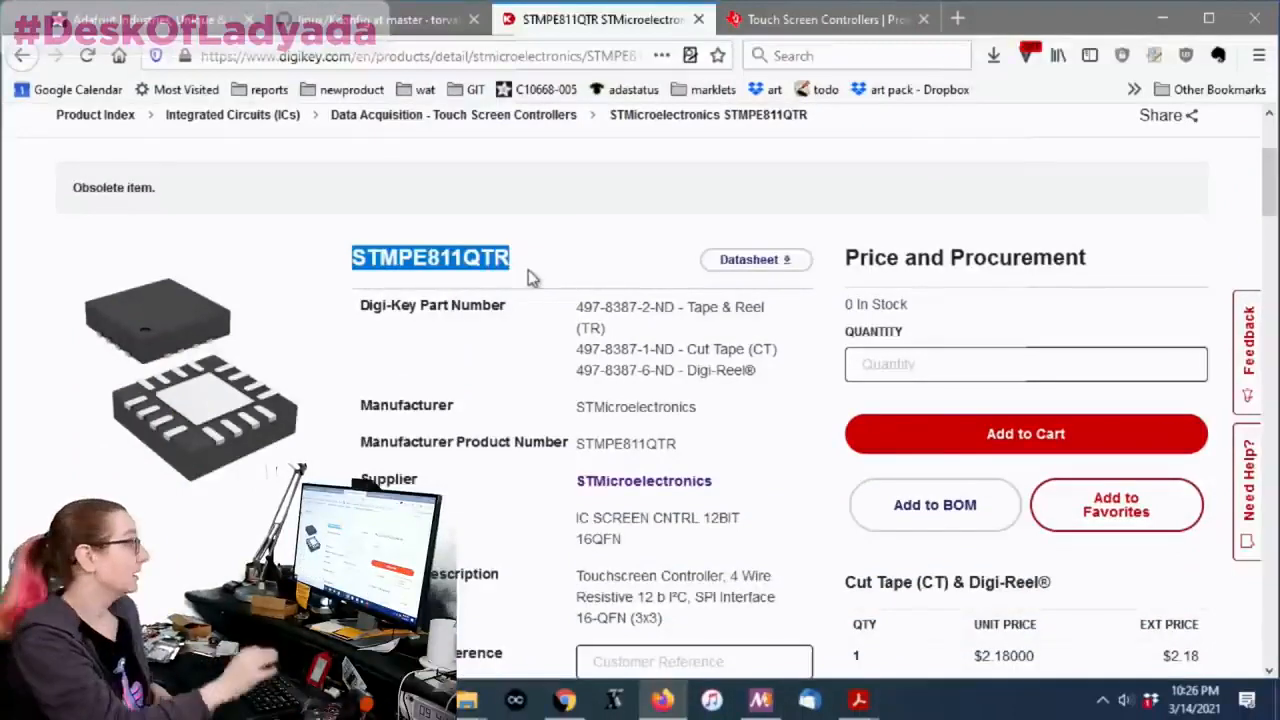
scroll("down", 3)
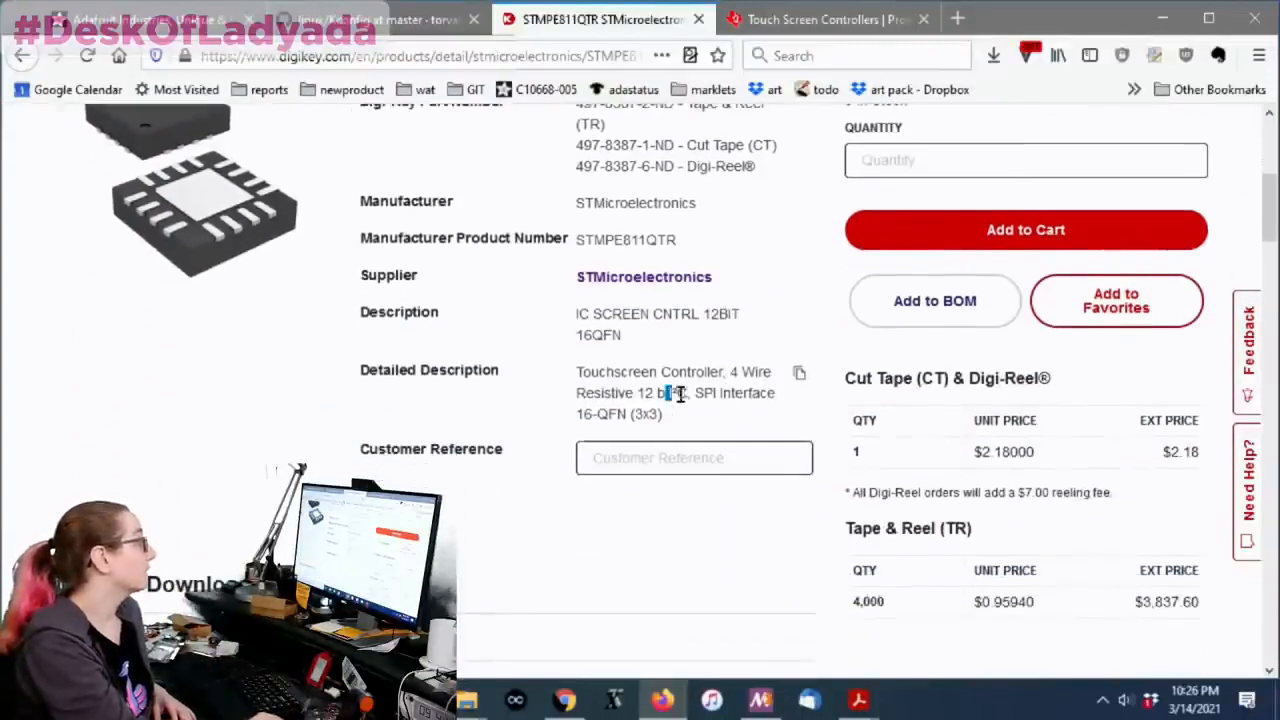
scroll("down", 3)
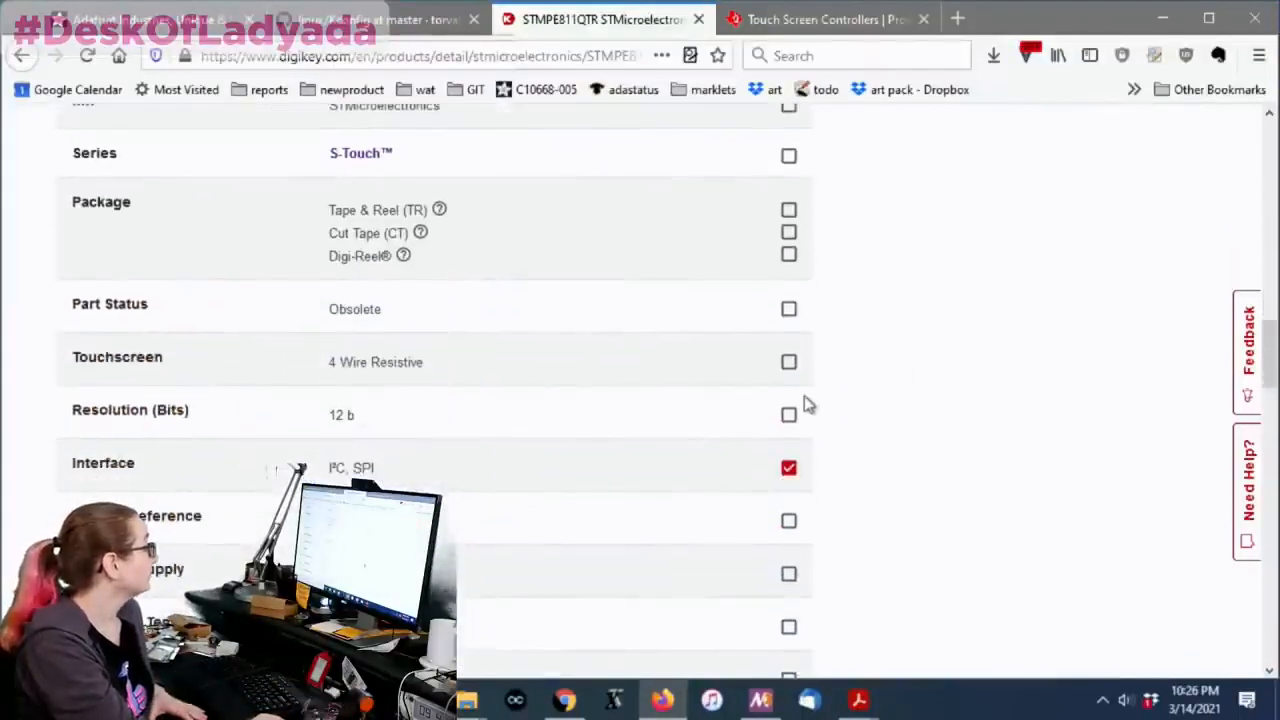
scroll("down", 3)
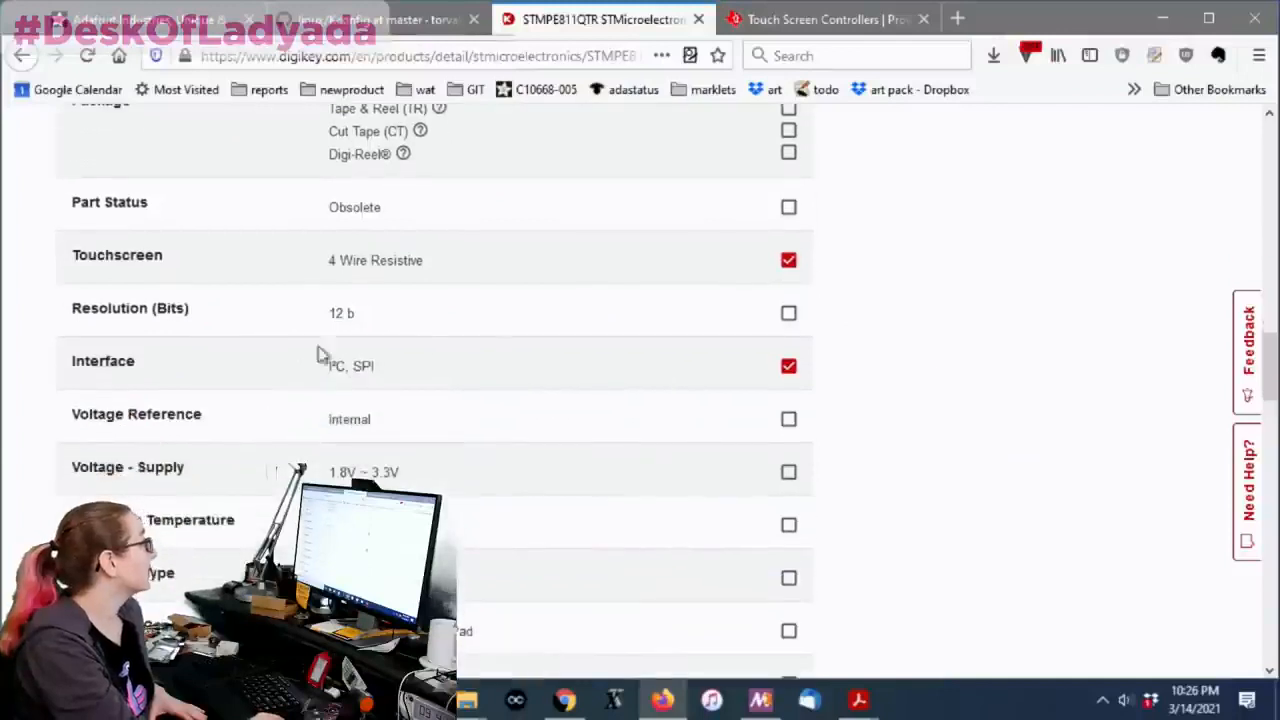
scroll("down", 3)
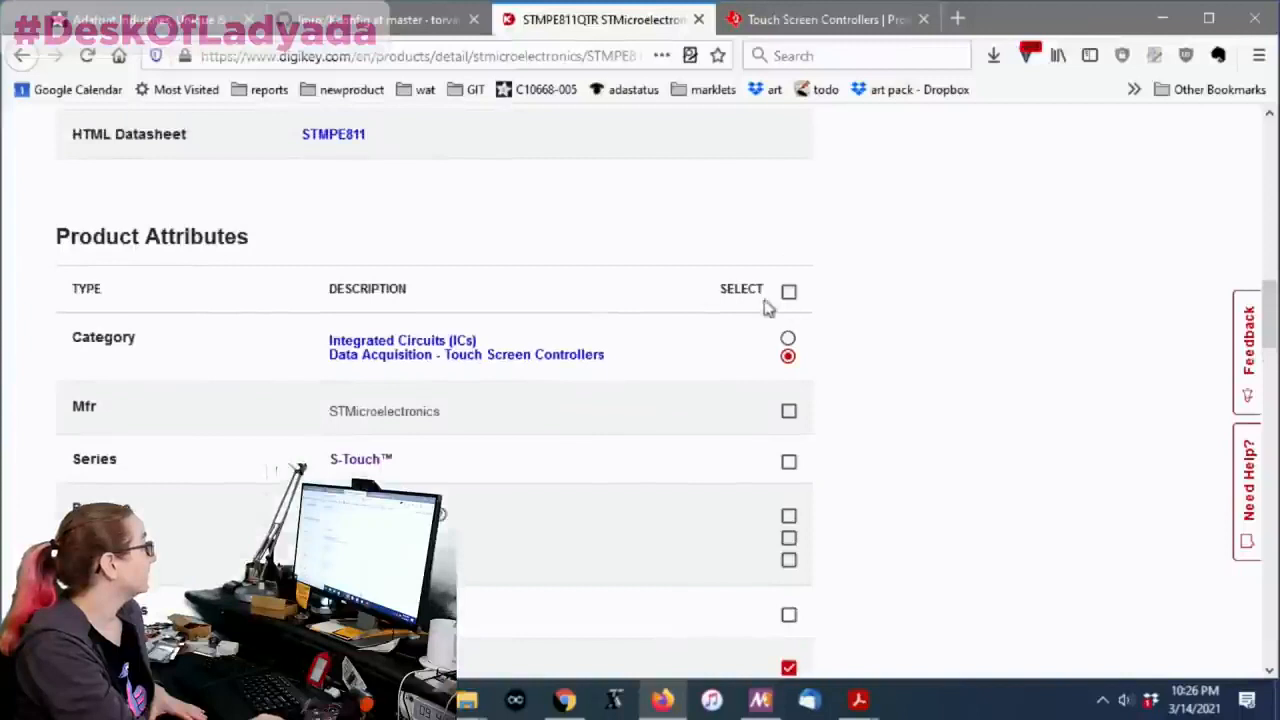
scroll("down", 3)
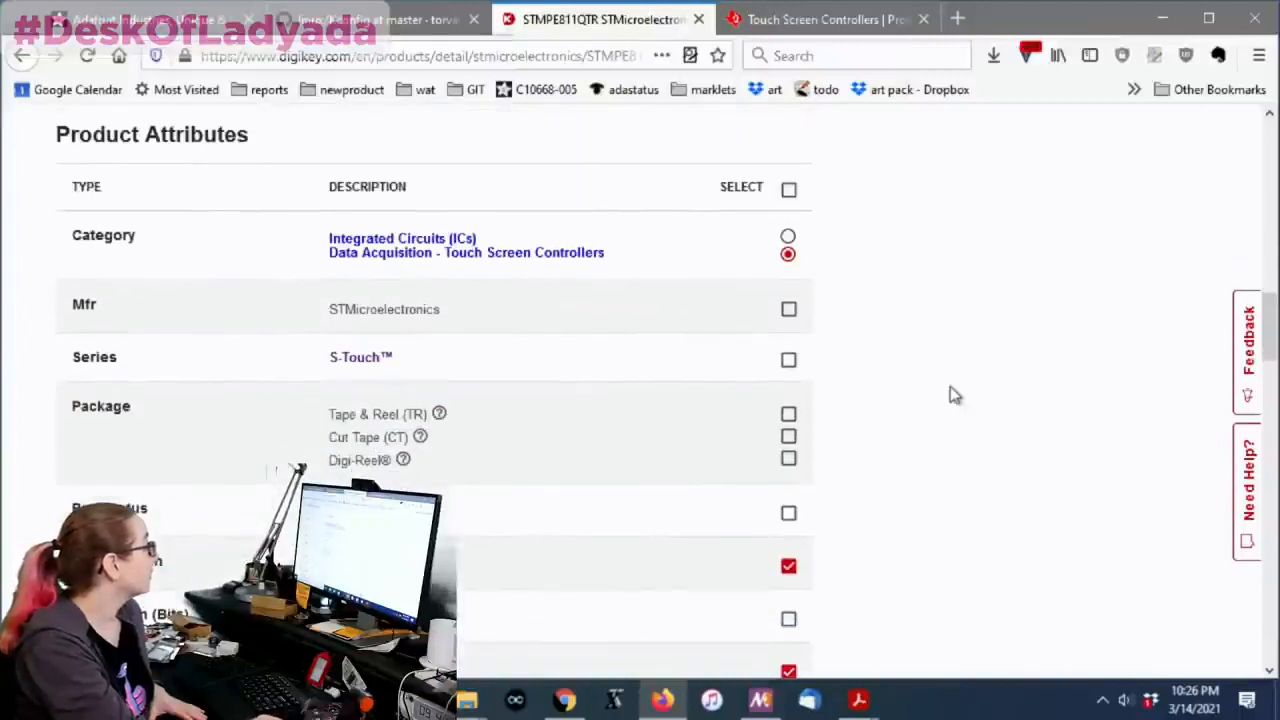
mouse_move(688, 408)
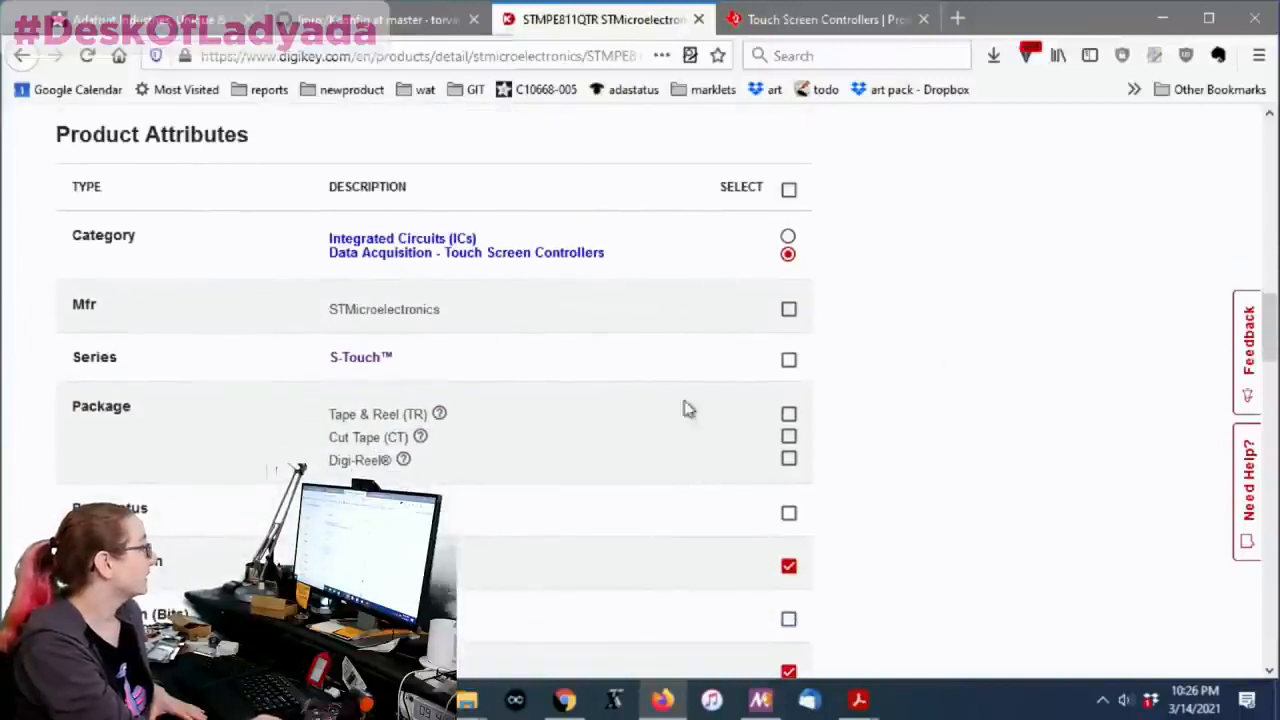
scroll("down", 3)
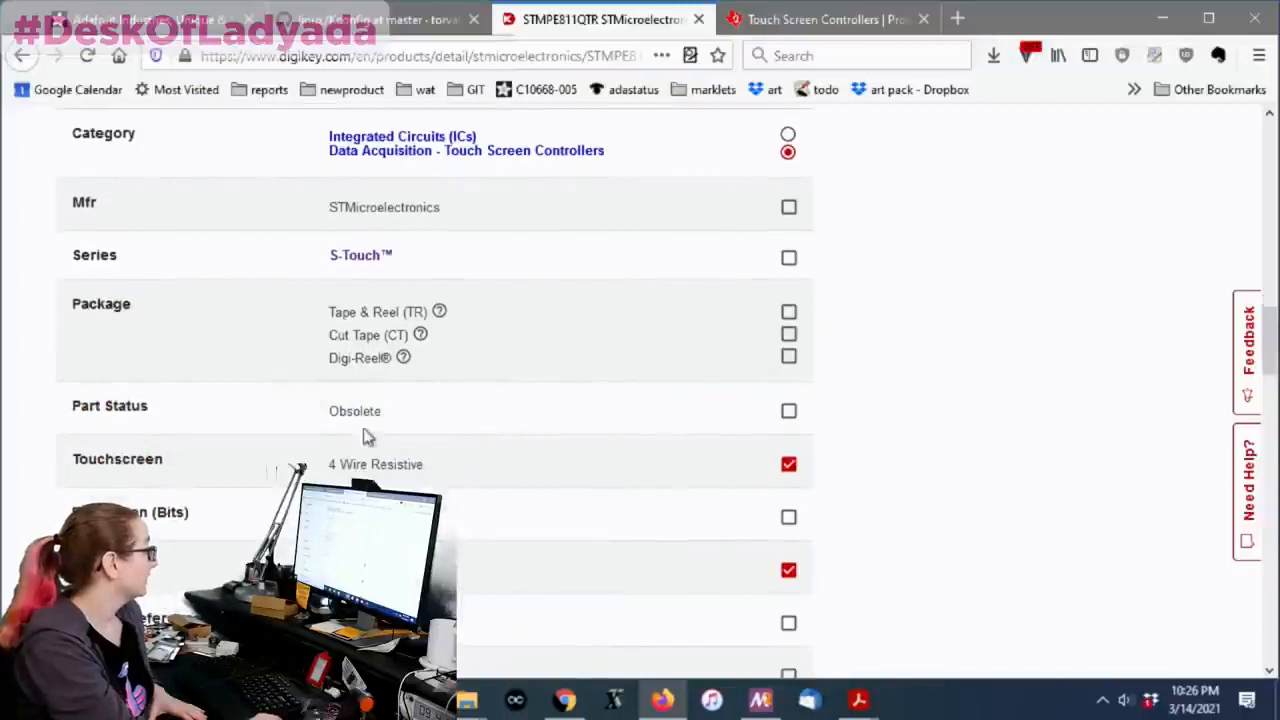
scroll("down", 3)
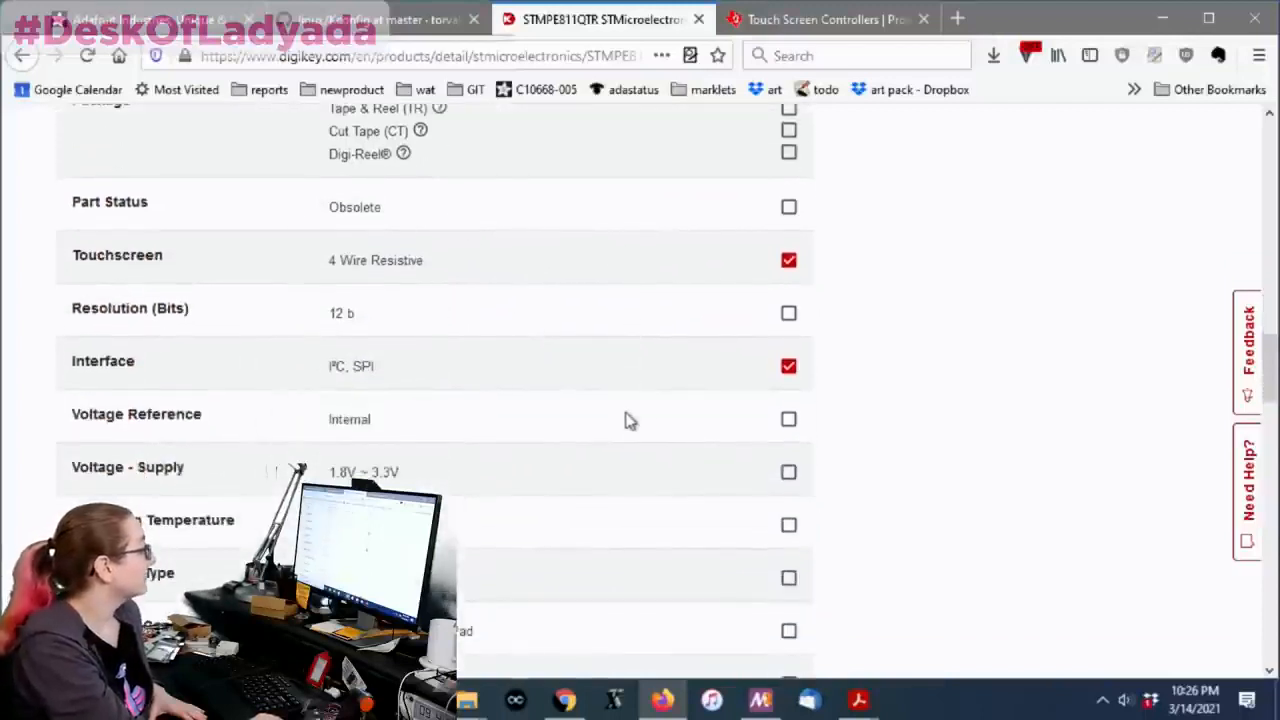
scroll("down", 3)
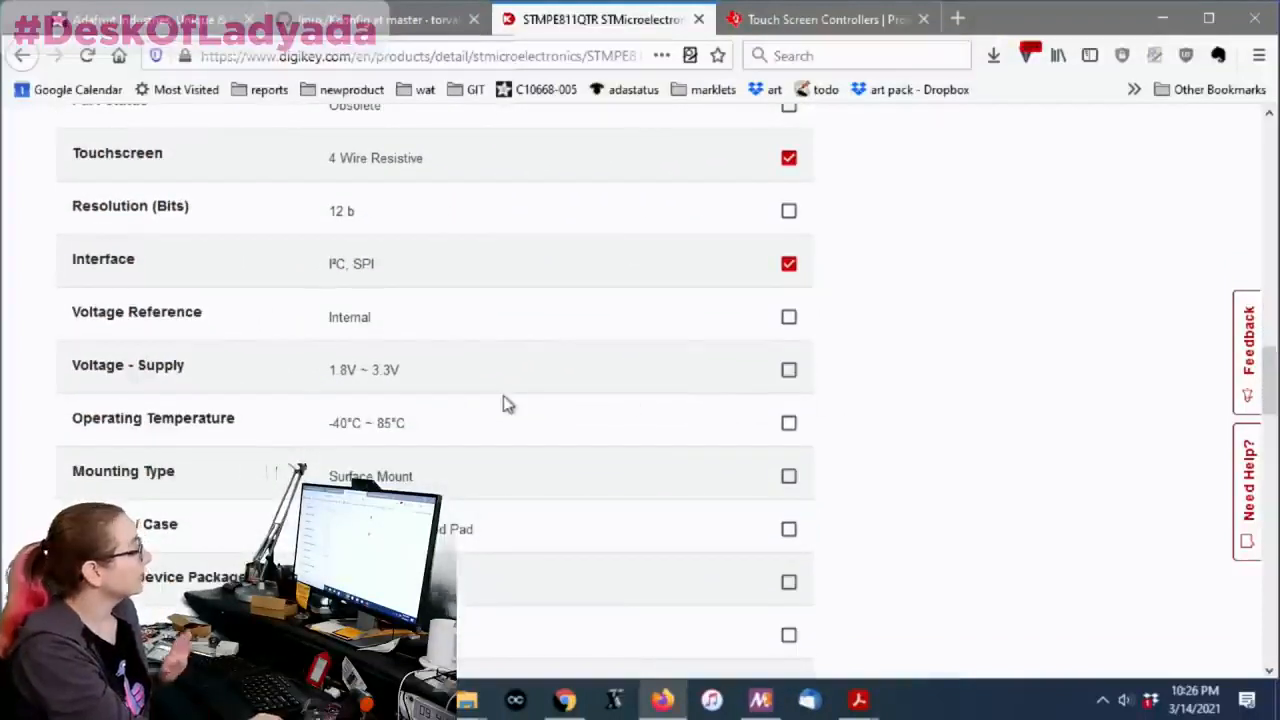
mouse_move(538, 392)
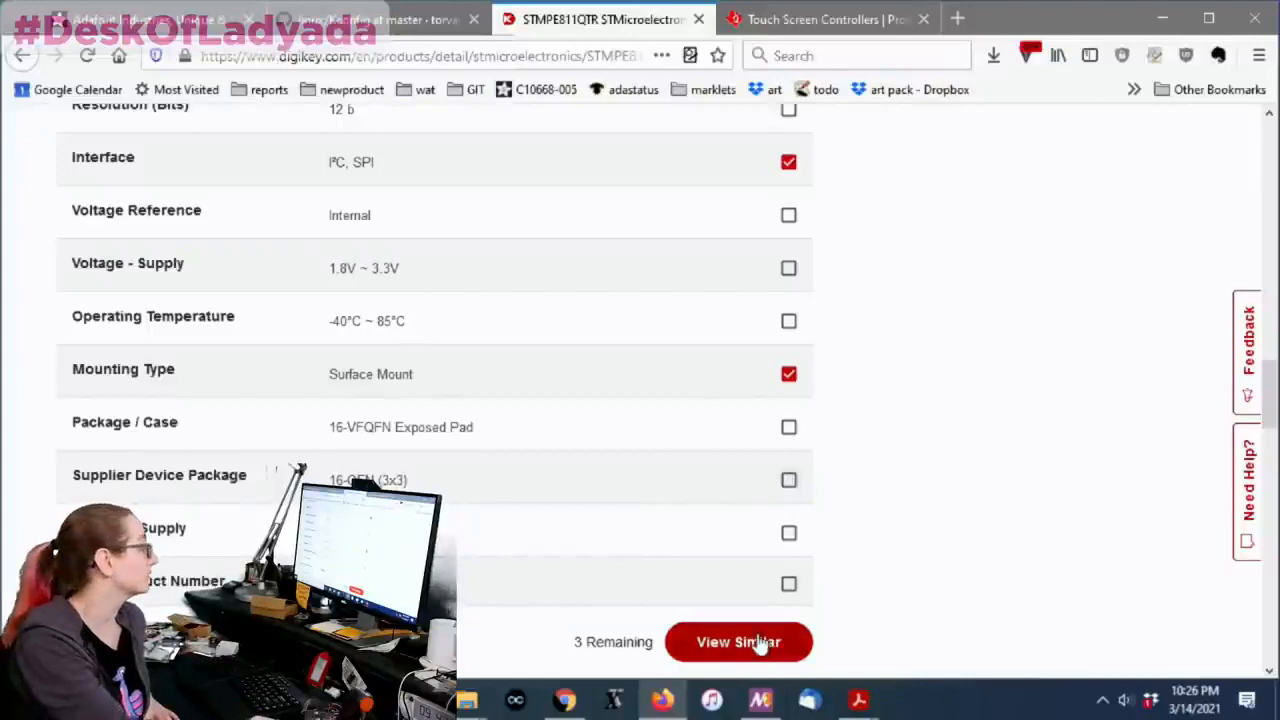
Step: View parts similar to the STMPE811 by its checked attributes, leaving two active Rohm controllers
left_click(738, 640)
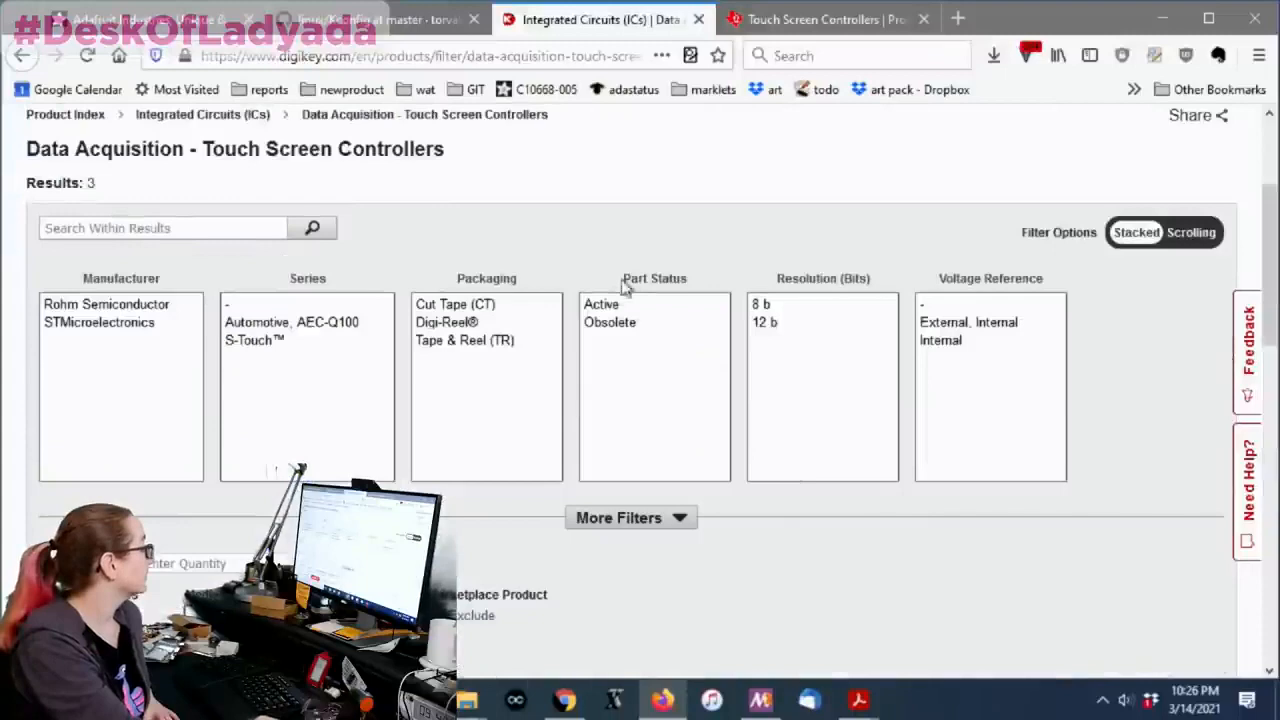
scroll("down", 3)
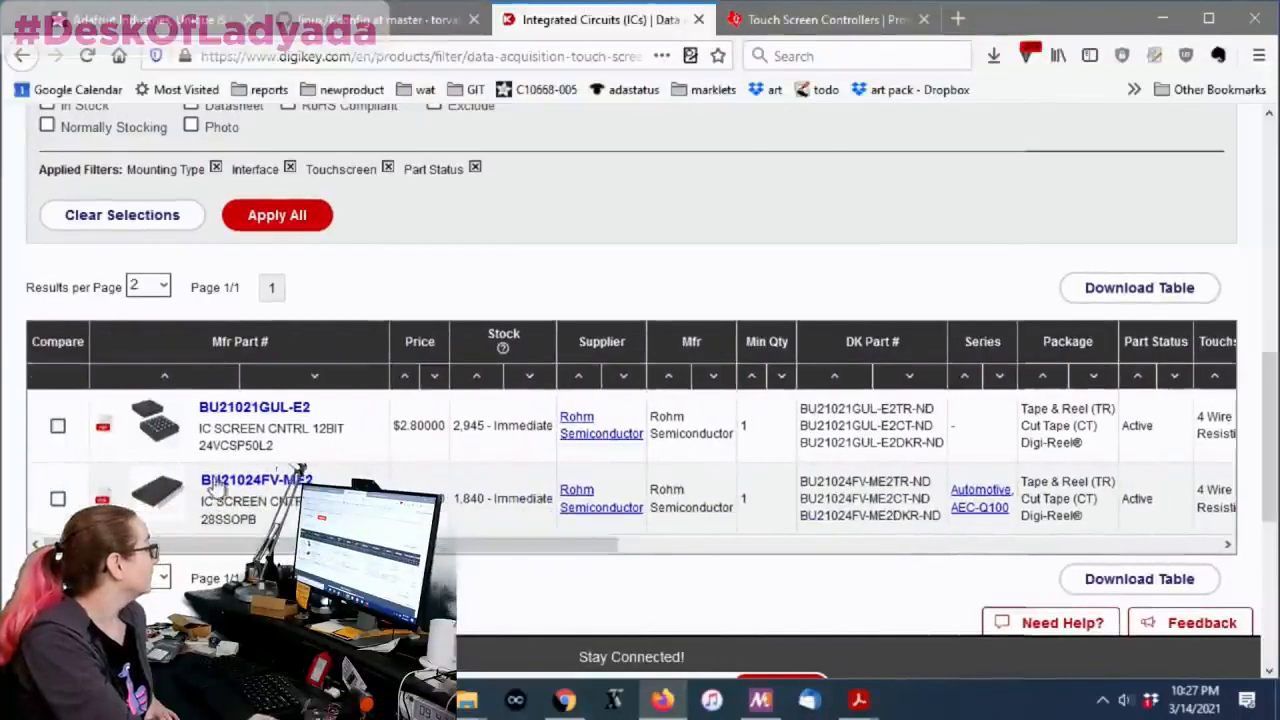
Step: Open the BU21024FV-ME2 product page and view its standard quantity price breaks
left_click(256, 480)
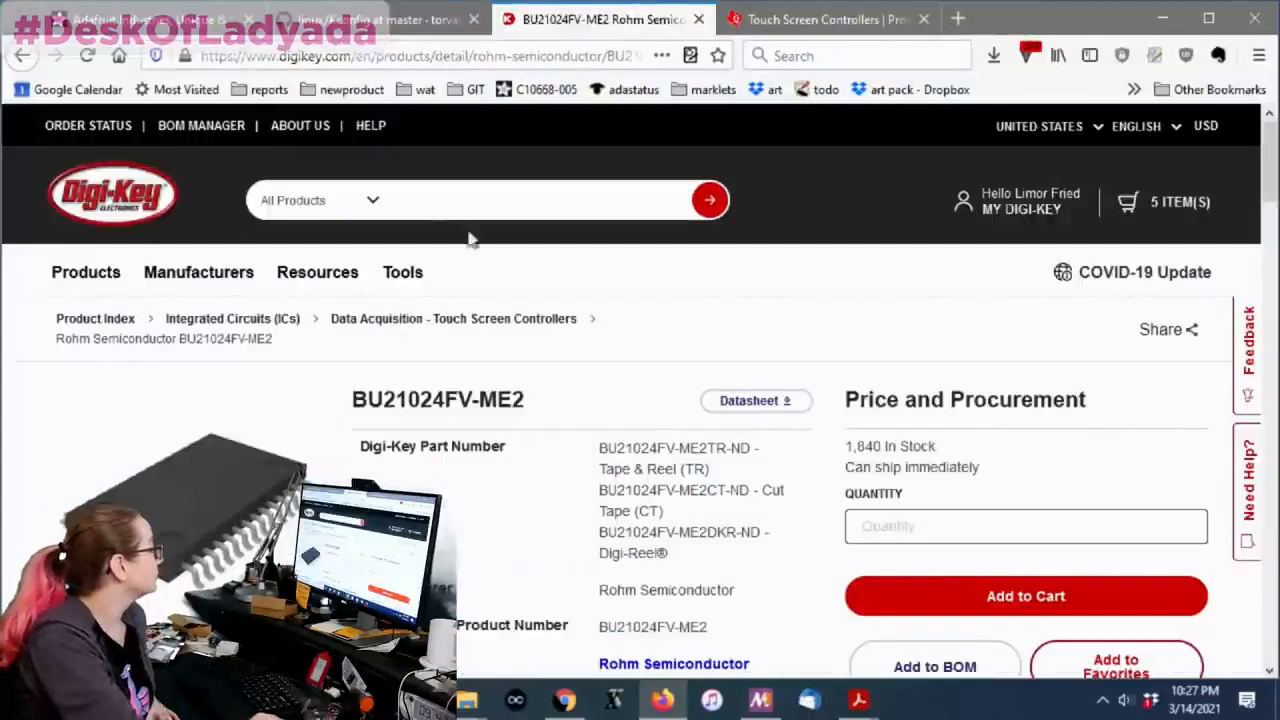
scroll("down", 3)
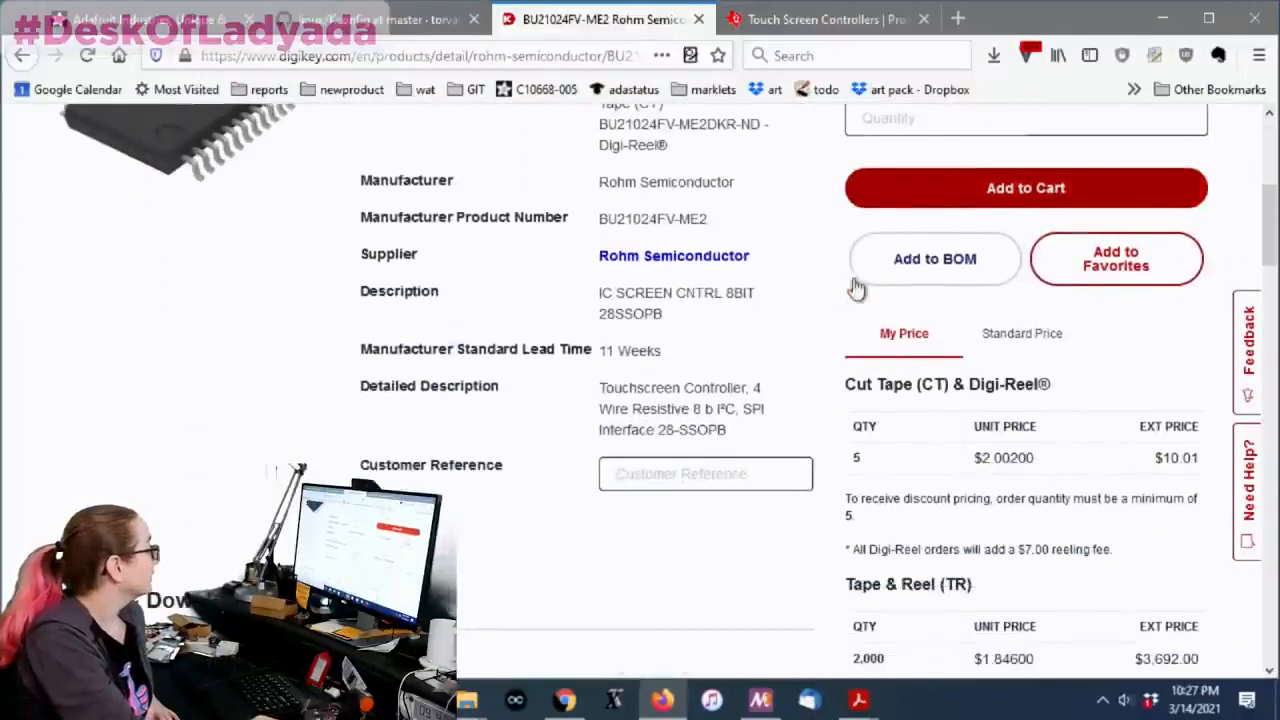
left_click(1022, 332)
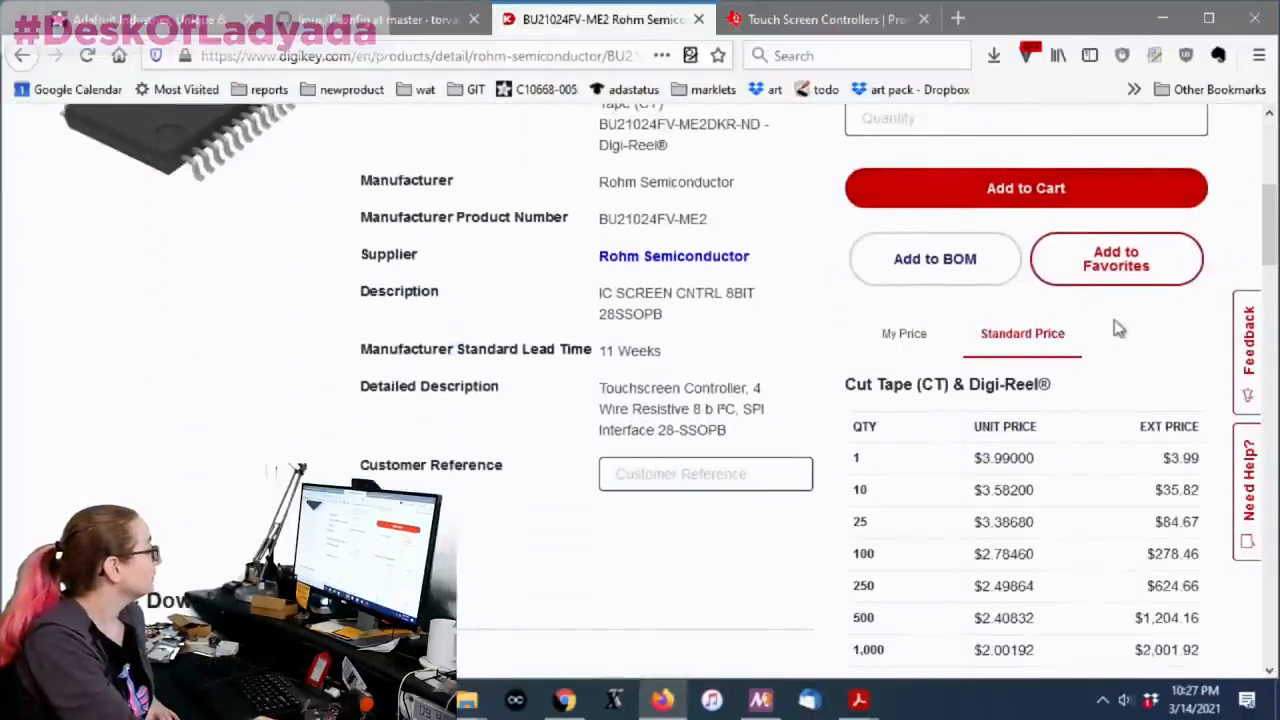
scroll("down", 3)
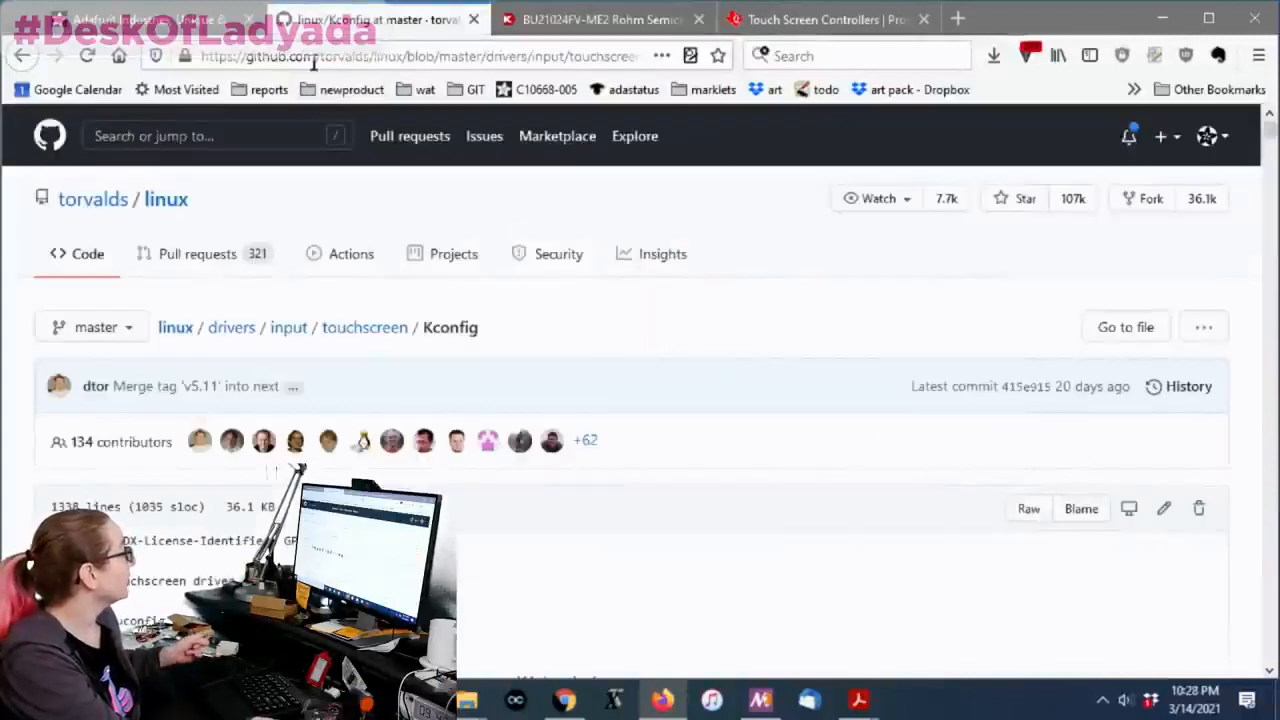
Step: View the Linux touchscreen Kconfig on GitHub and select the BU21024FV-ME2 part number on Digi-Key
left_click(400, 56)
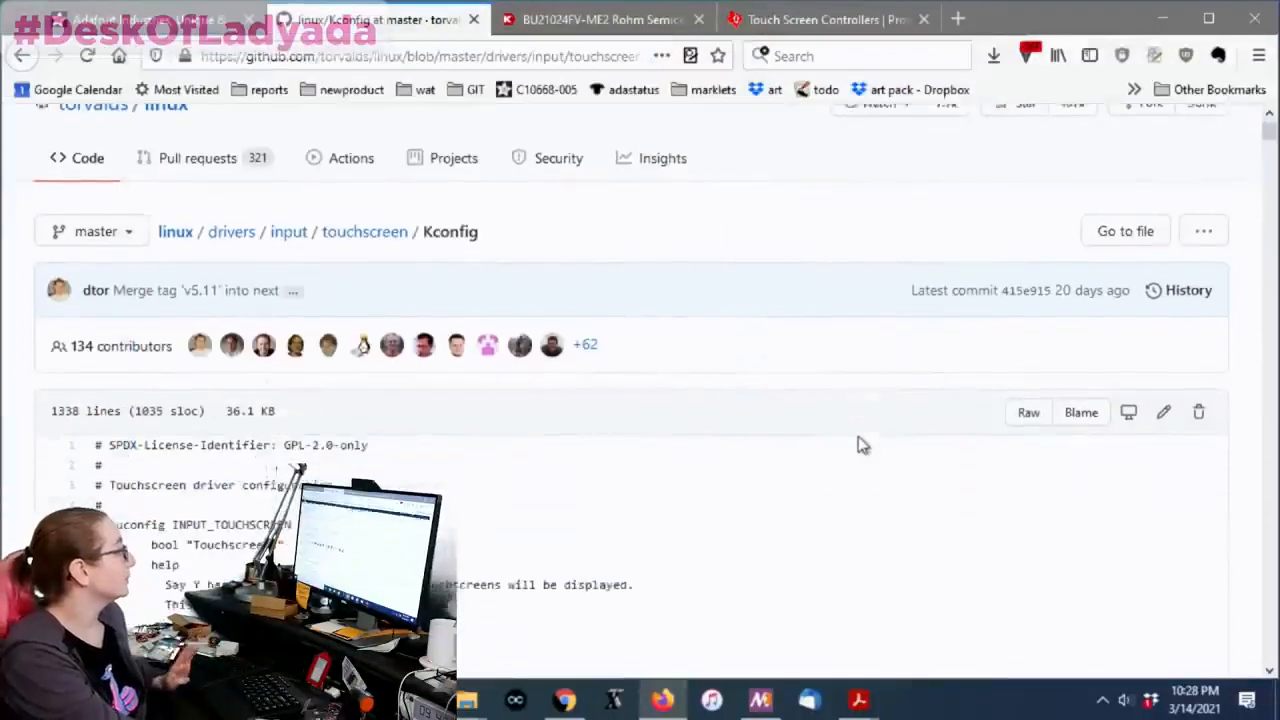
scroll("up", 3)
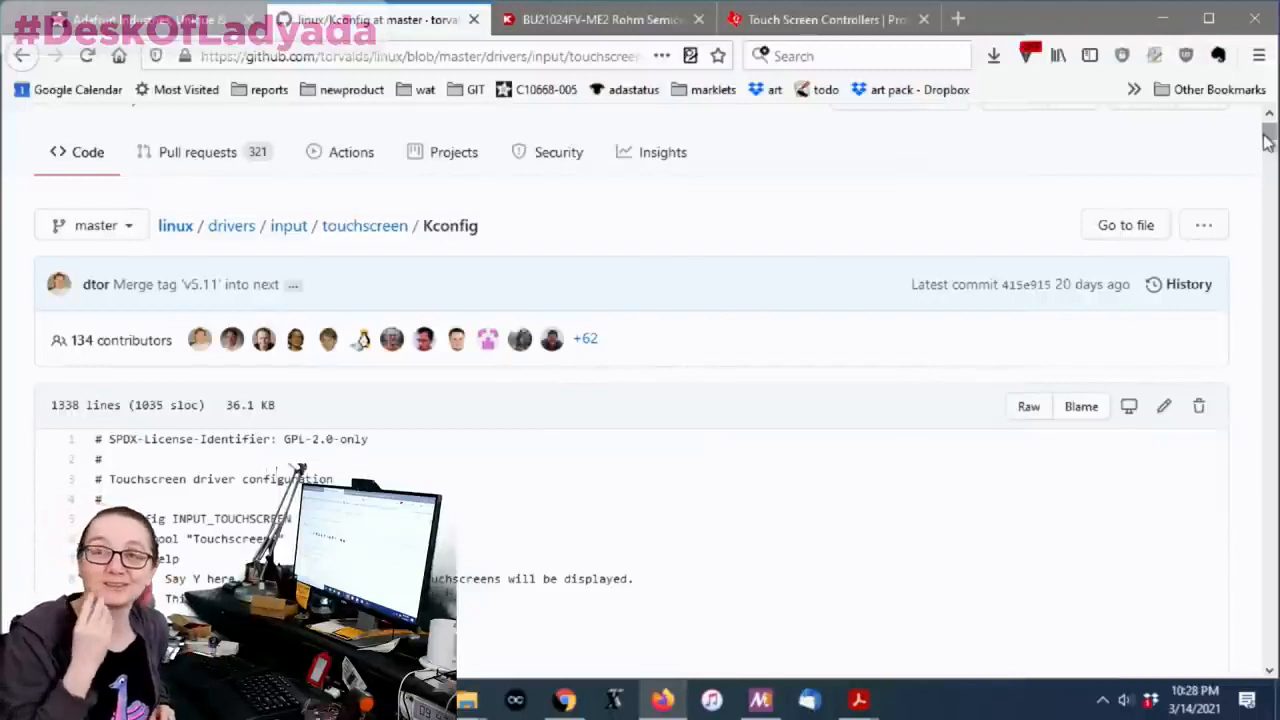
left_click(600, 20)
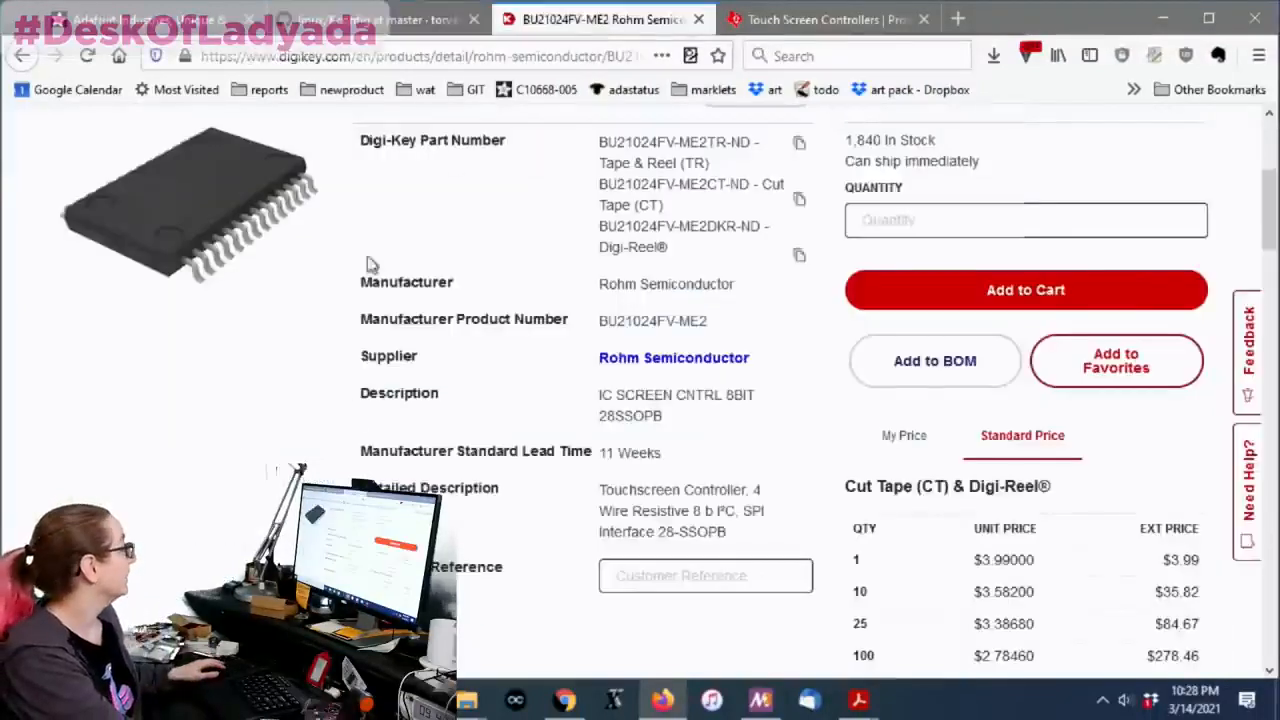
double_click(612, 142)
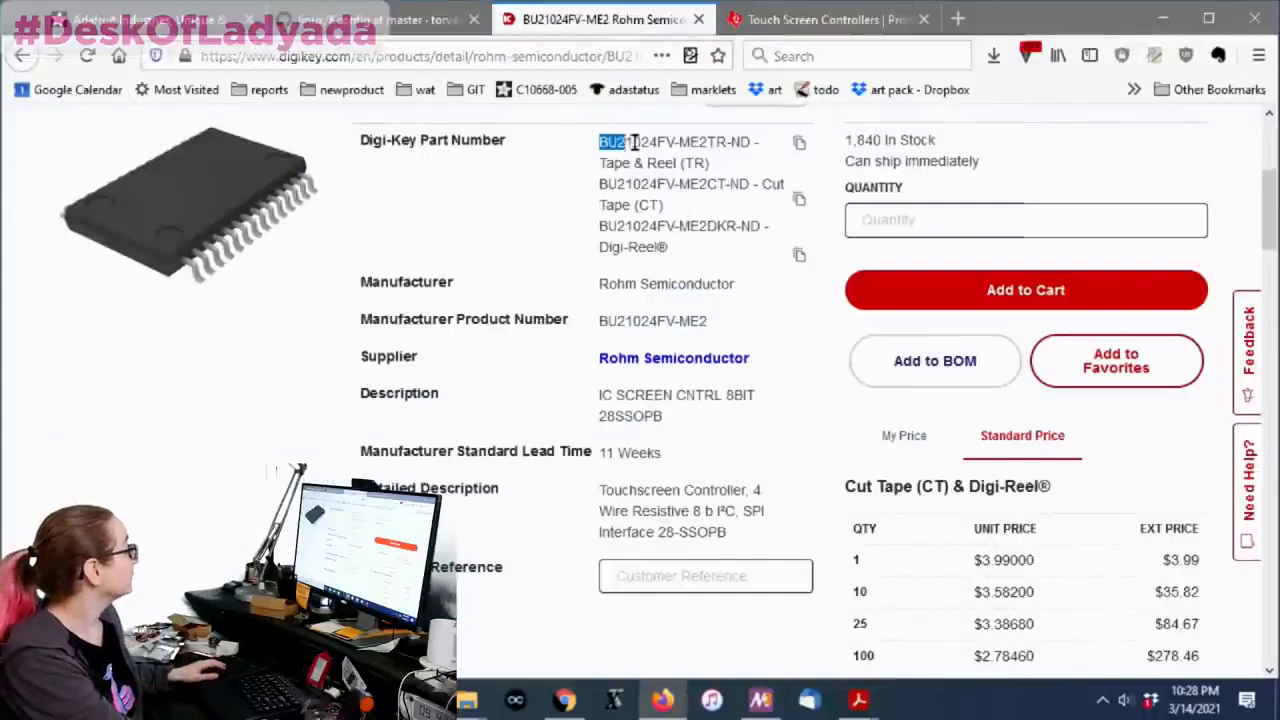
left_click(376, 20)
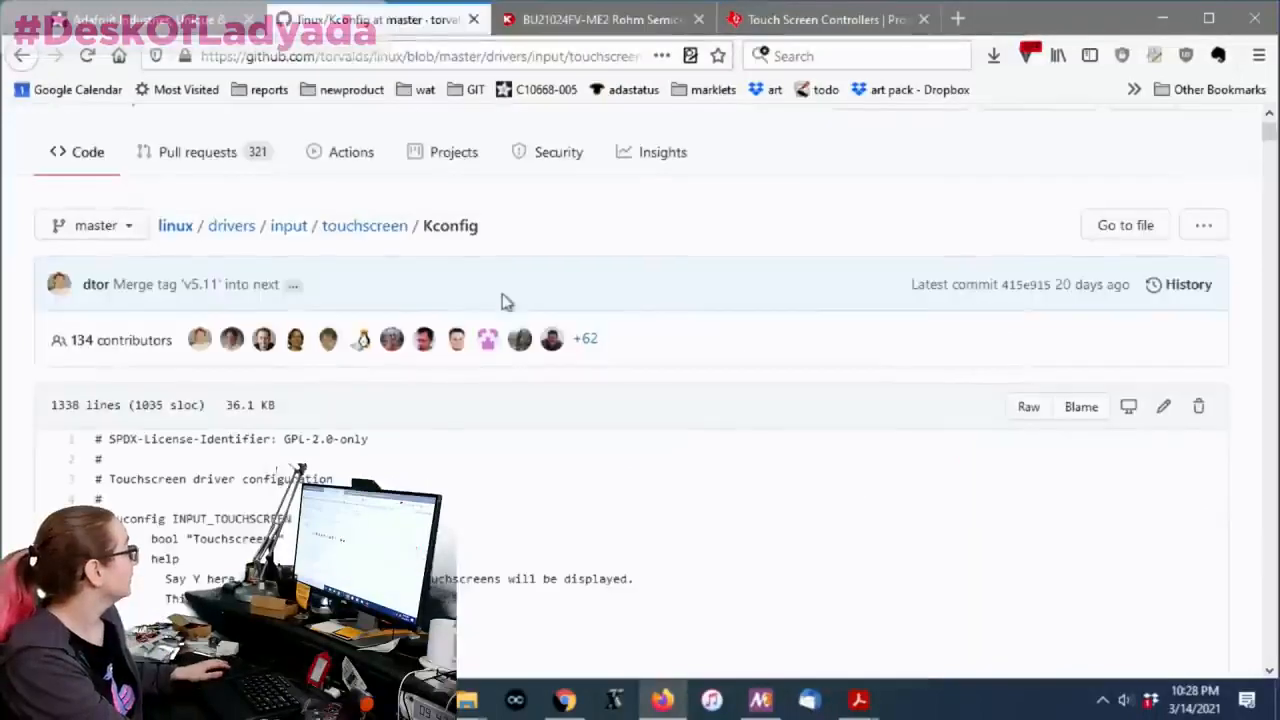
Step: Find the TOUCHSCREEN_ROHM_BU21023 I2C resistive driver entry in the Kconfig file
key("ctrl+f")
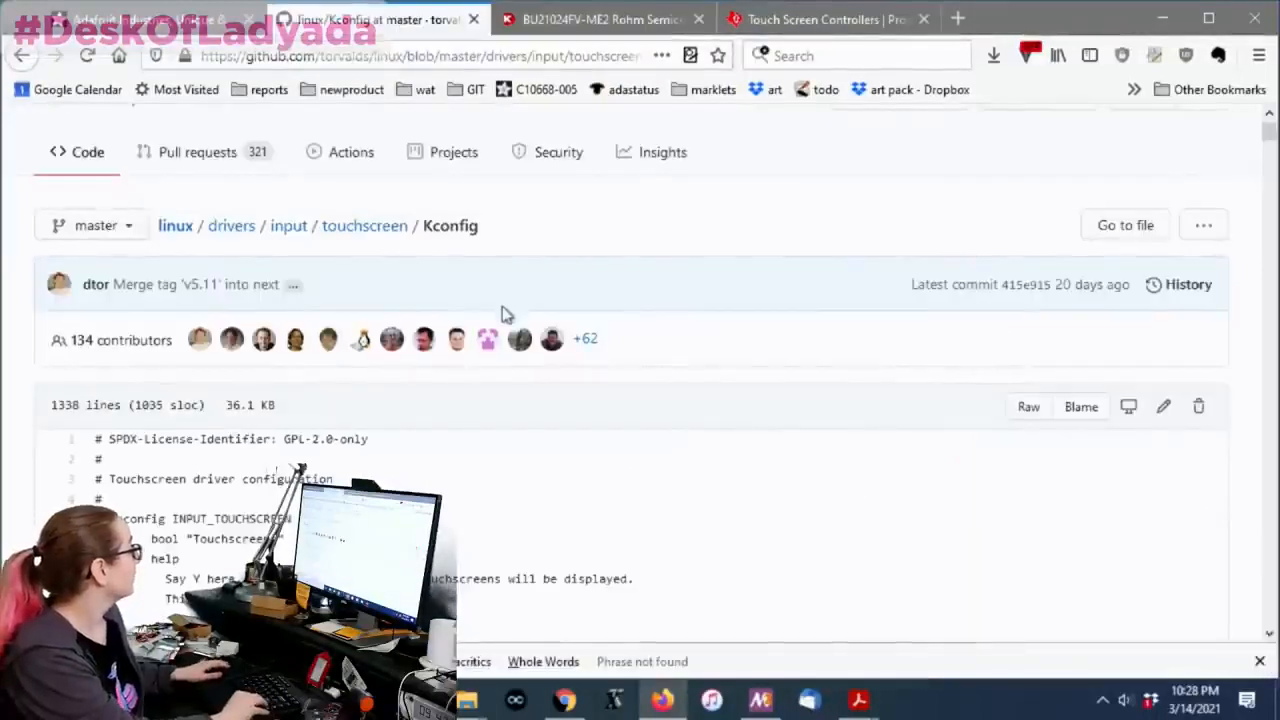
mouse_move(136, 424)
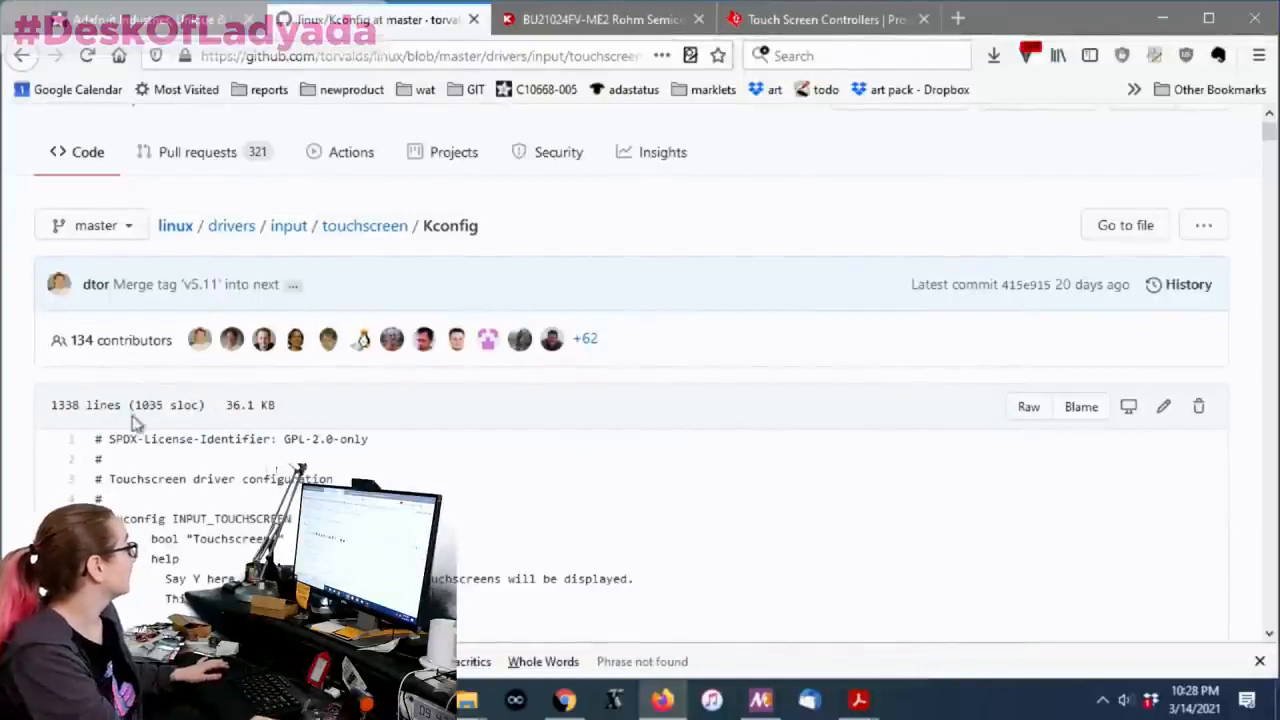
scroll("down", 3)
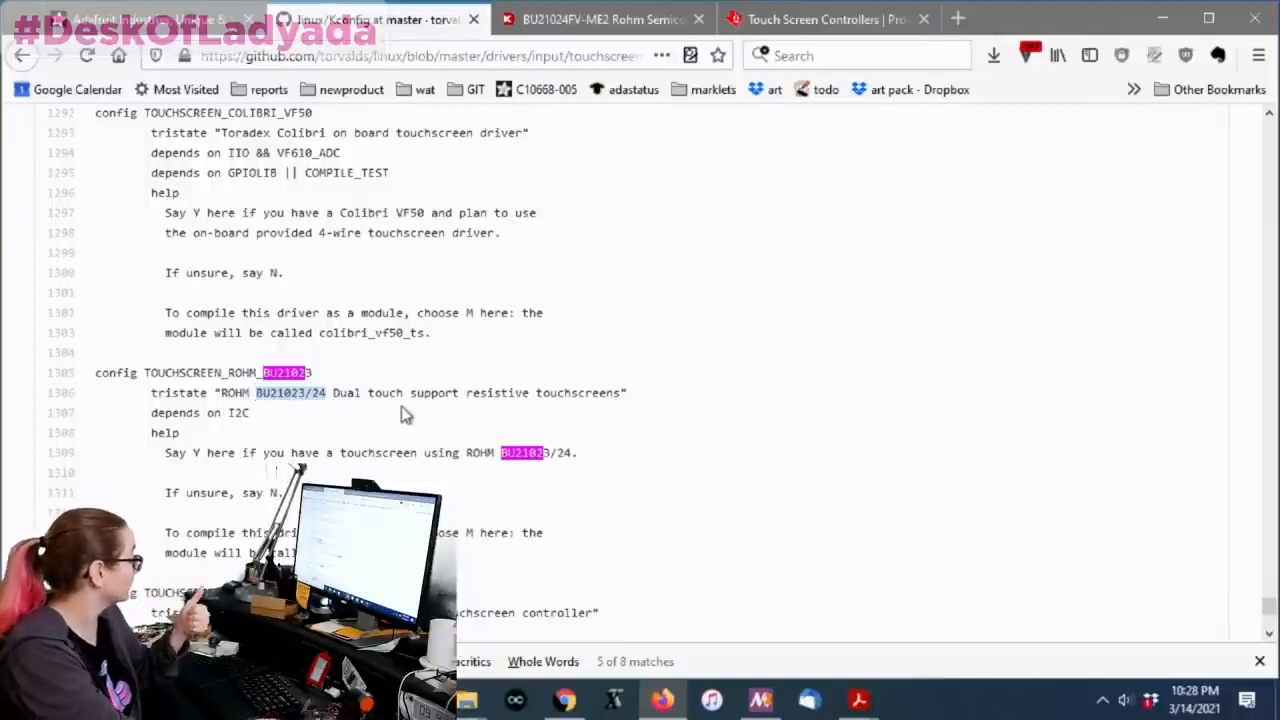
mouse_move(456, 444)
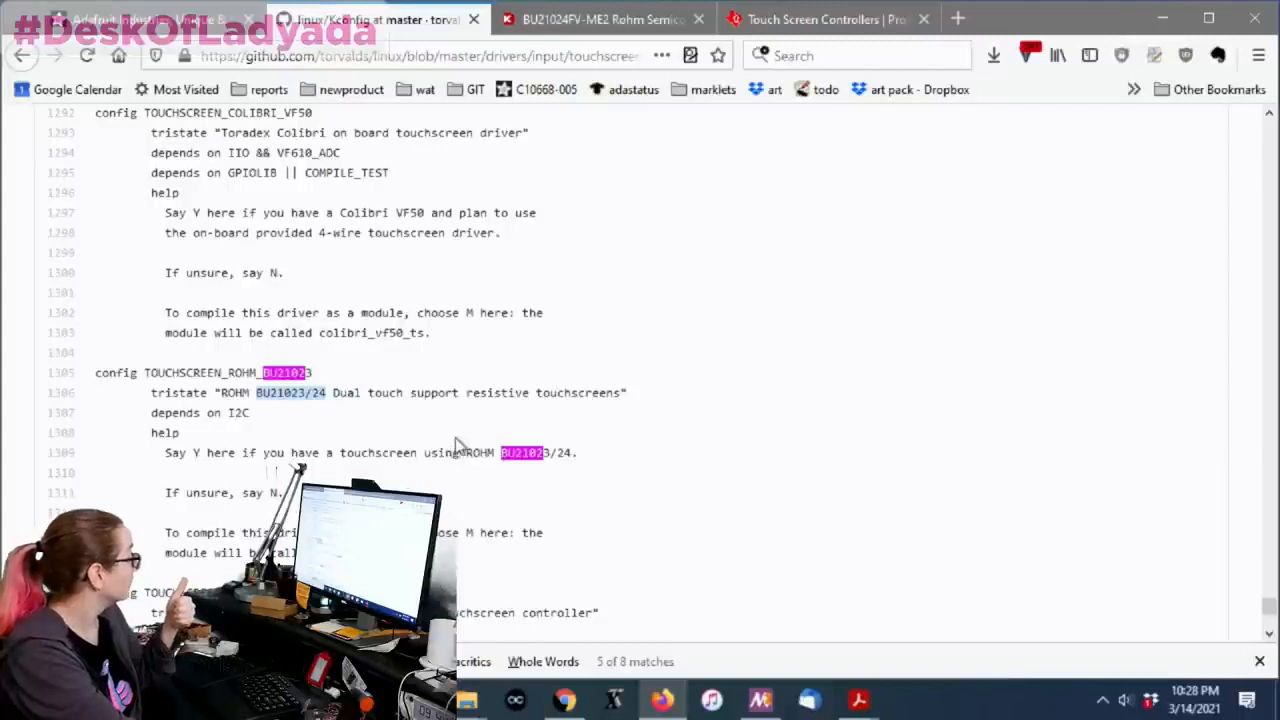
scroll("down", 3)
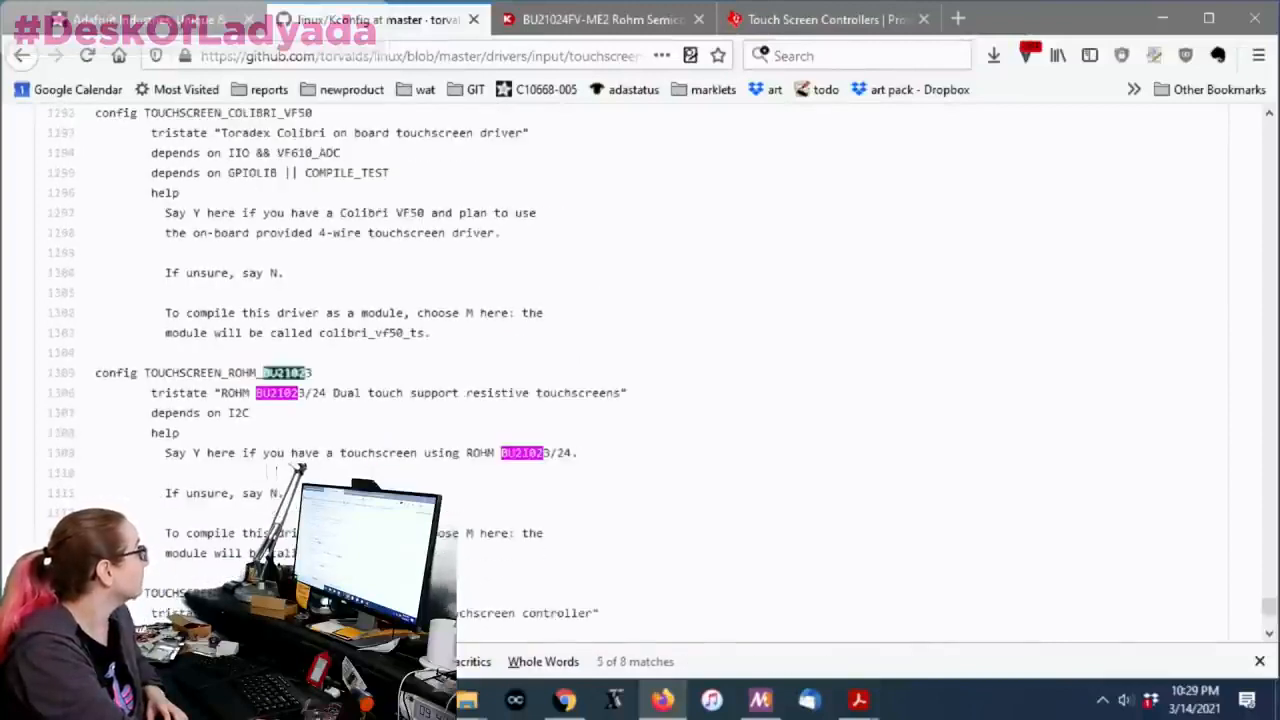
Step: Return to the BU21024FV-ME2 Digi-Key page and review its Product Attributes section
left_click(600, 20)
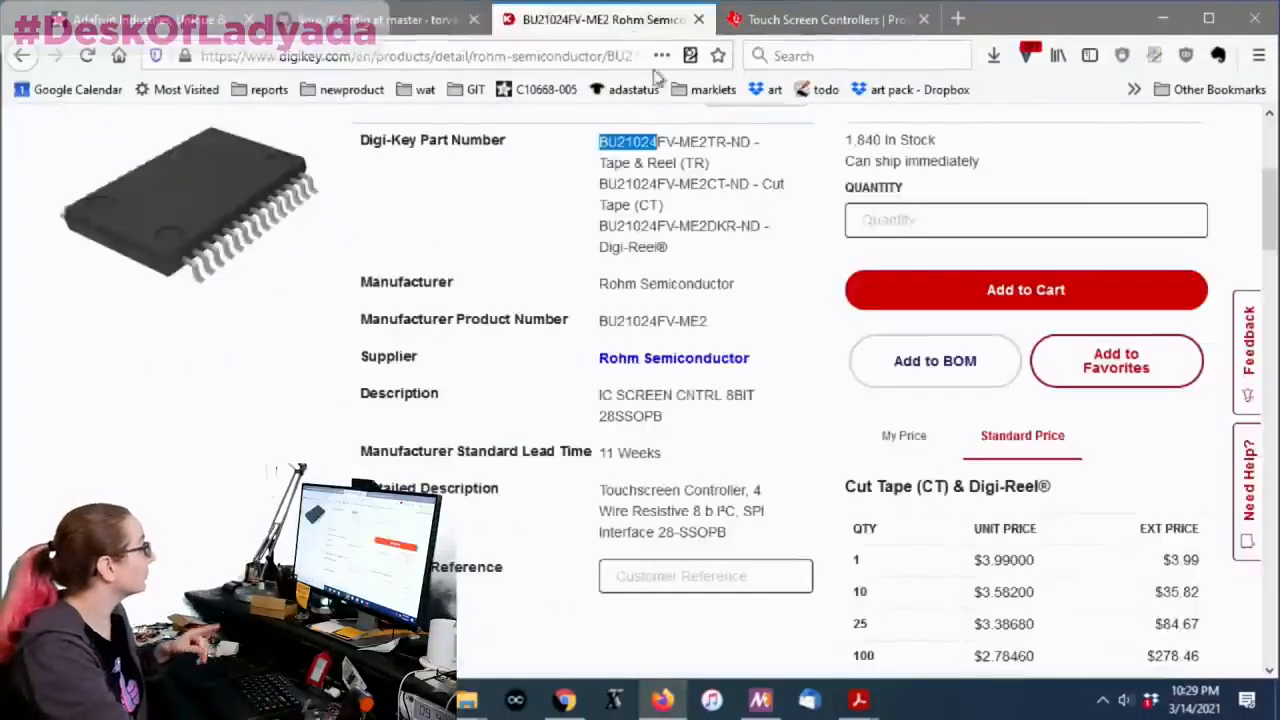
scroll("down", 3)
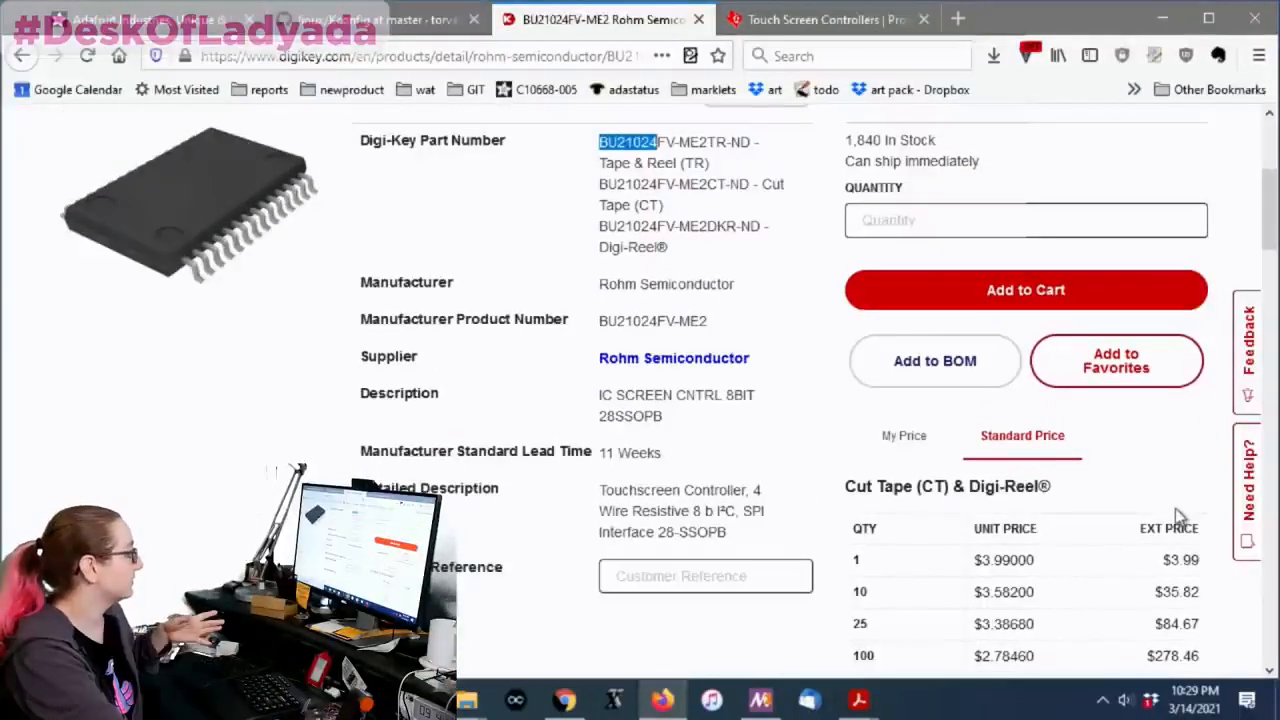
mouse_move(1118, 480)
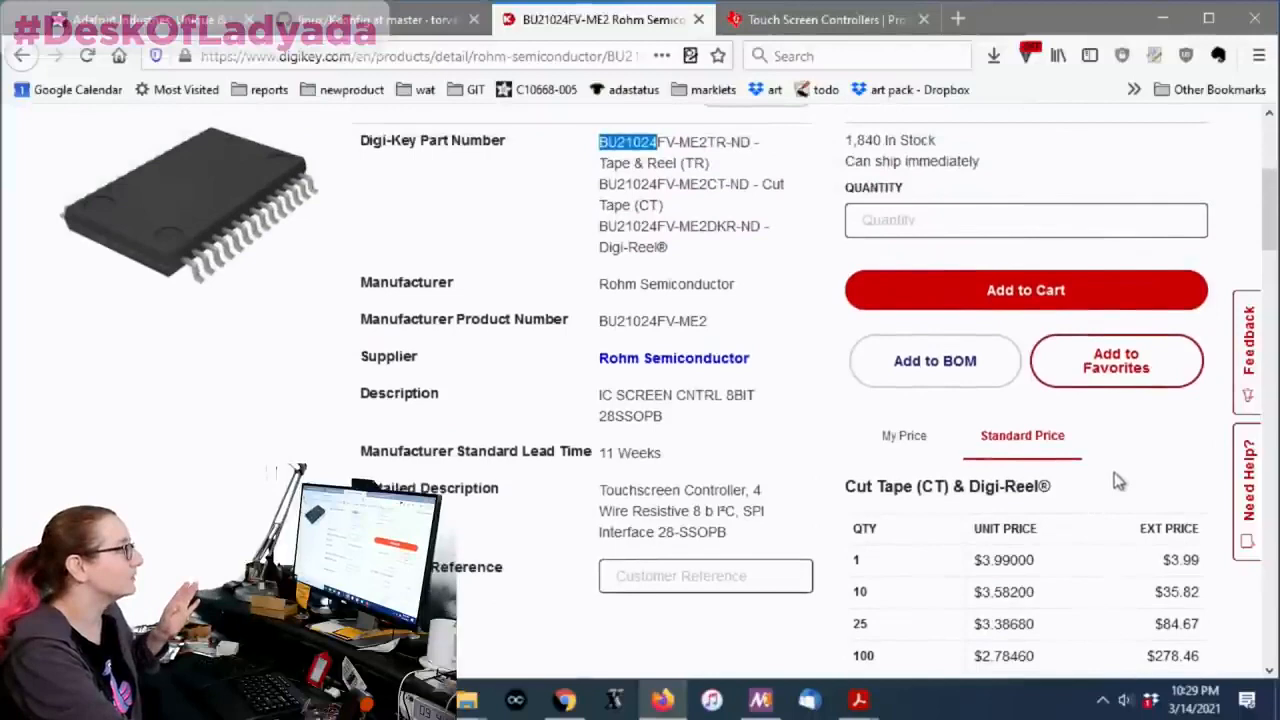
scroll("down", 3)
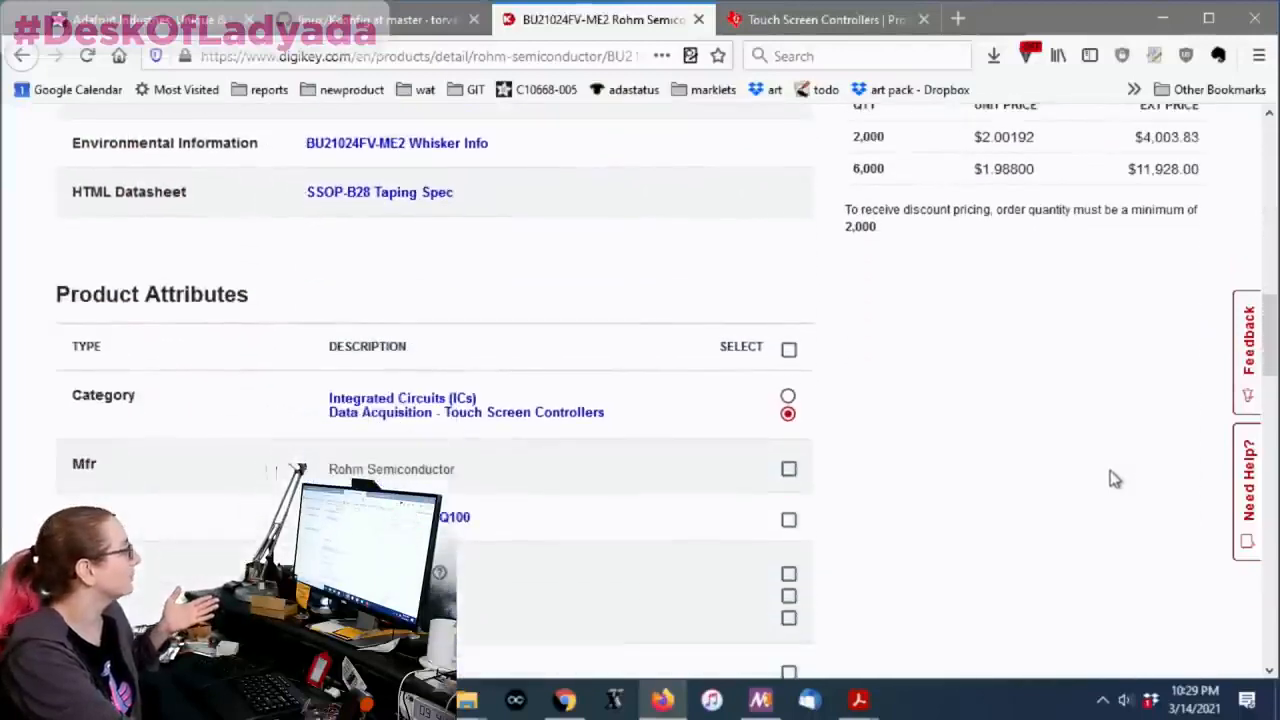
scroll("down", 3)
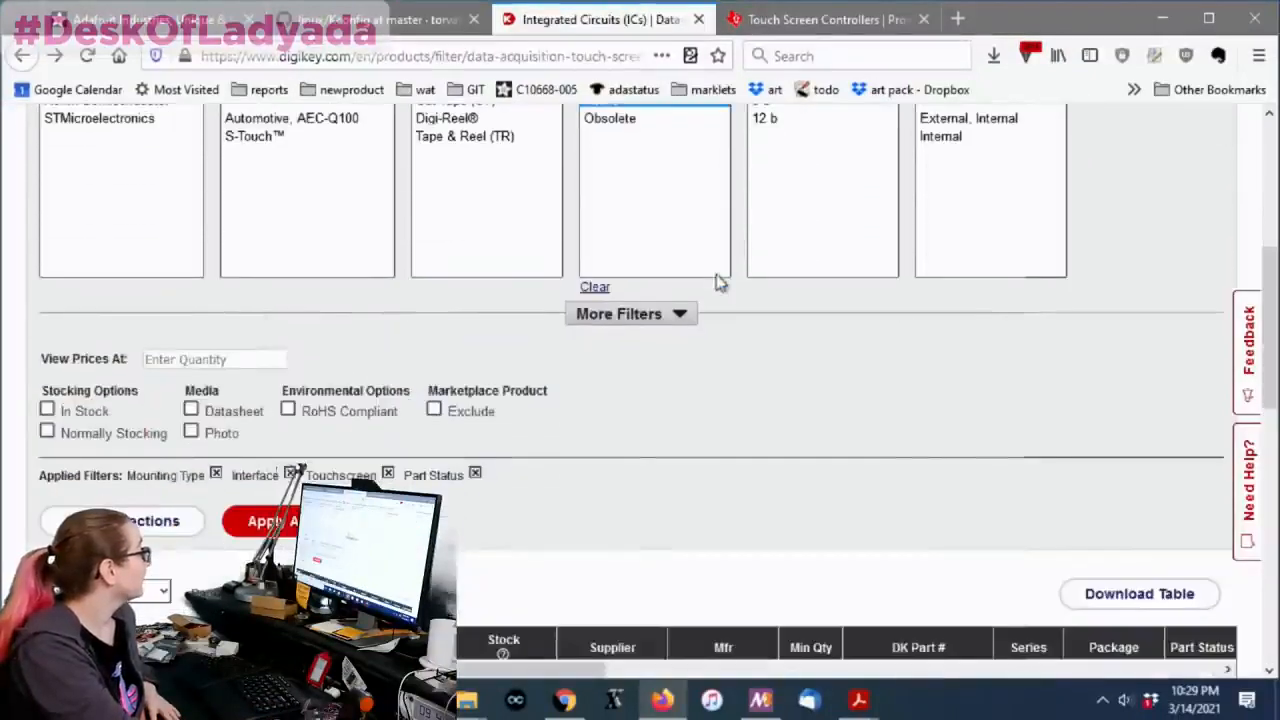
mouse_move(540, 424)
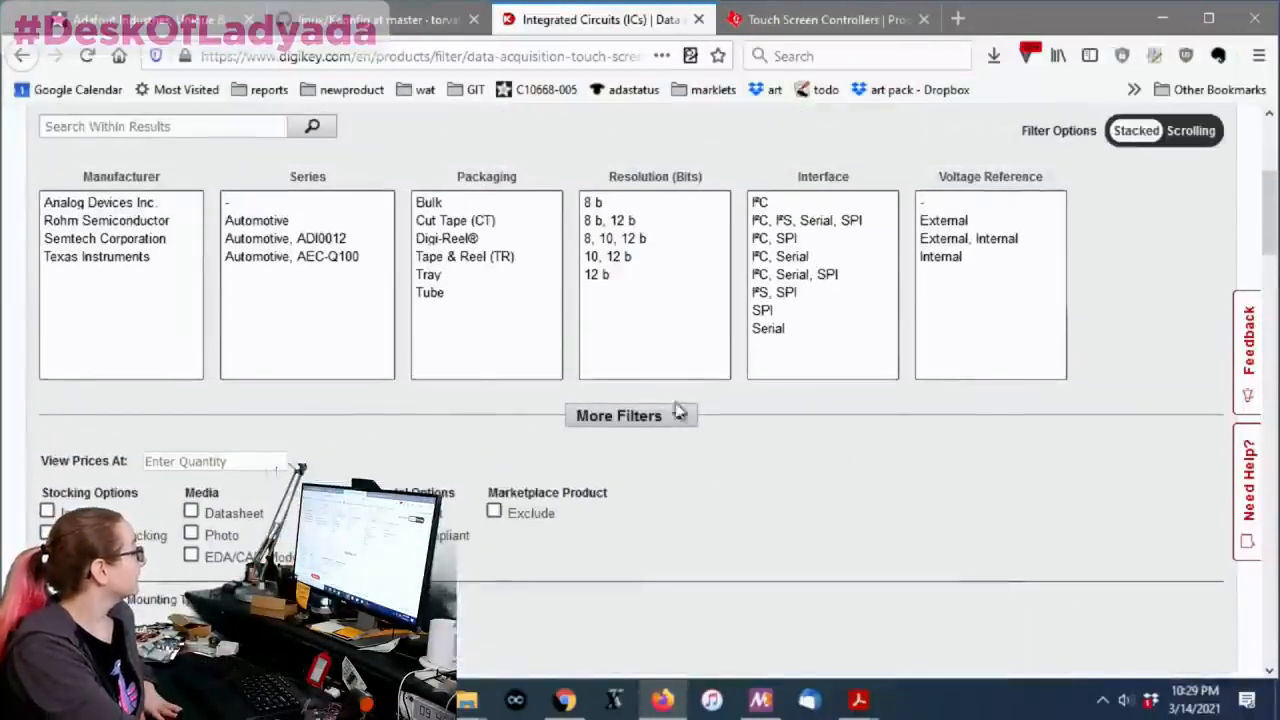
Step: Filter by Supplier Device Package from 16-QFN (3x3) through 16-SSOP to 32-VQFN (5x5), leaving 60 parts
left_click(618, 414)
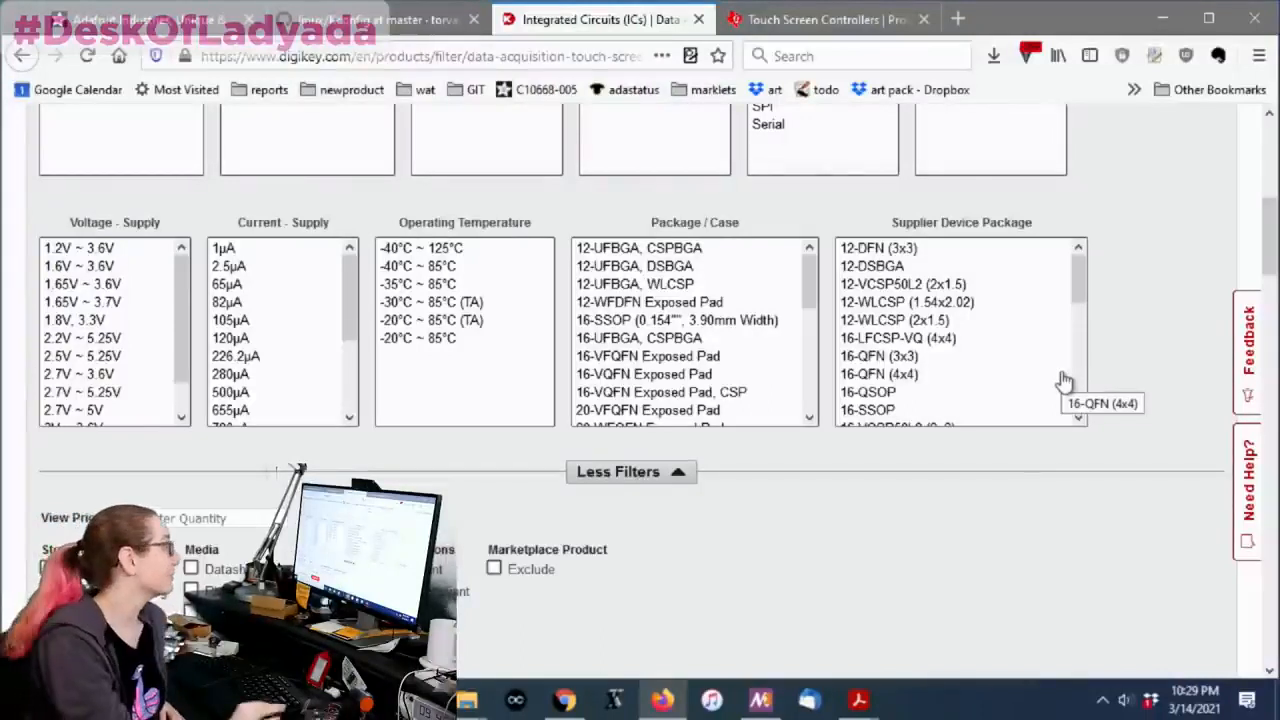
mouse_move(1096, 264)
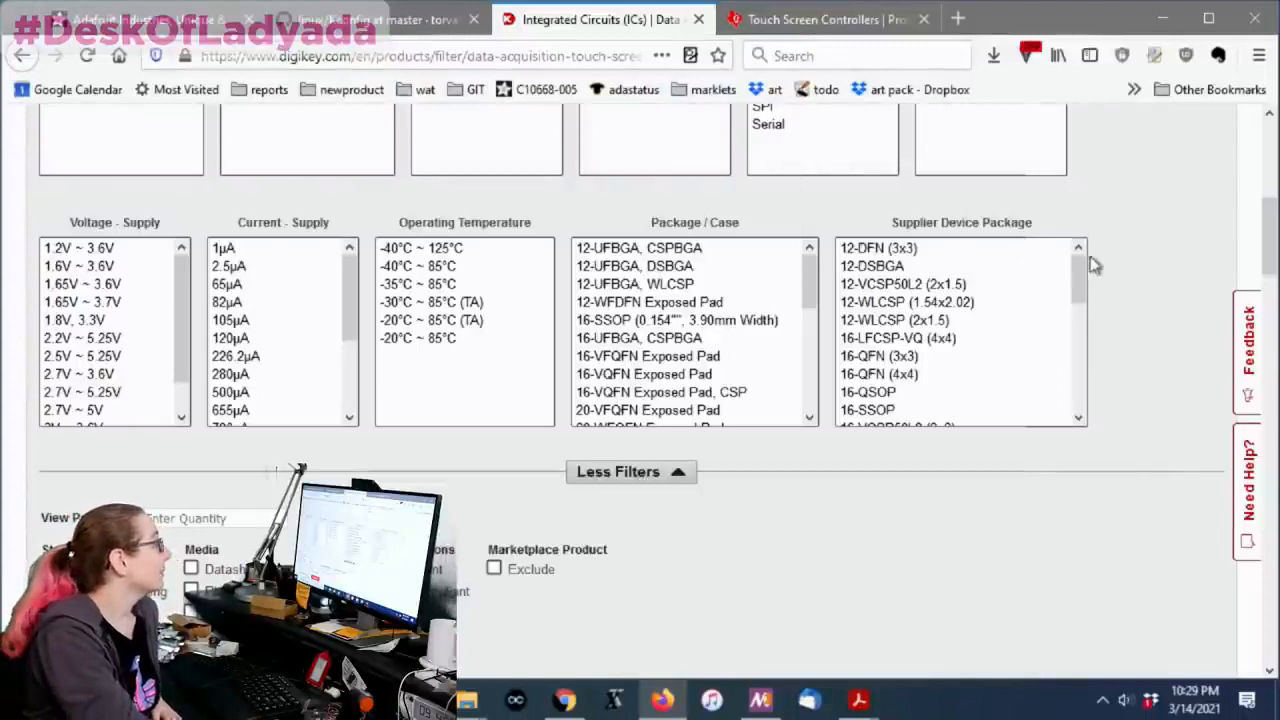
scroll("down", 3)
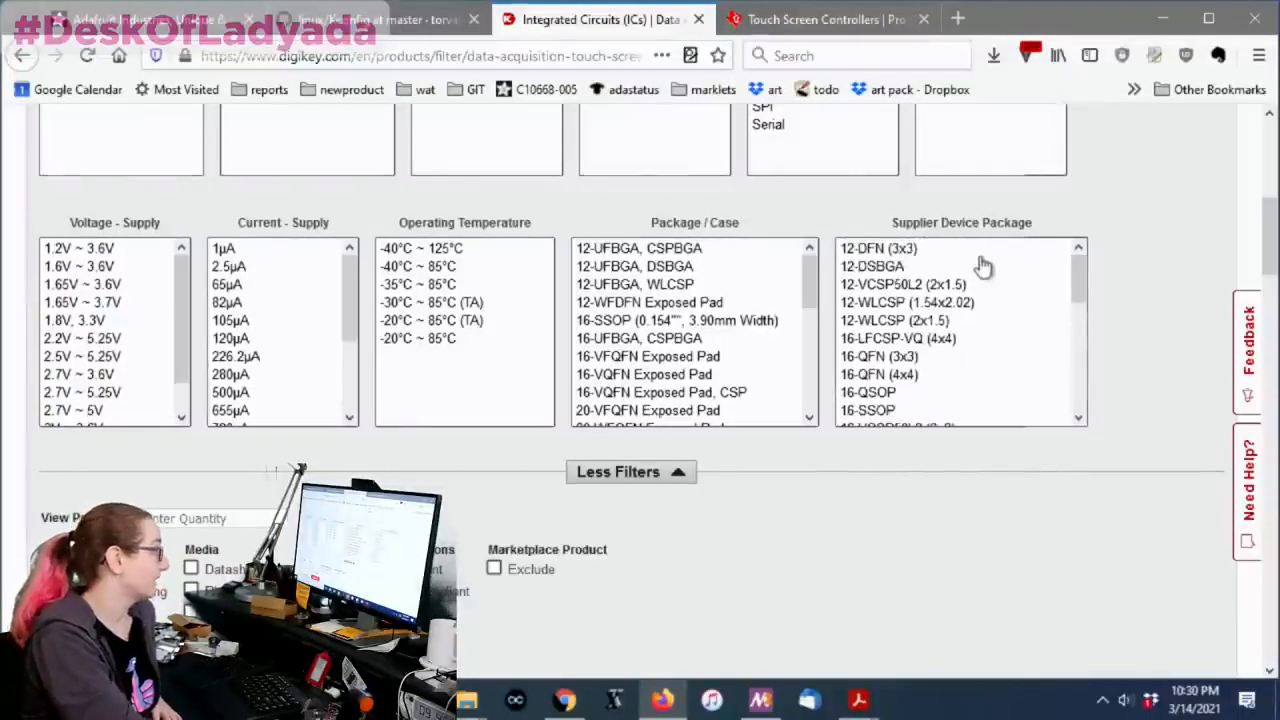
left_click(876, 248)
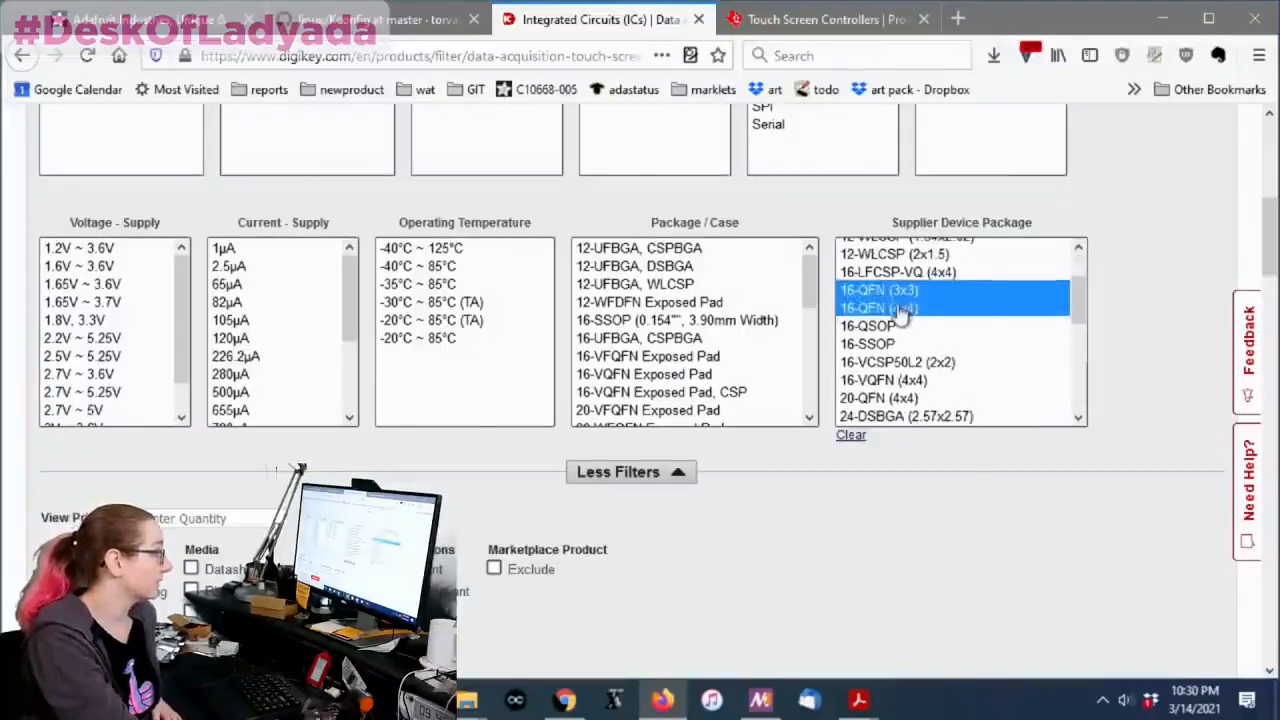
left_click(868, 344)
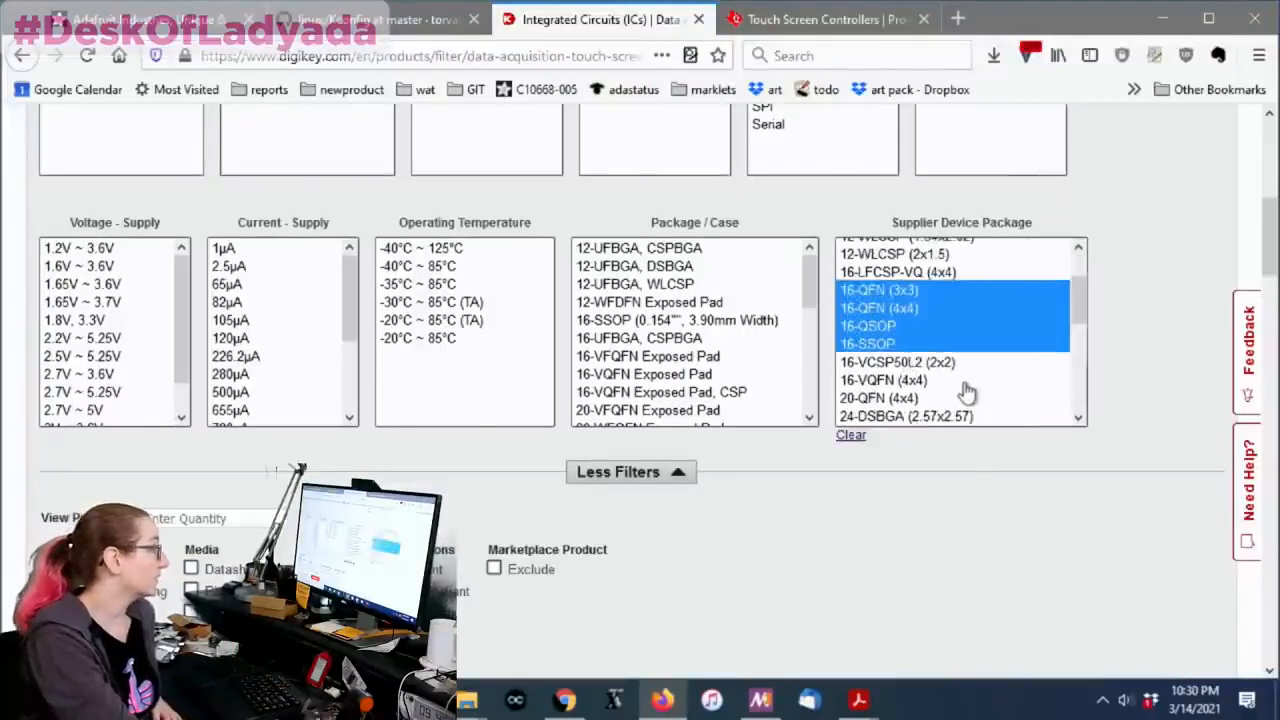
mouse_move(990, 364)
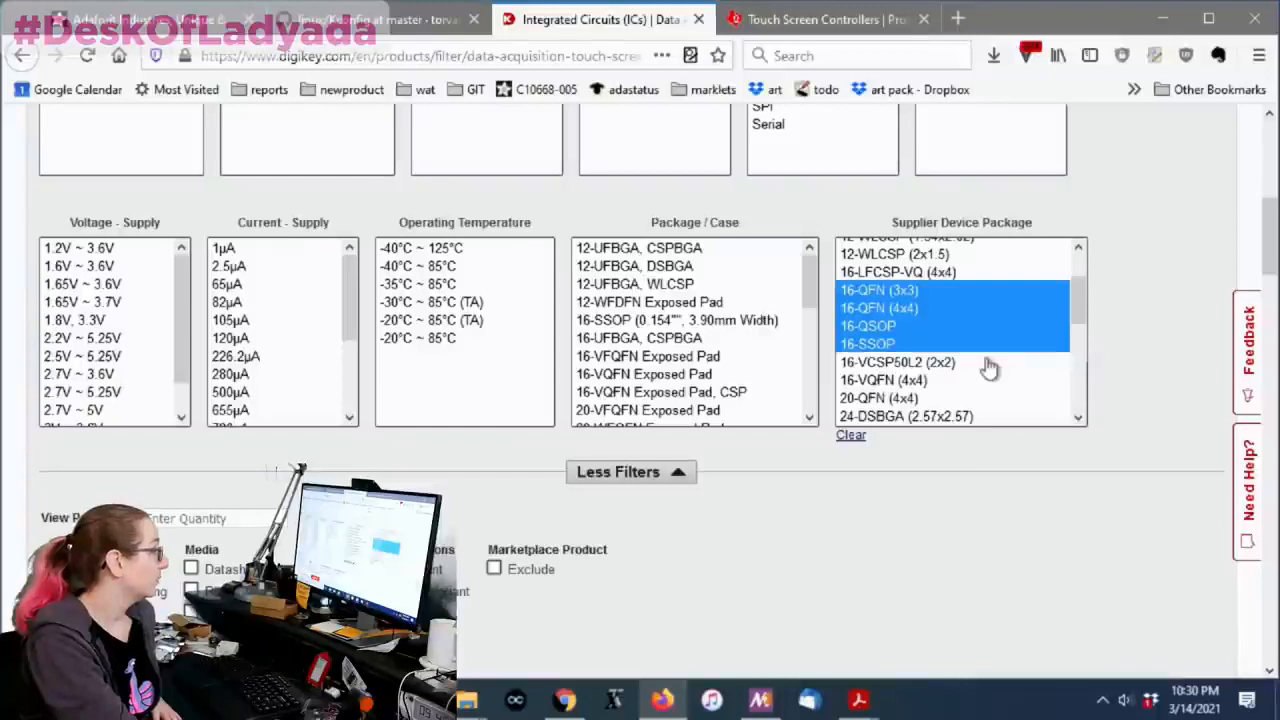
scroll("down", 3)
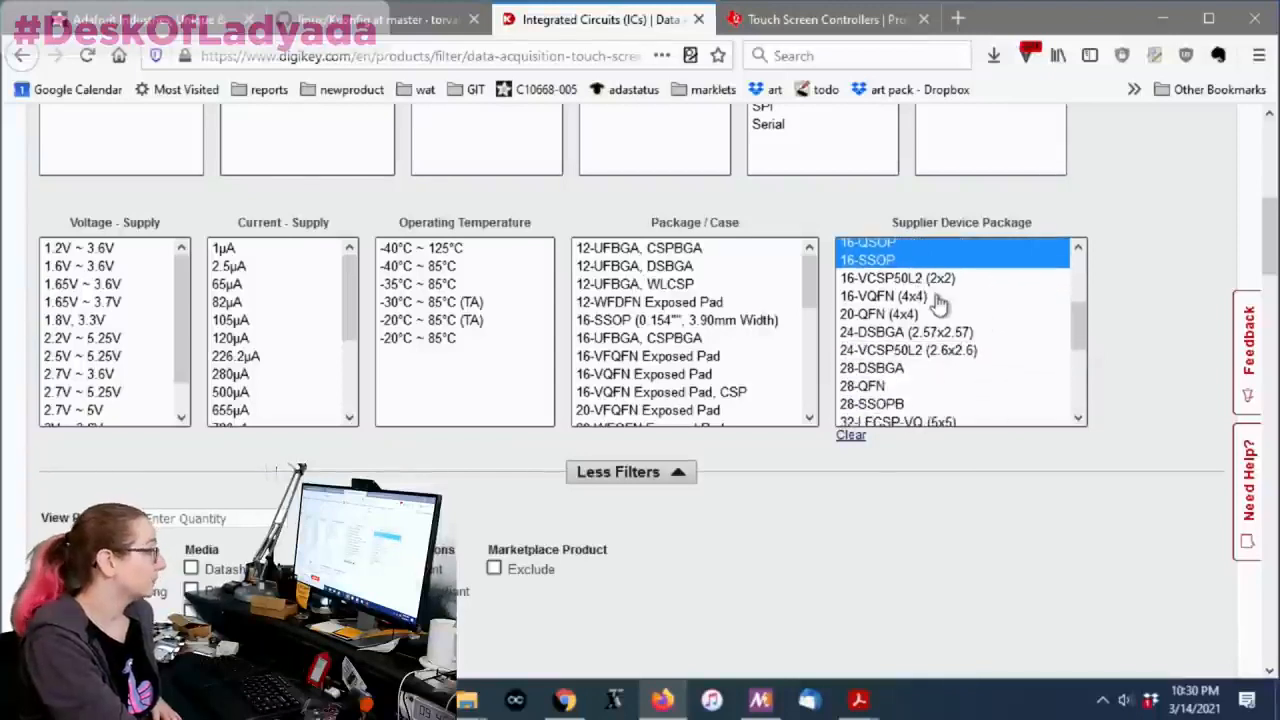
left_click(882, 296)
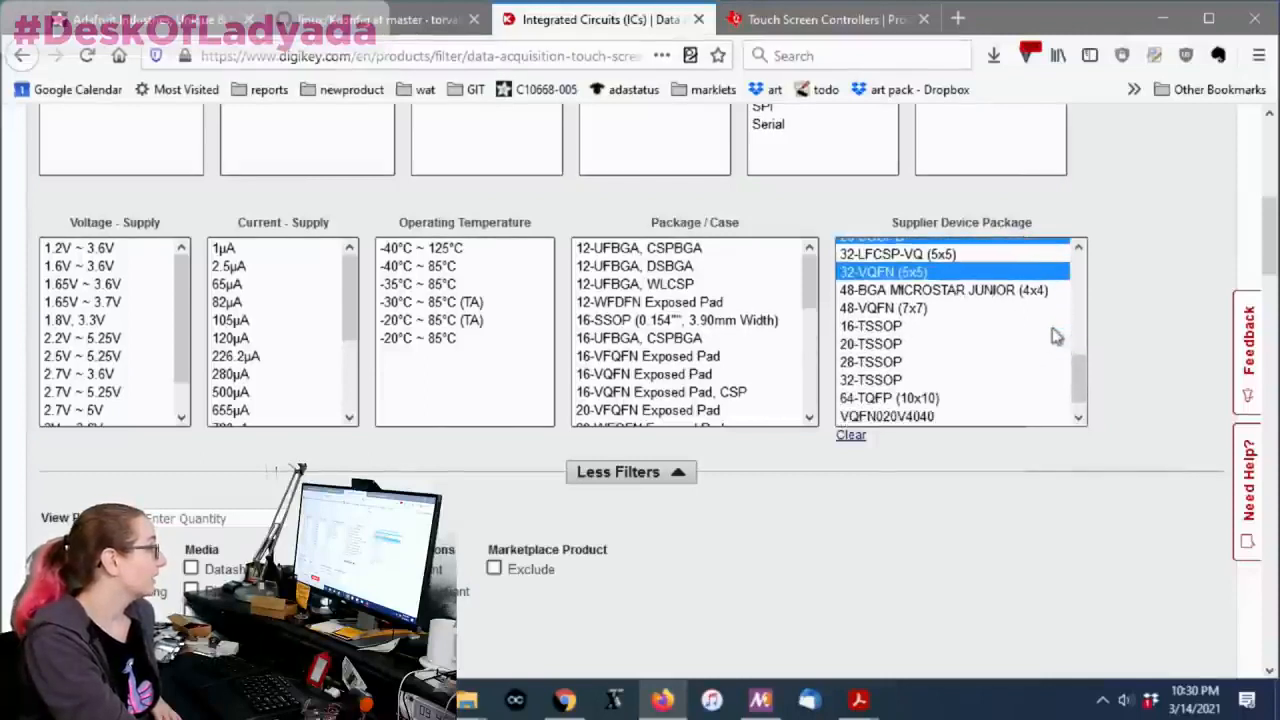
left_click(870, 326)
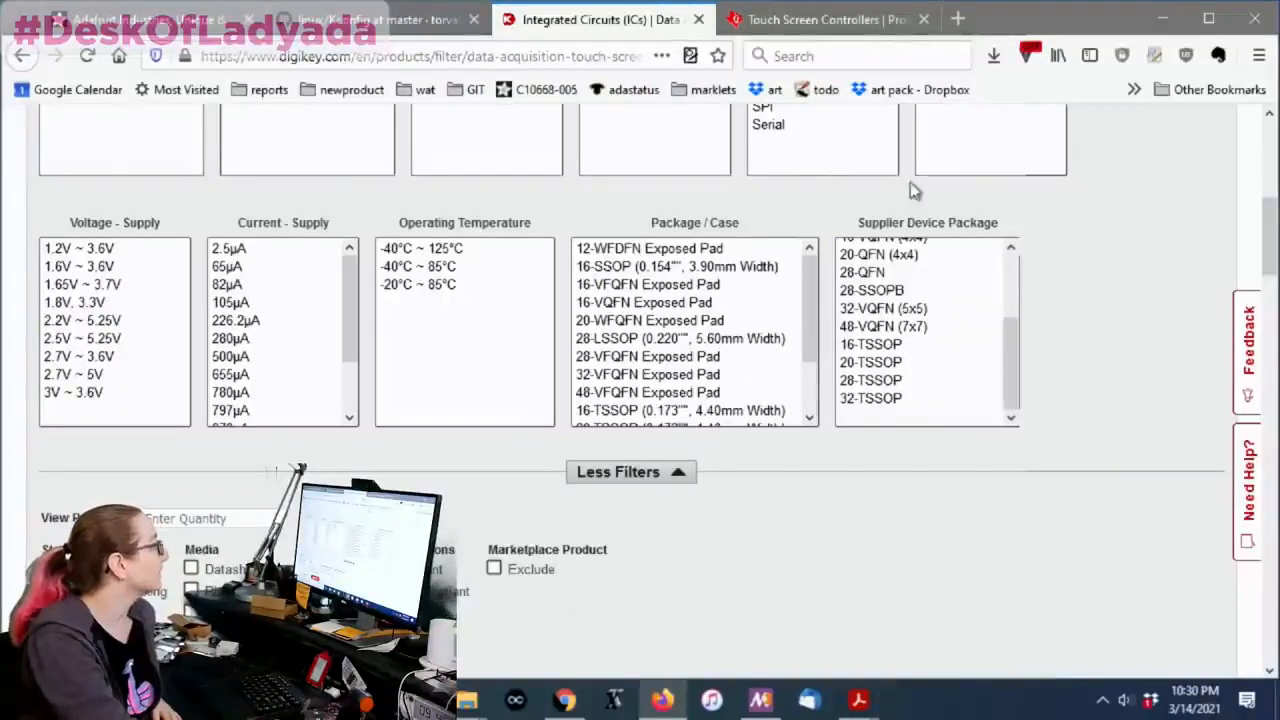
scroll("down", 3)
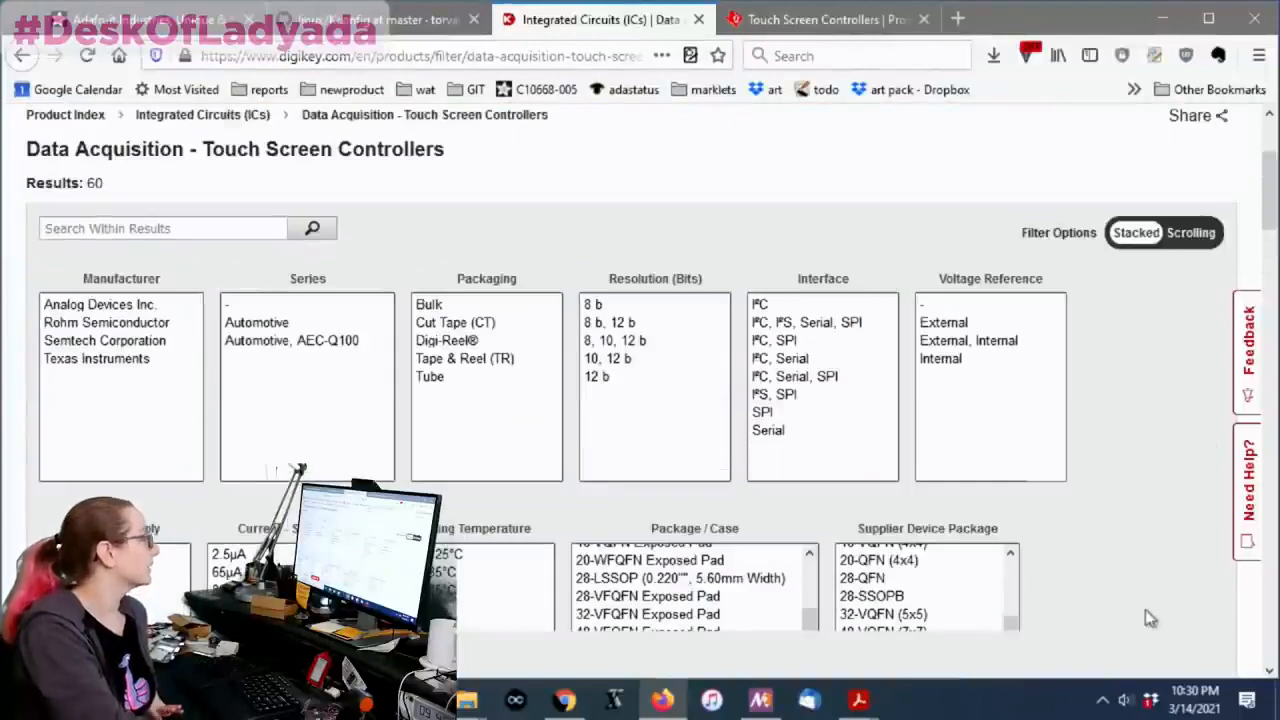
Step: Review the filtered results listing TI controllers such as TSC2046IPWR and TSC2003IPWR
scroll("down", 3)
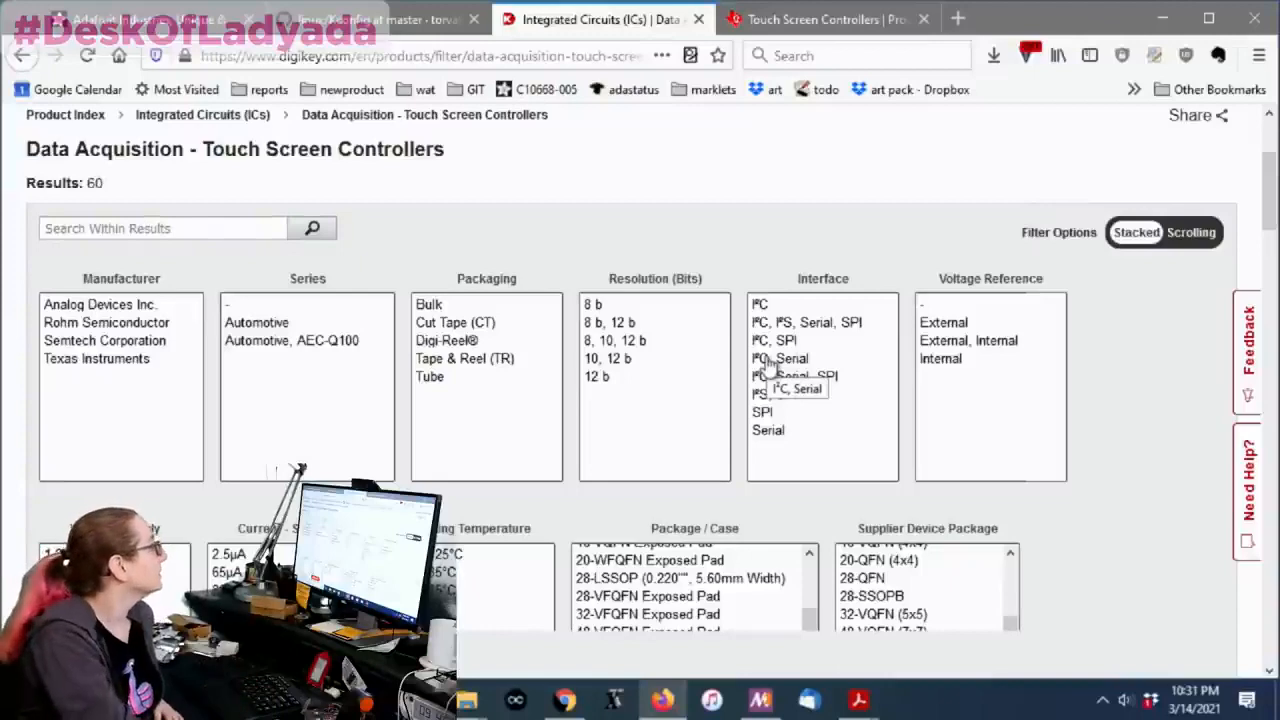
scroll("down", 3)
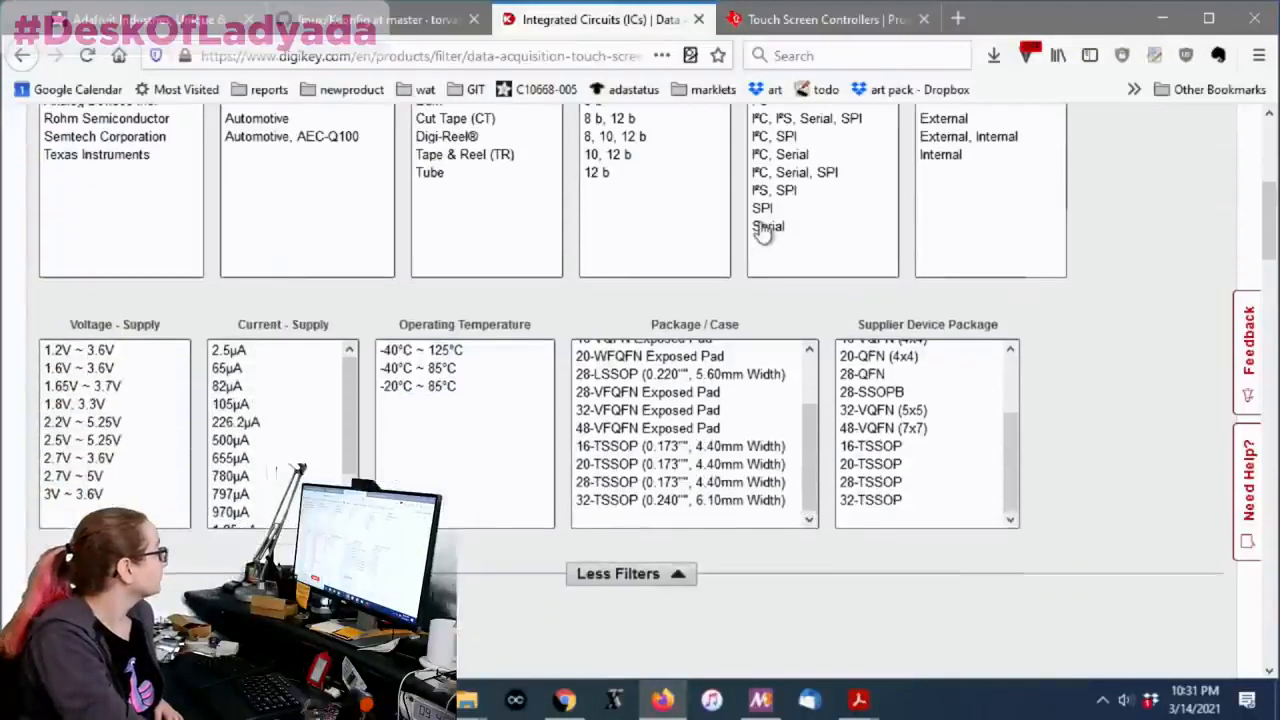
scroll("down", 3)
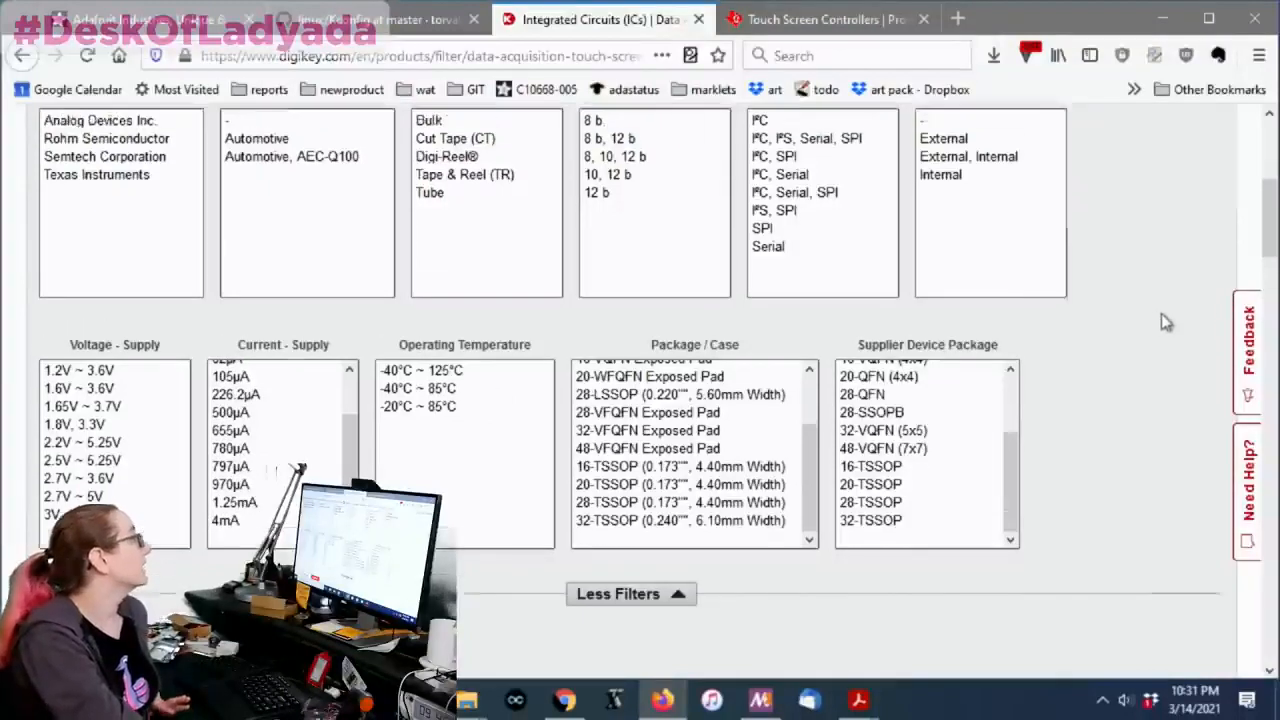
scroll("up", 3)
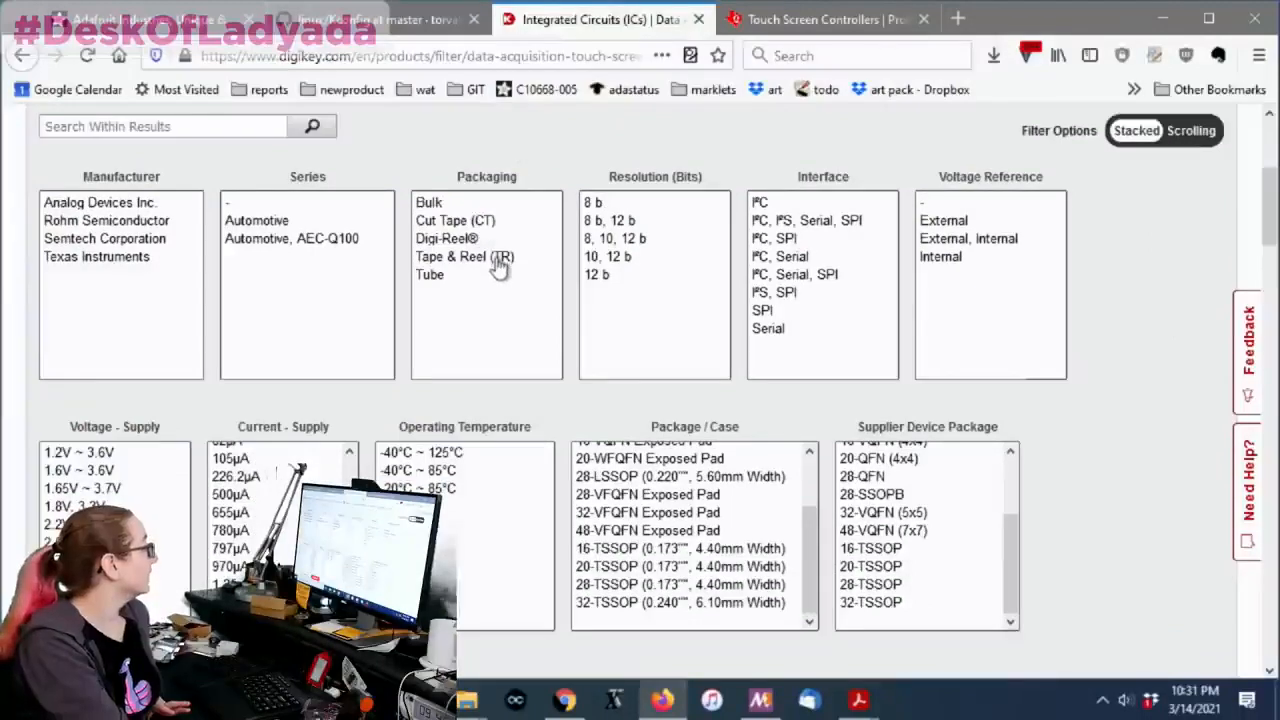
mouse_move(976, 322)
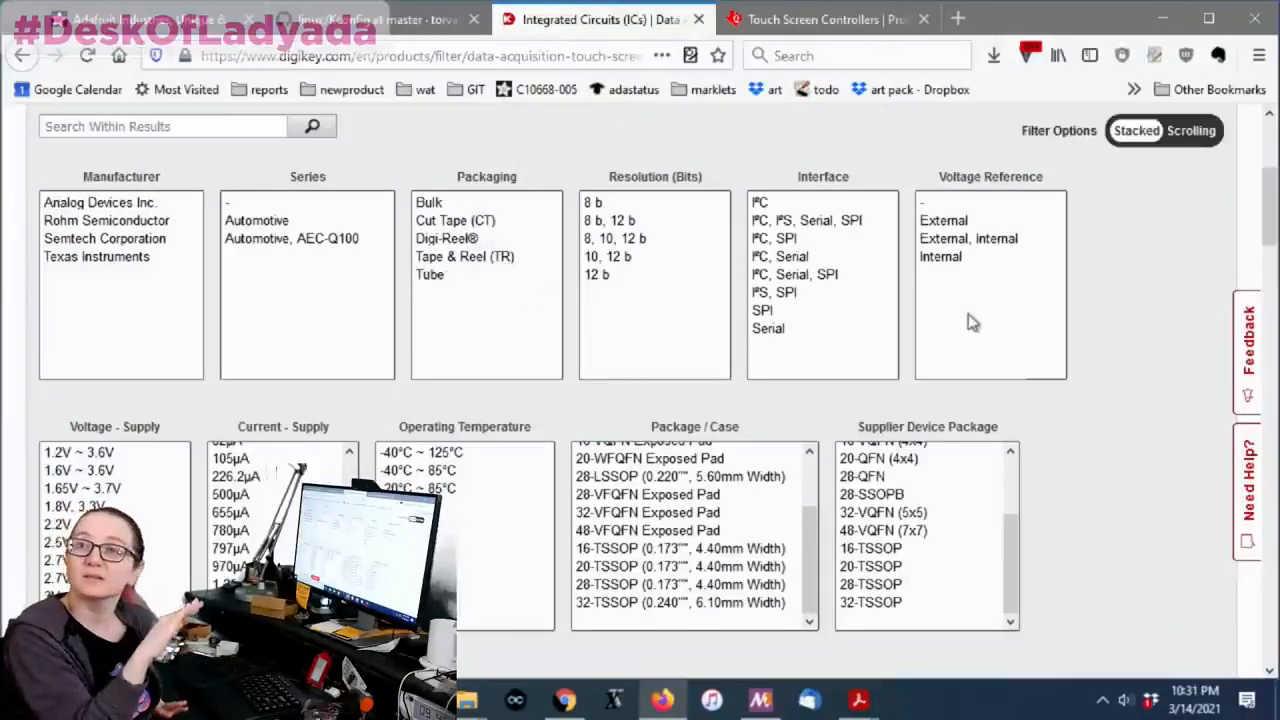
scroll("down", 3)
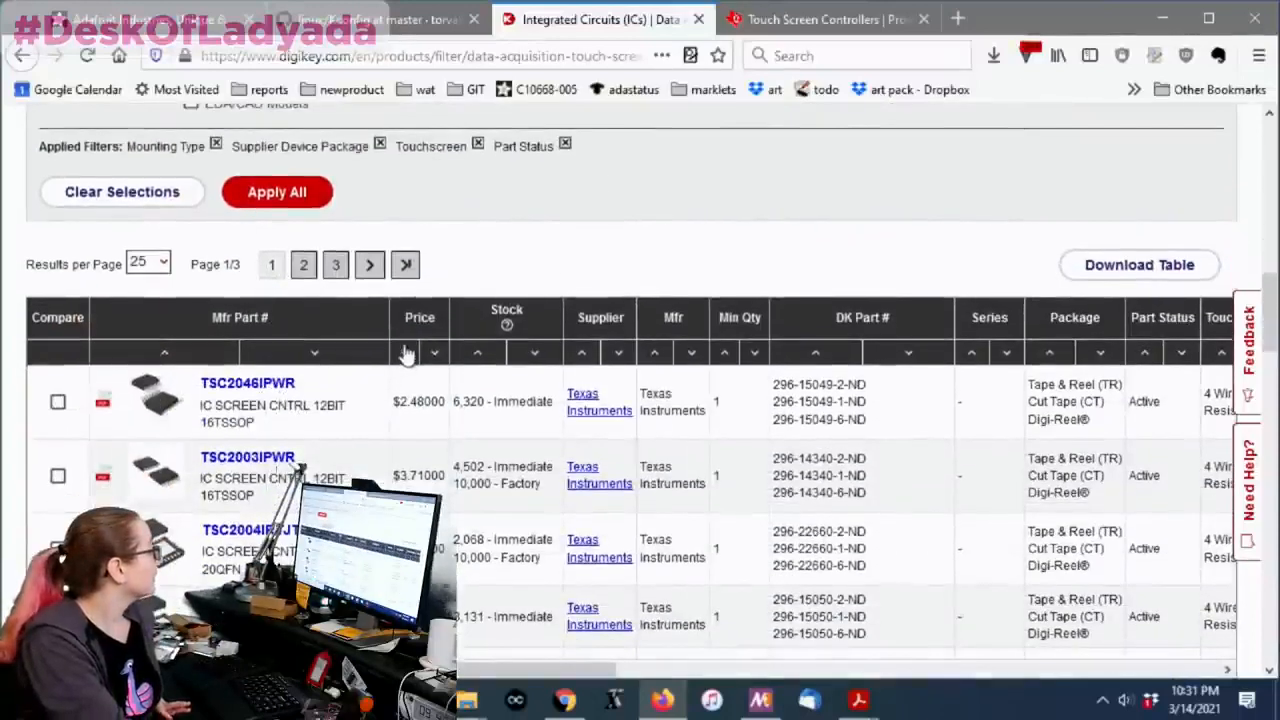
Step: Sort controllers by price ascending and exclude marketplace products, leaving parts like TSC2046EIPWR
left_click(304, 264)
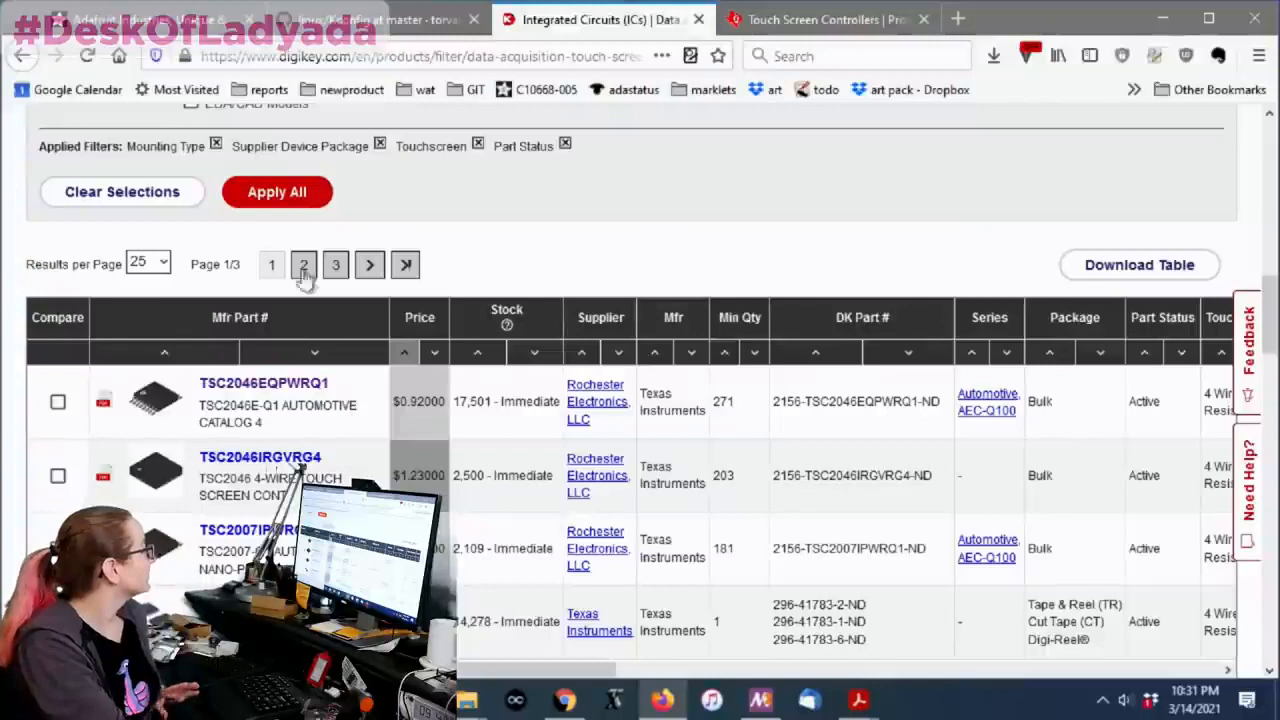
scroll("down", 3)
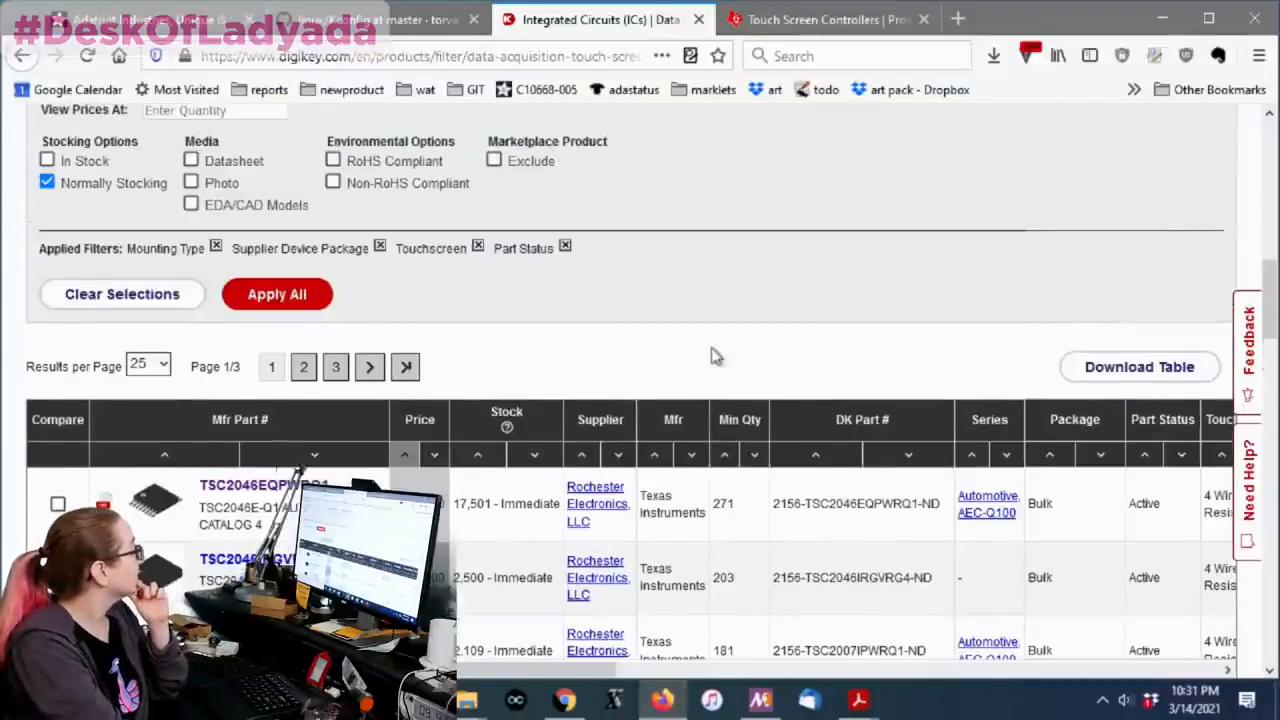
left_click(492, 160)
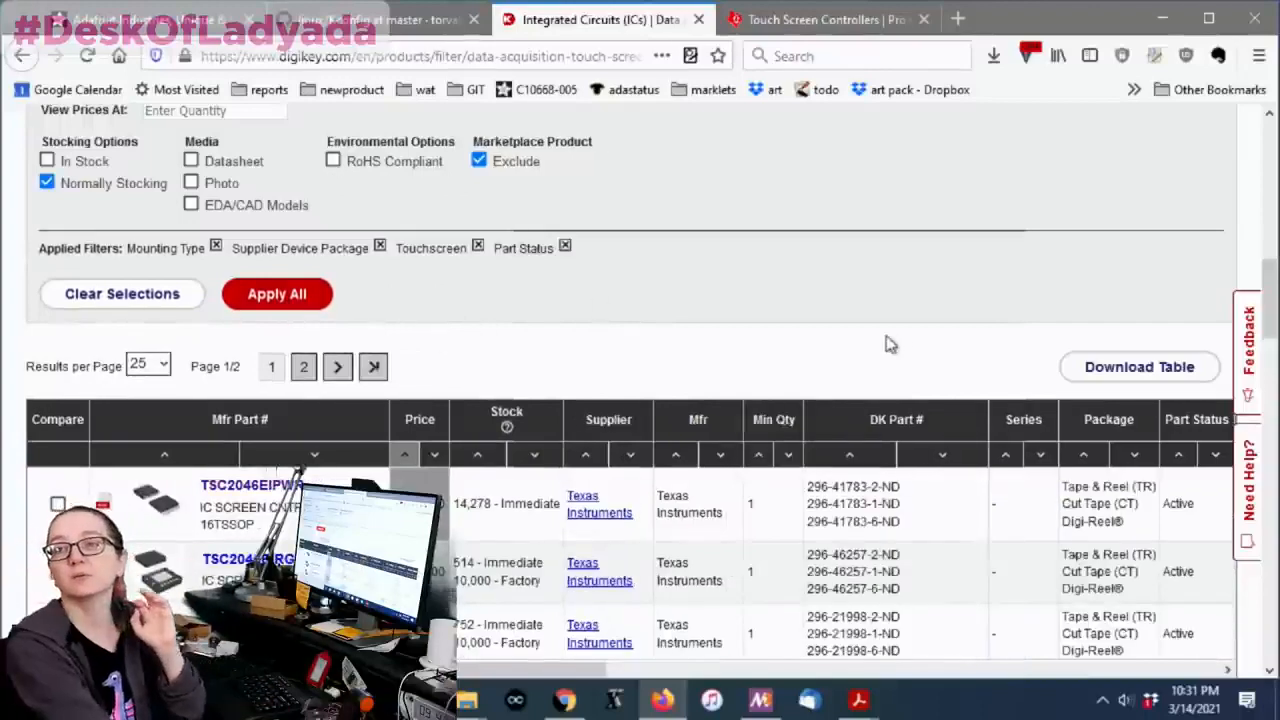
scroll("down", 3)
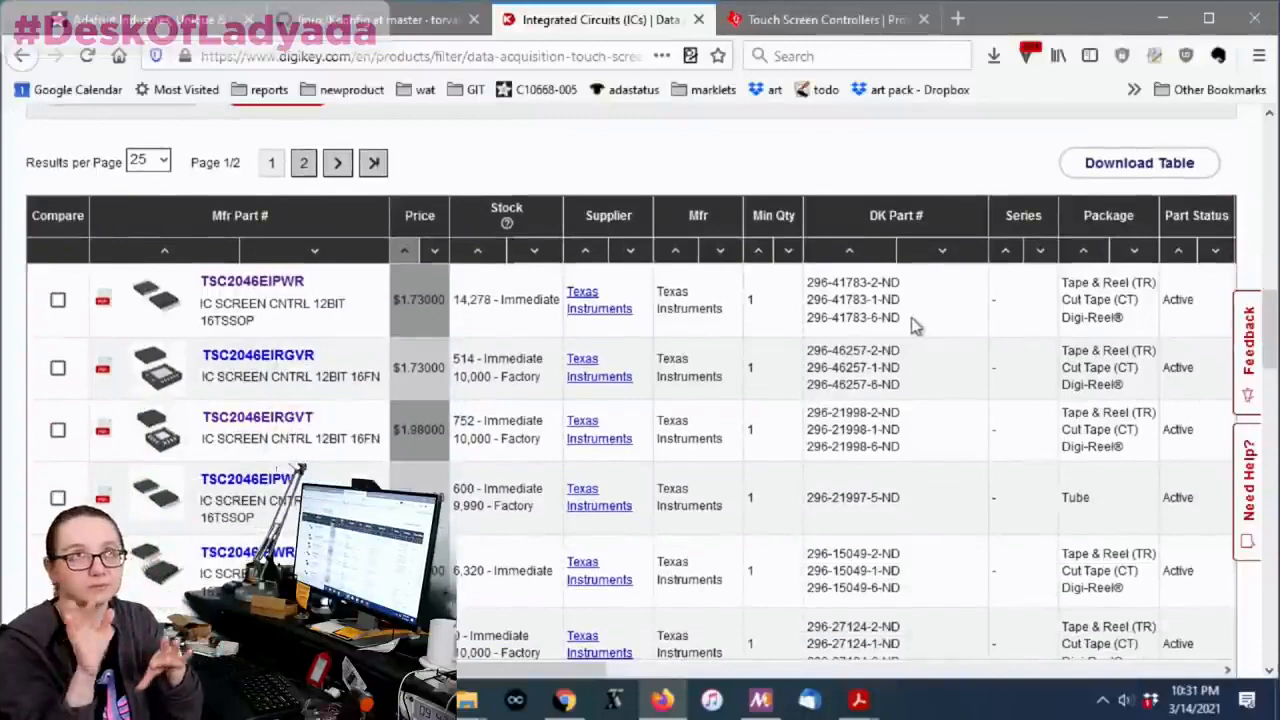
mouse_move(870, 348)
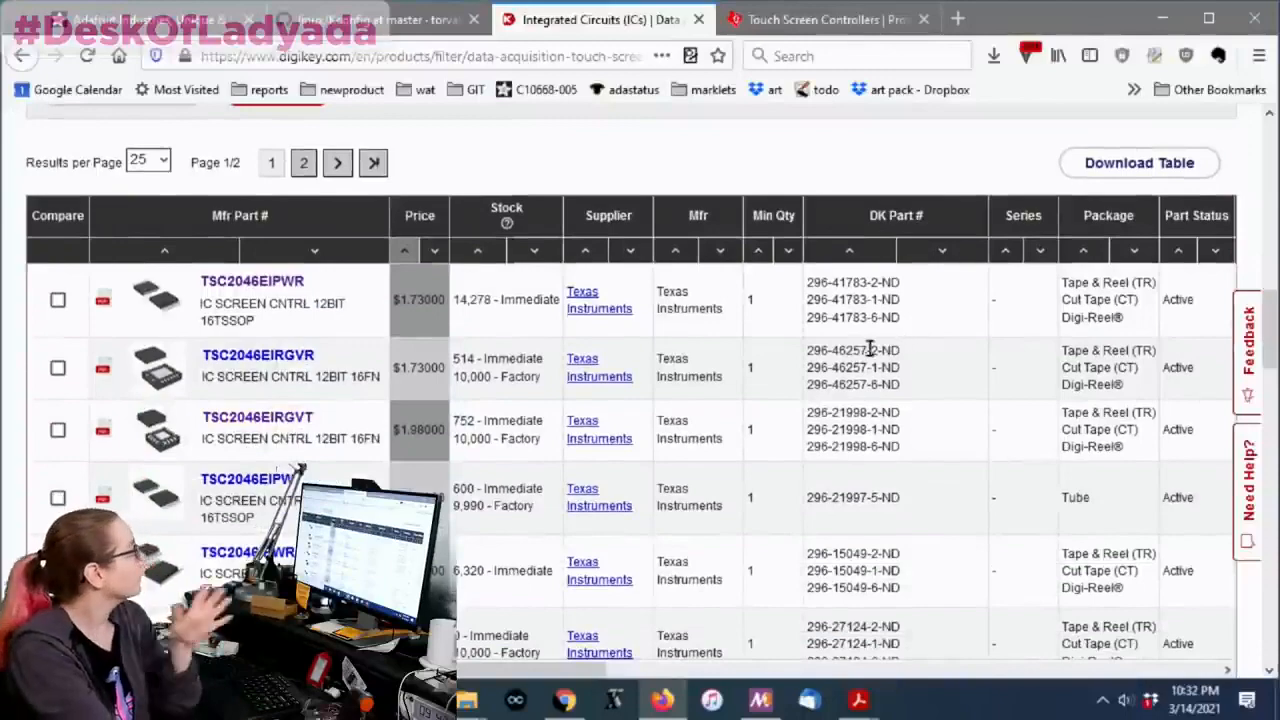
scroll("down", 3)
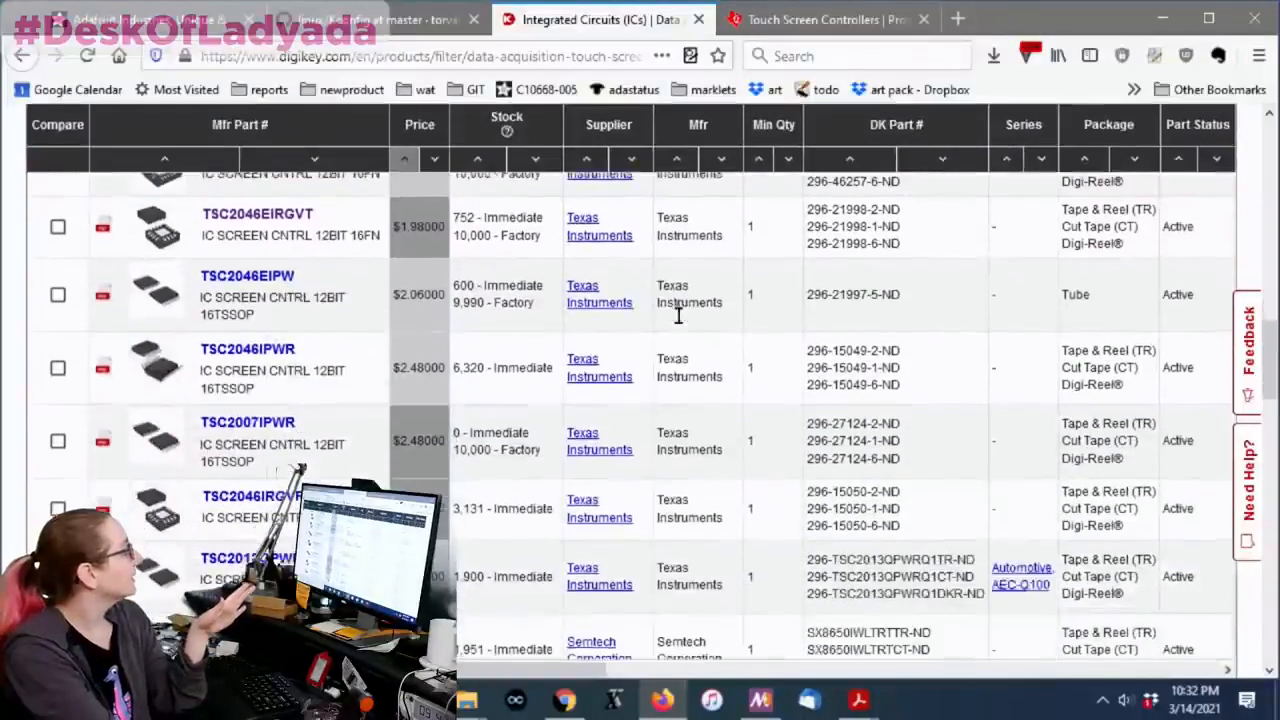
scroll("down", 3)
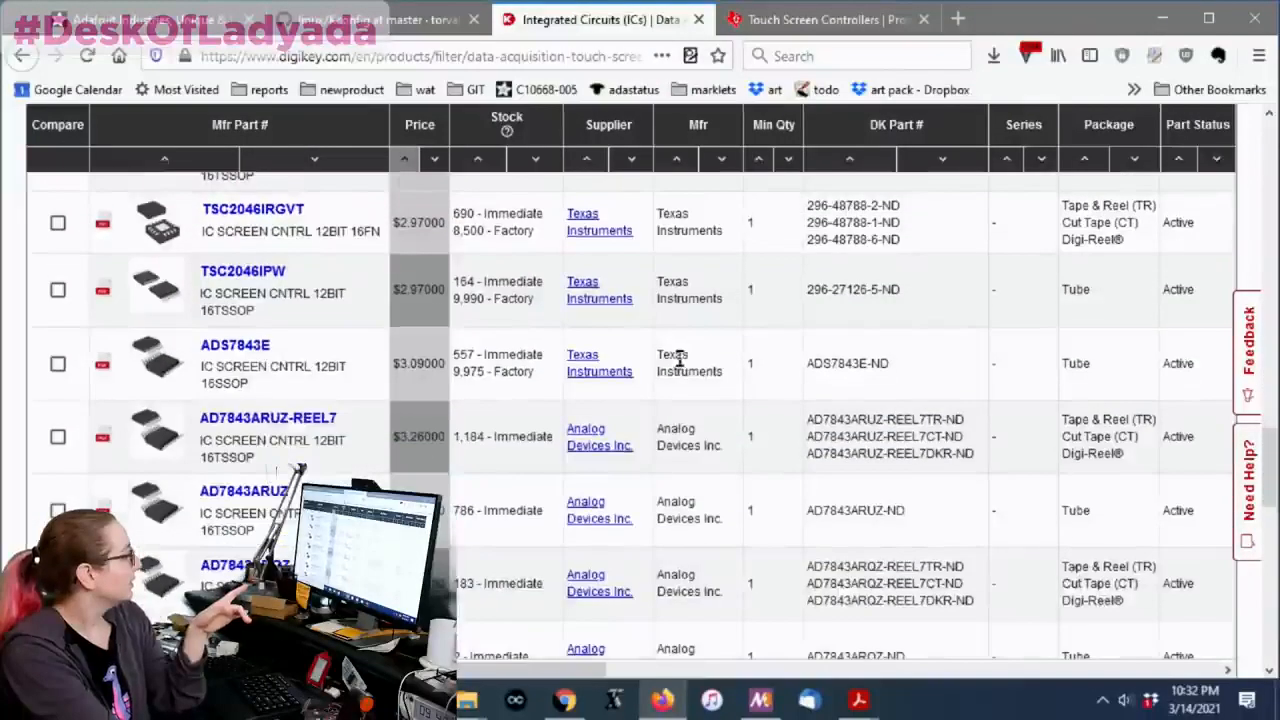
scroll("down", 3)
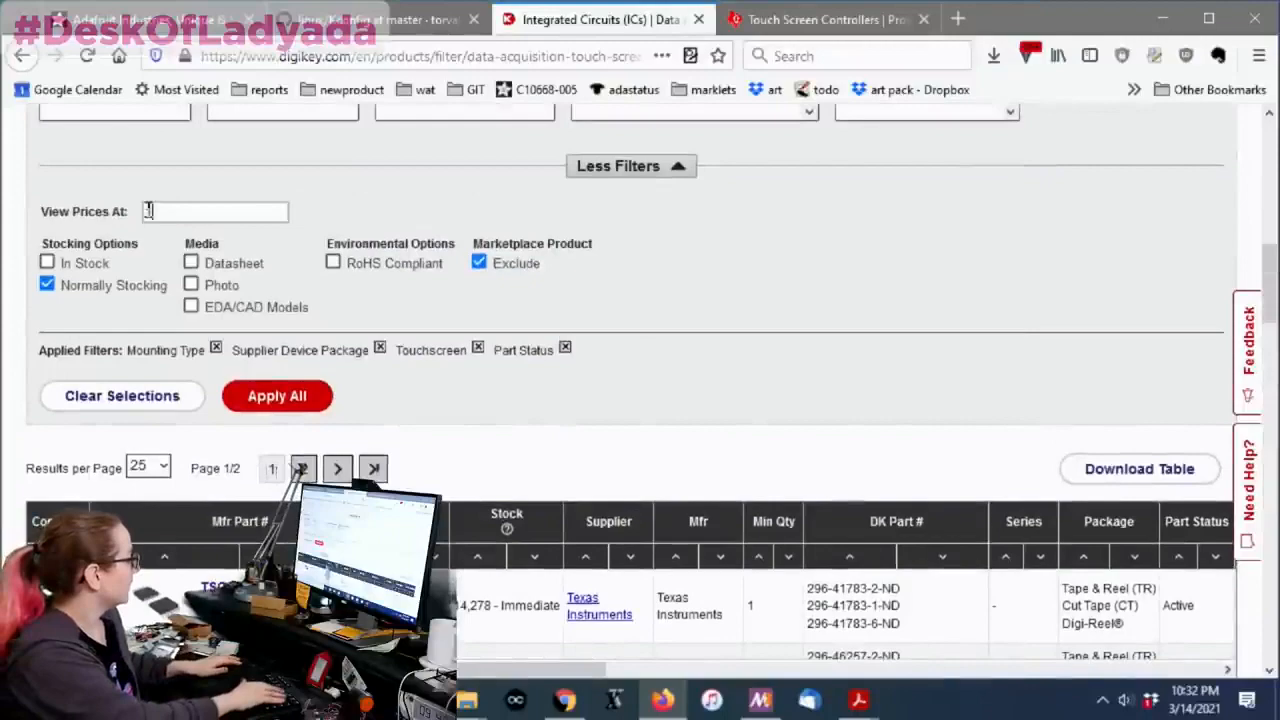
Step: Price the results at quantity 1000 and scan the table's Interface and Voltage columns
type("1000")
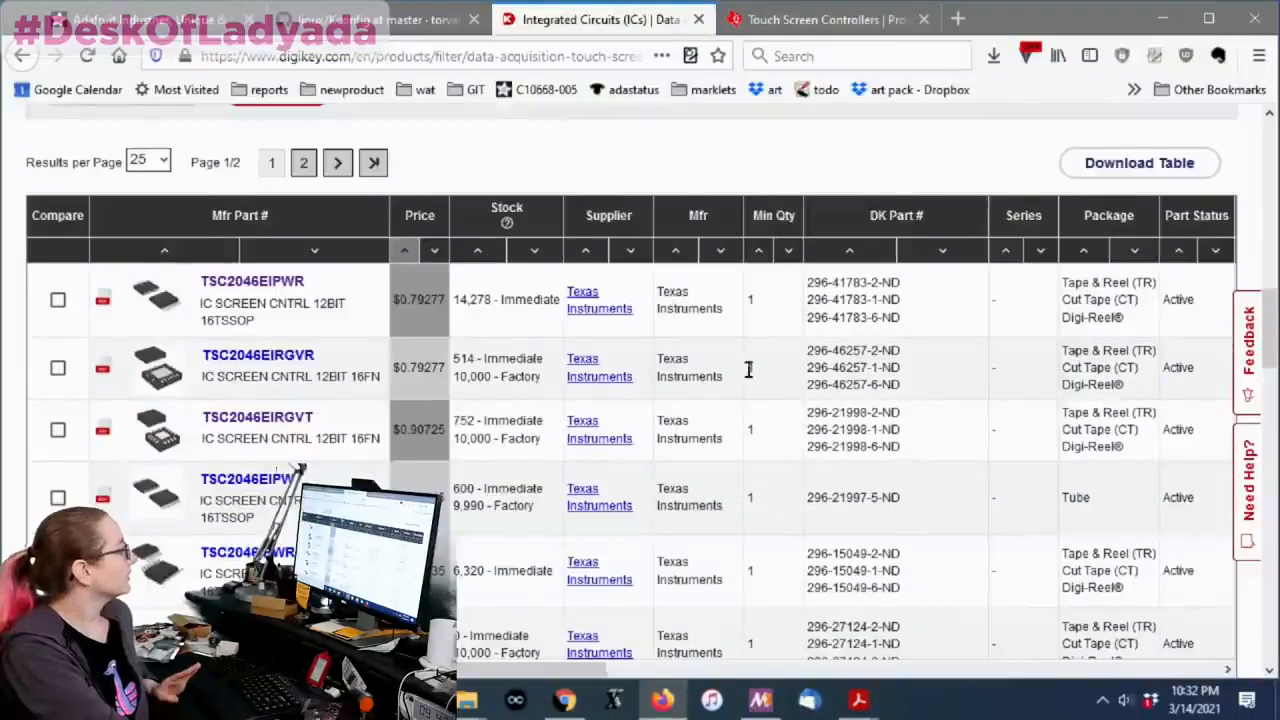
scroll("down", 3)
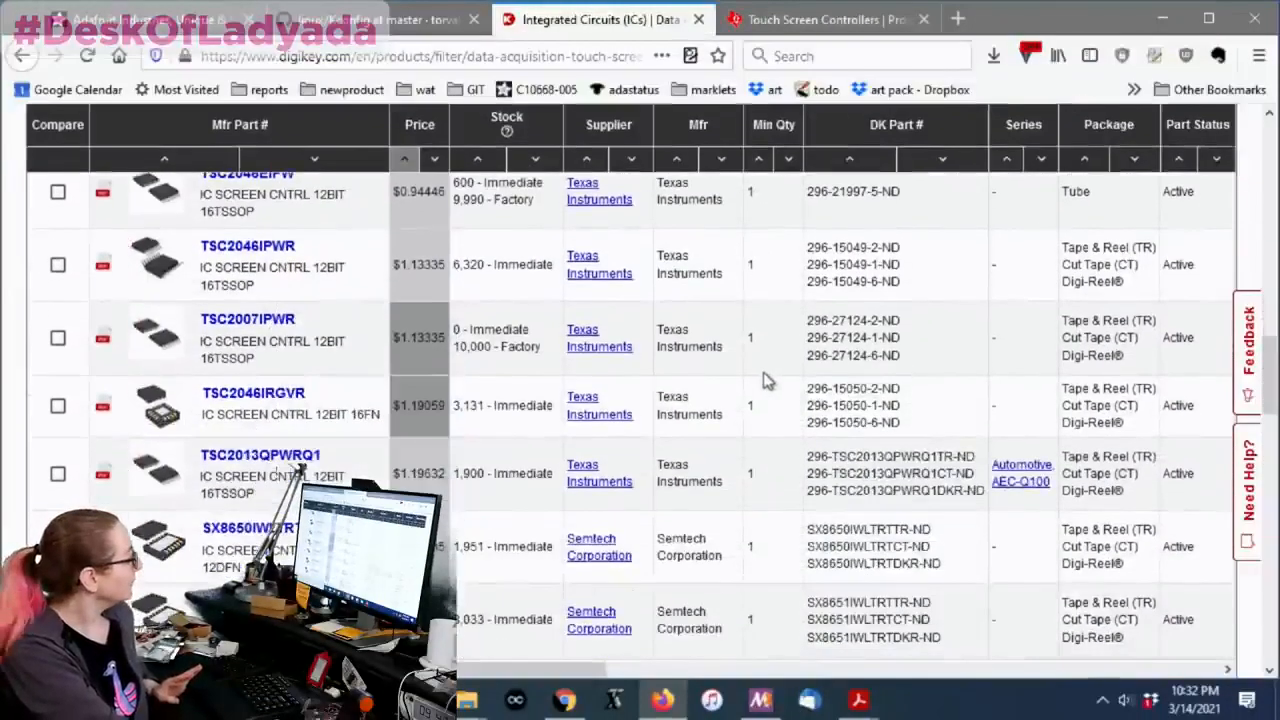
scroll("down", 3)
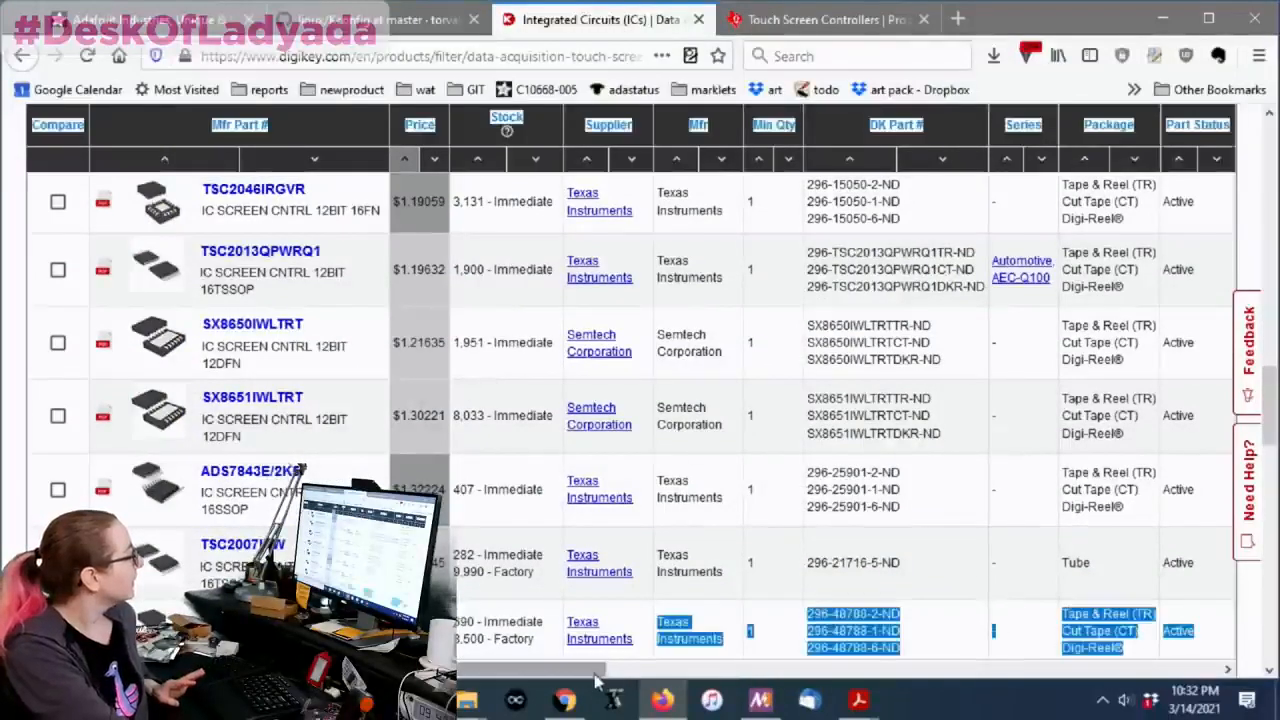
scroll("right", 3)
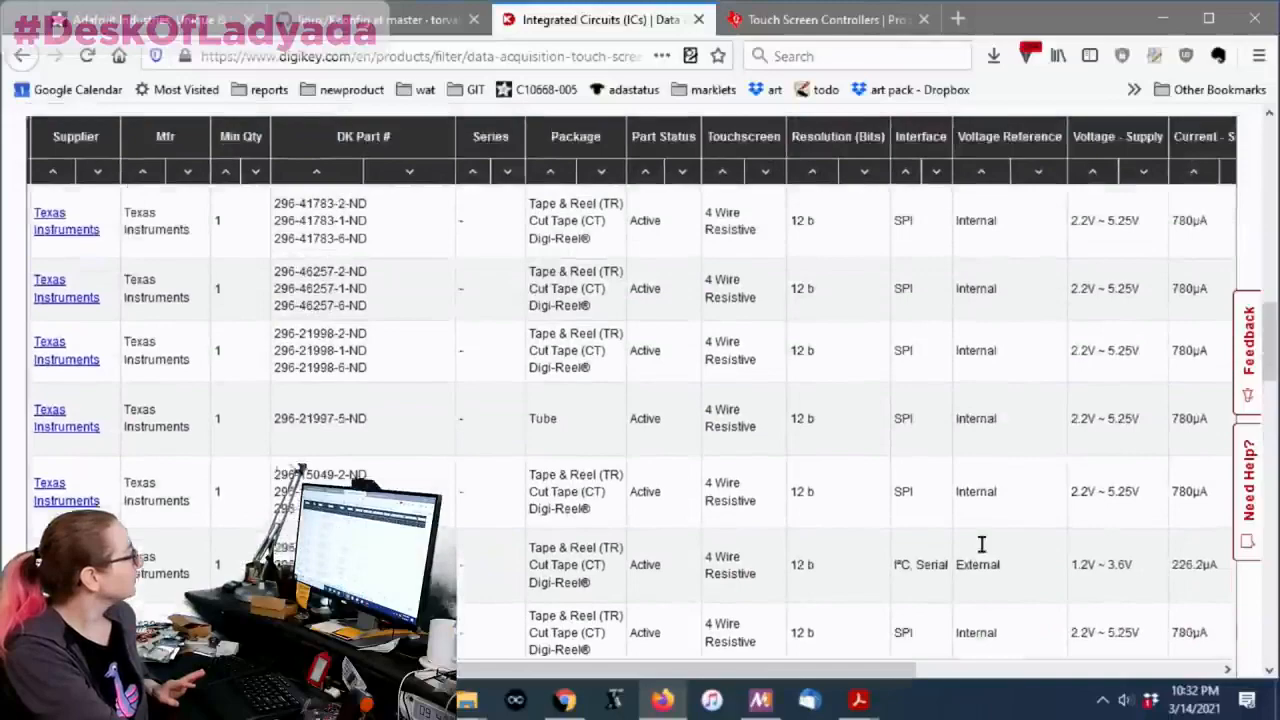
scroll("down", 3)
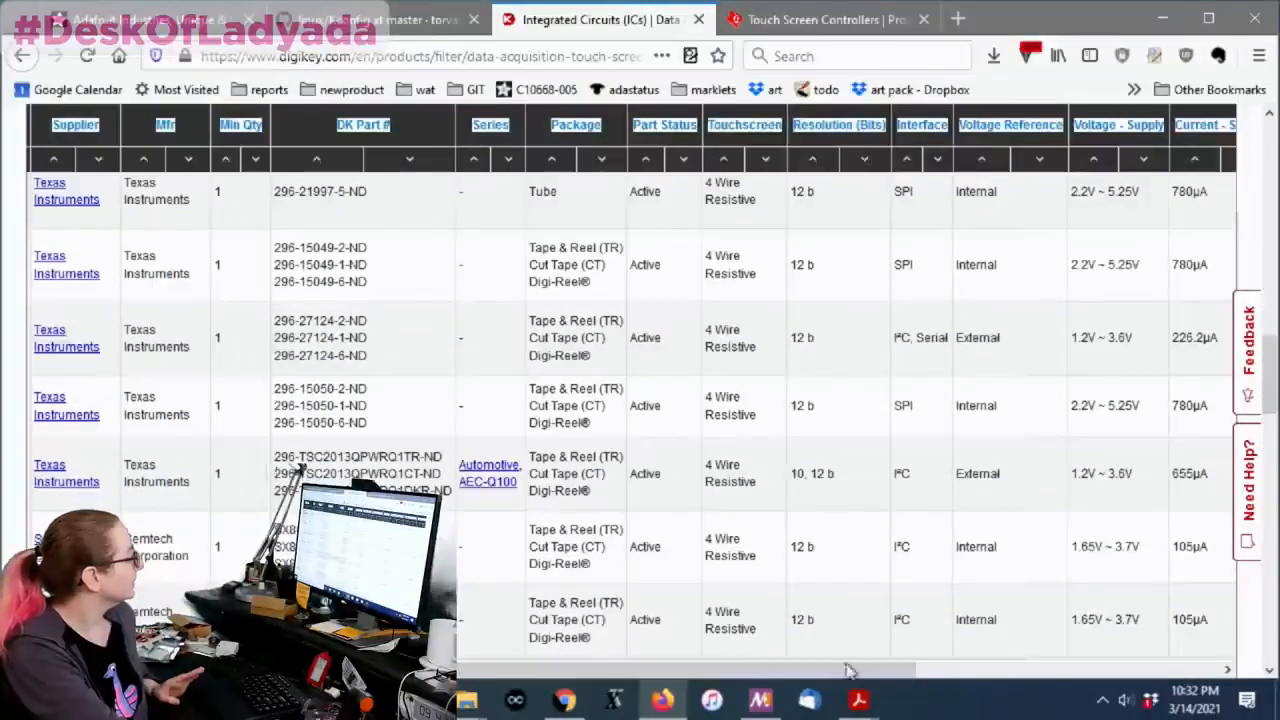
scroll("left", 3)
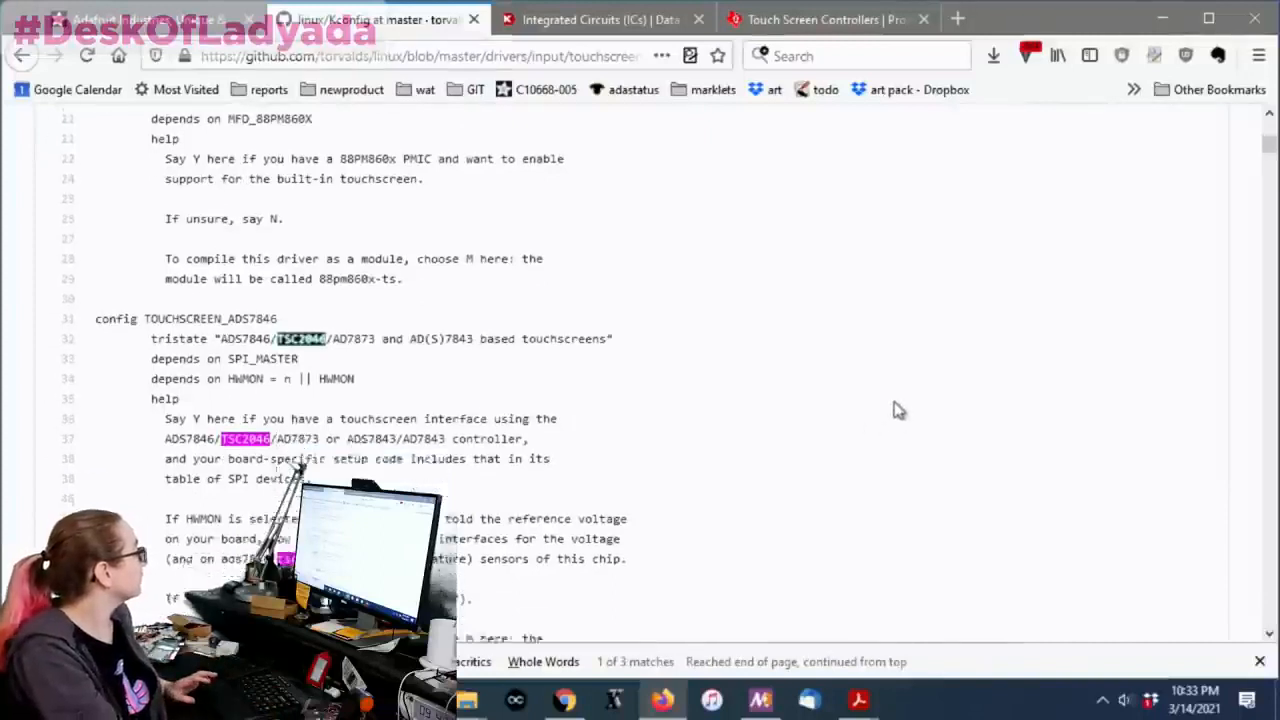
scroll("down", 3)
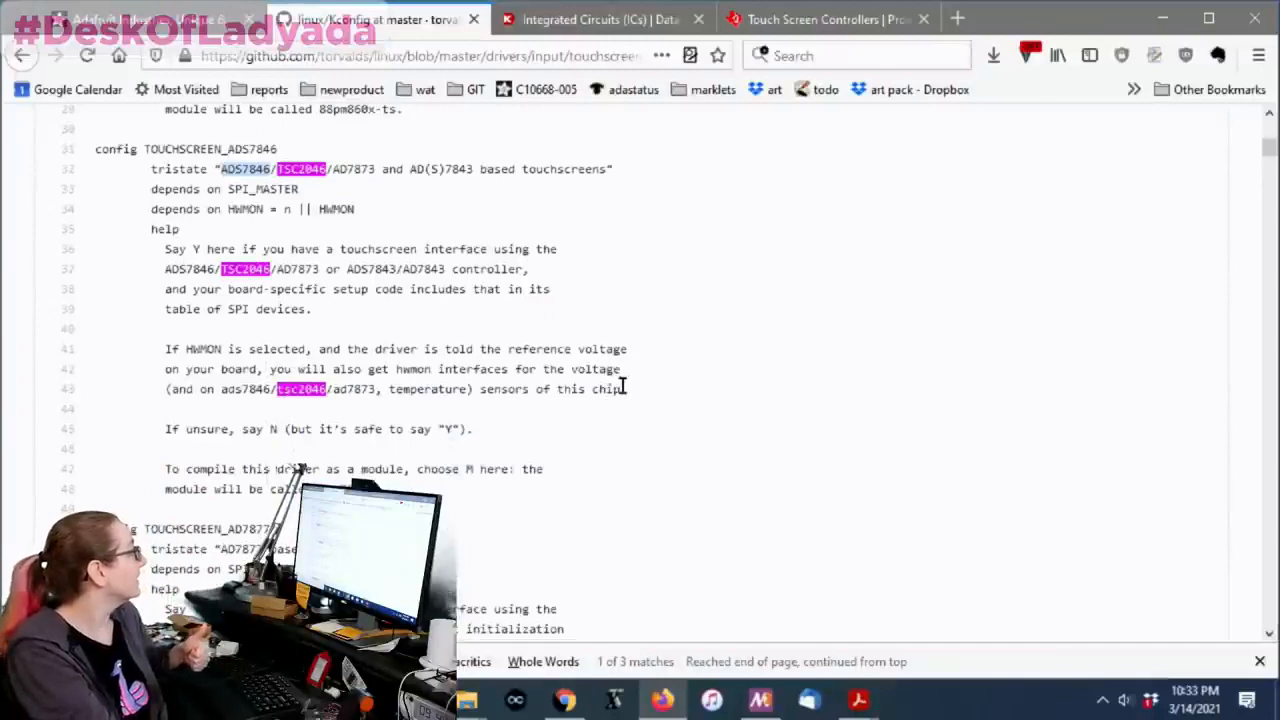
scroll("down", 3)
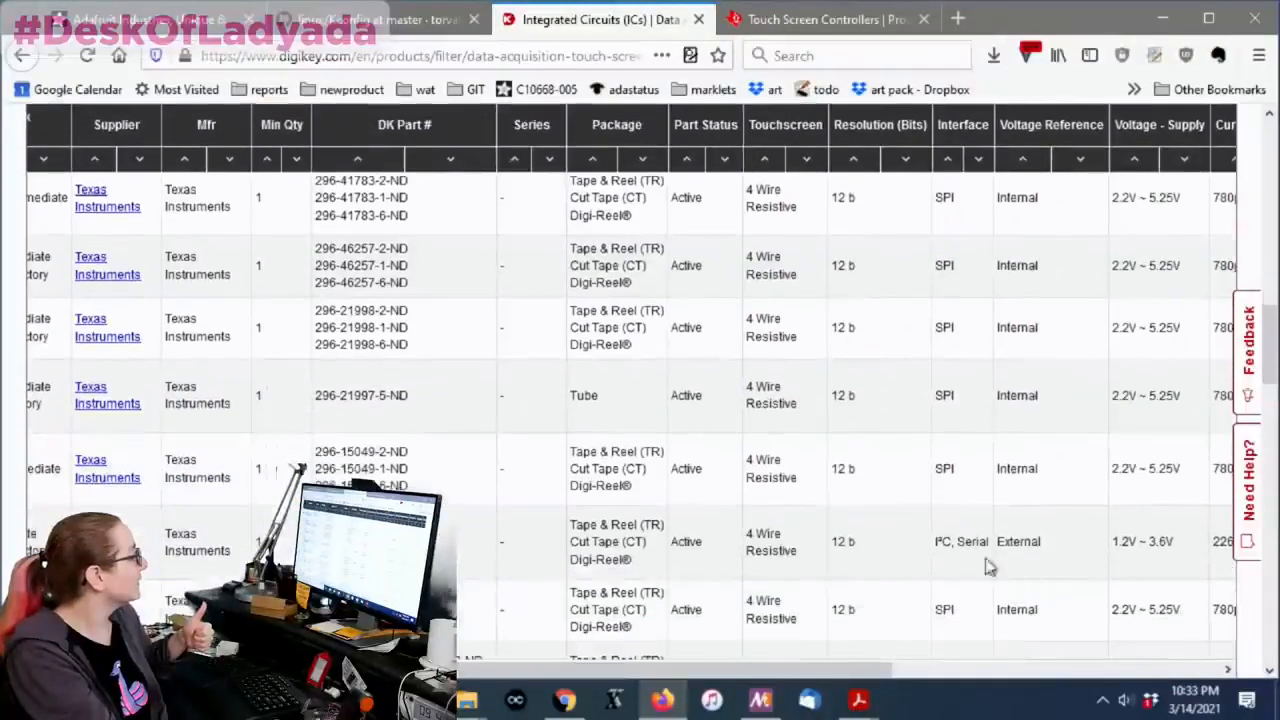
Step: Select TSC2007IPWR, then bring up the TI touch screen controllers page
scroll("left", 3)
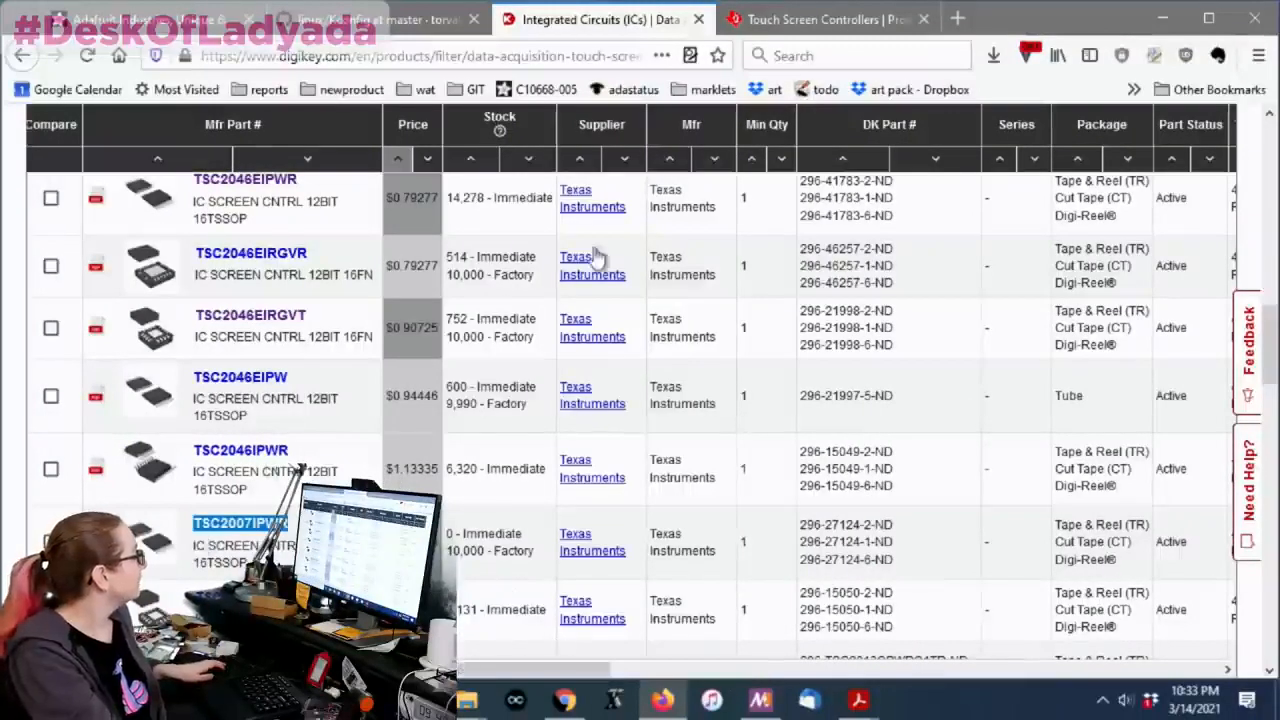
left_click(820, 20)
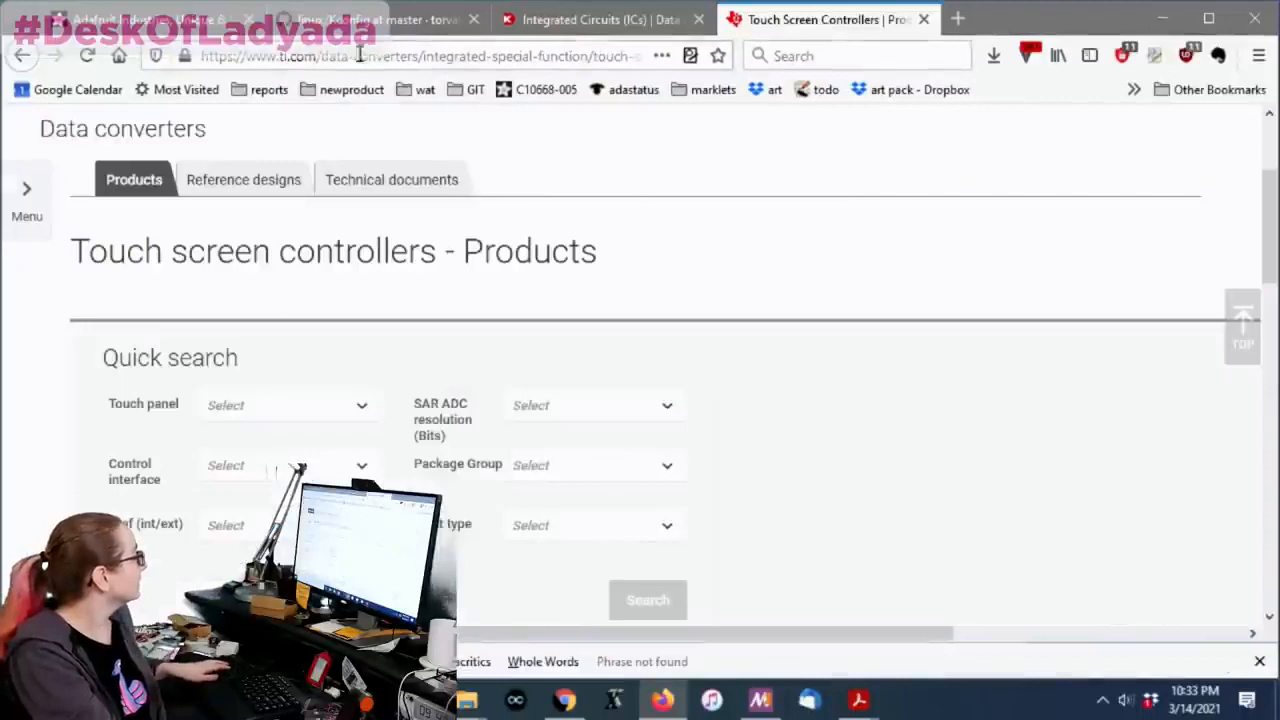
Step: Locate the TSC2007 driver entries in the Linux Kconfig, then move to the TSC2004 datasheet
left_click(376, 20)
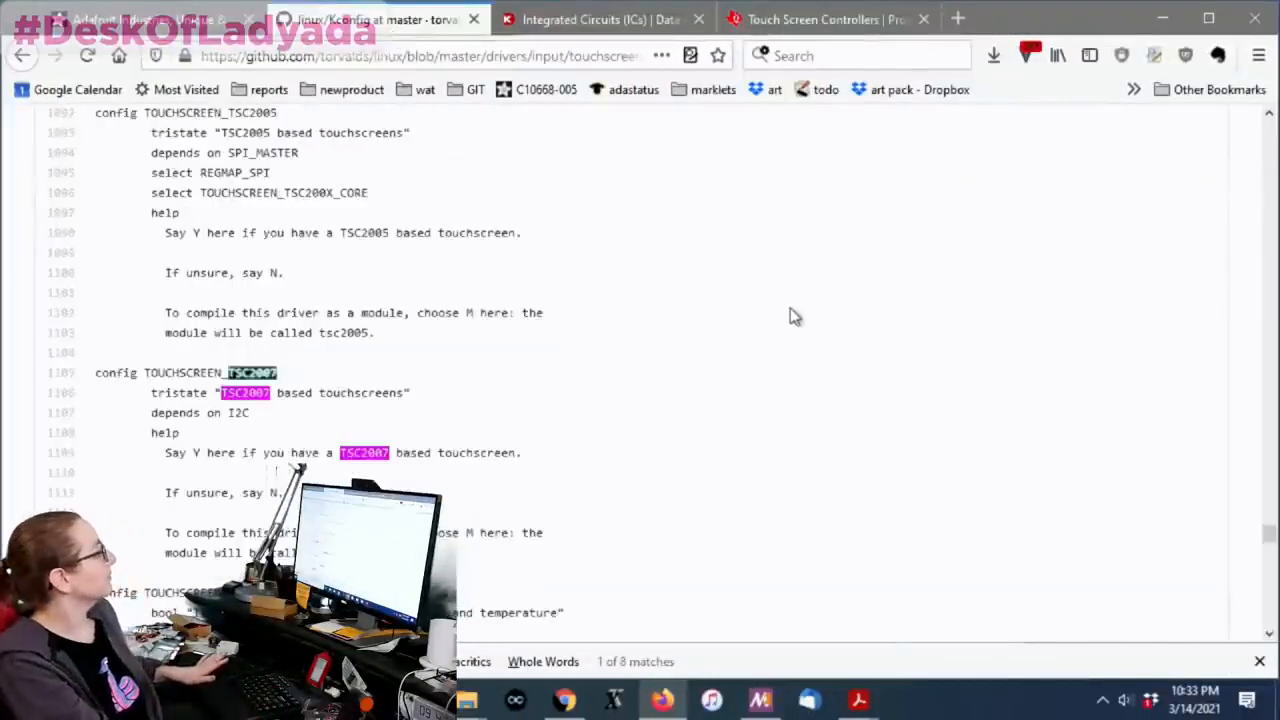
scroll("down", 3)
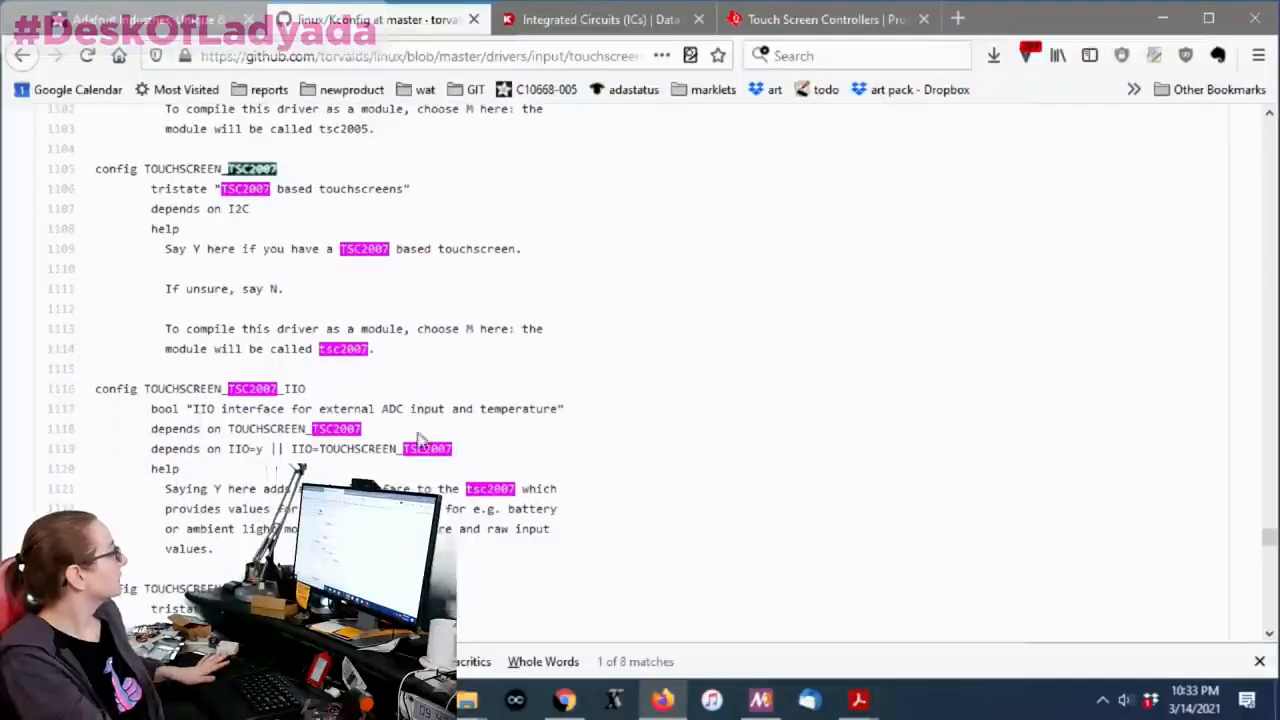
mouse_move(560, 438)
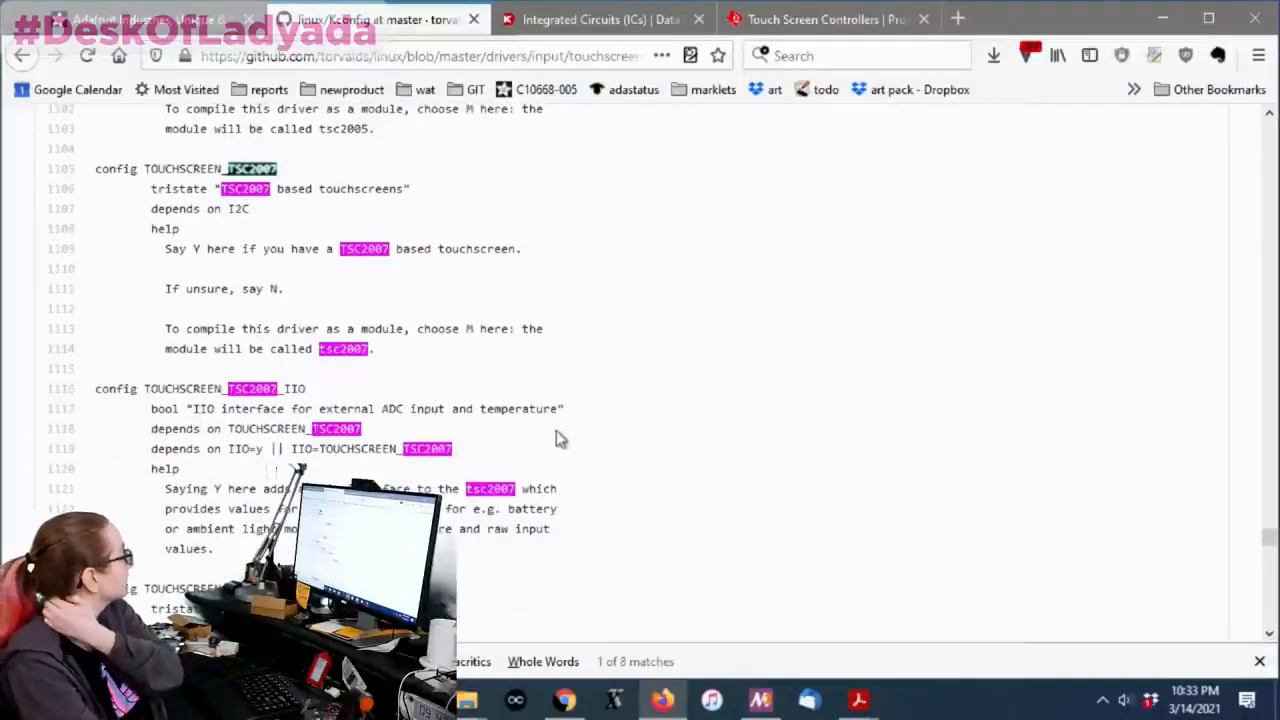
mouse_move(548, 444)
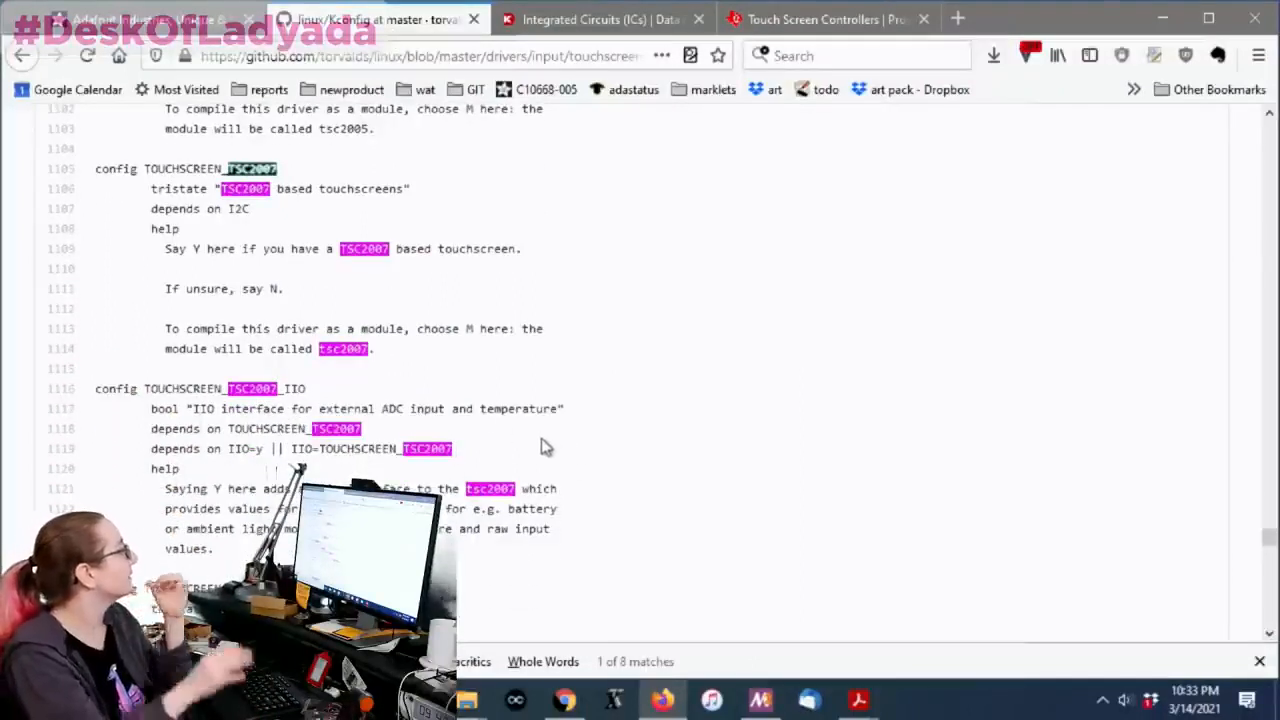
mouse_move(576, 388)
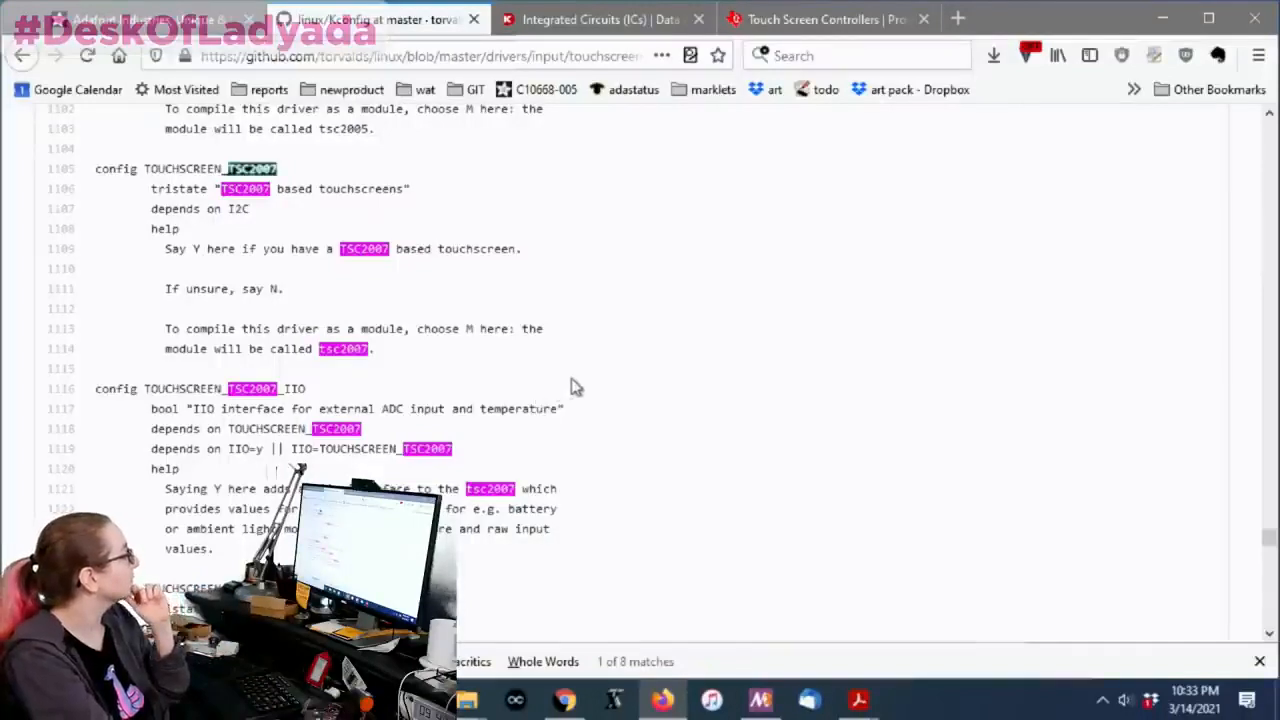
left_click(600, 20)
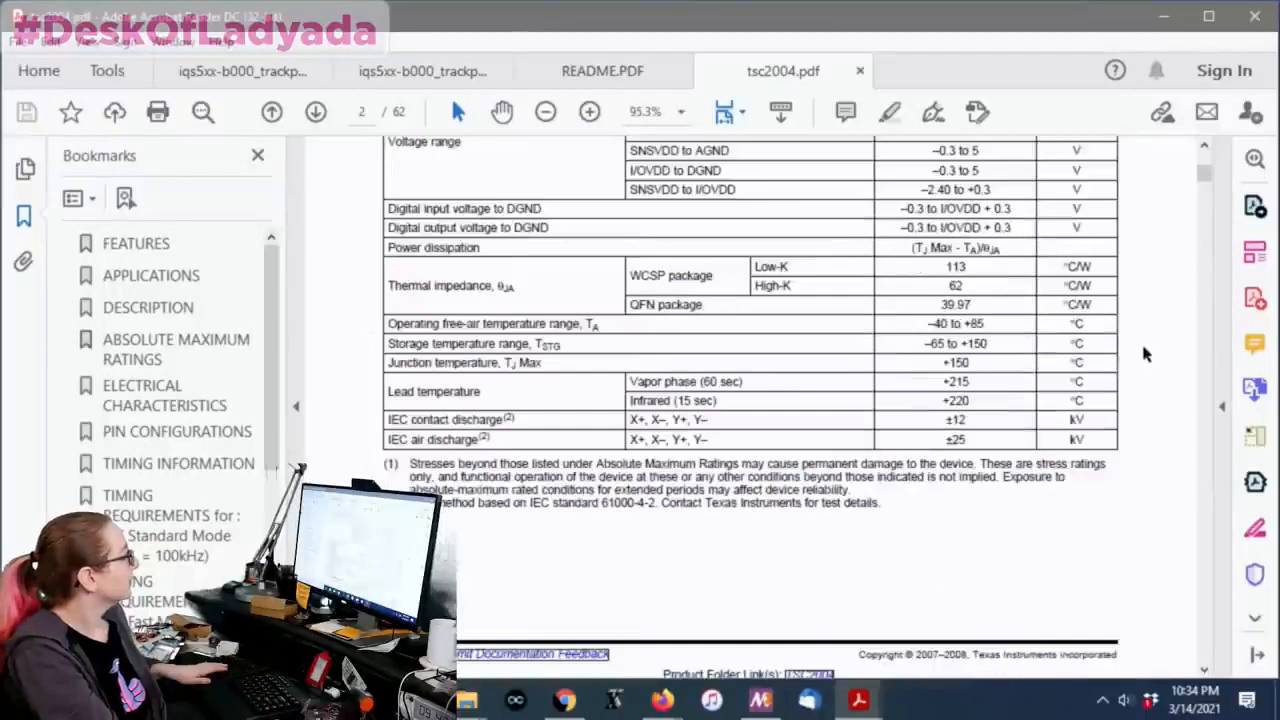
Step: Page through TSC2004 absolute maximum ratings, pin configurations and I²C timing, searching for 'tssop'
scroll("down", 3)
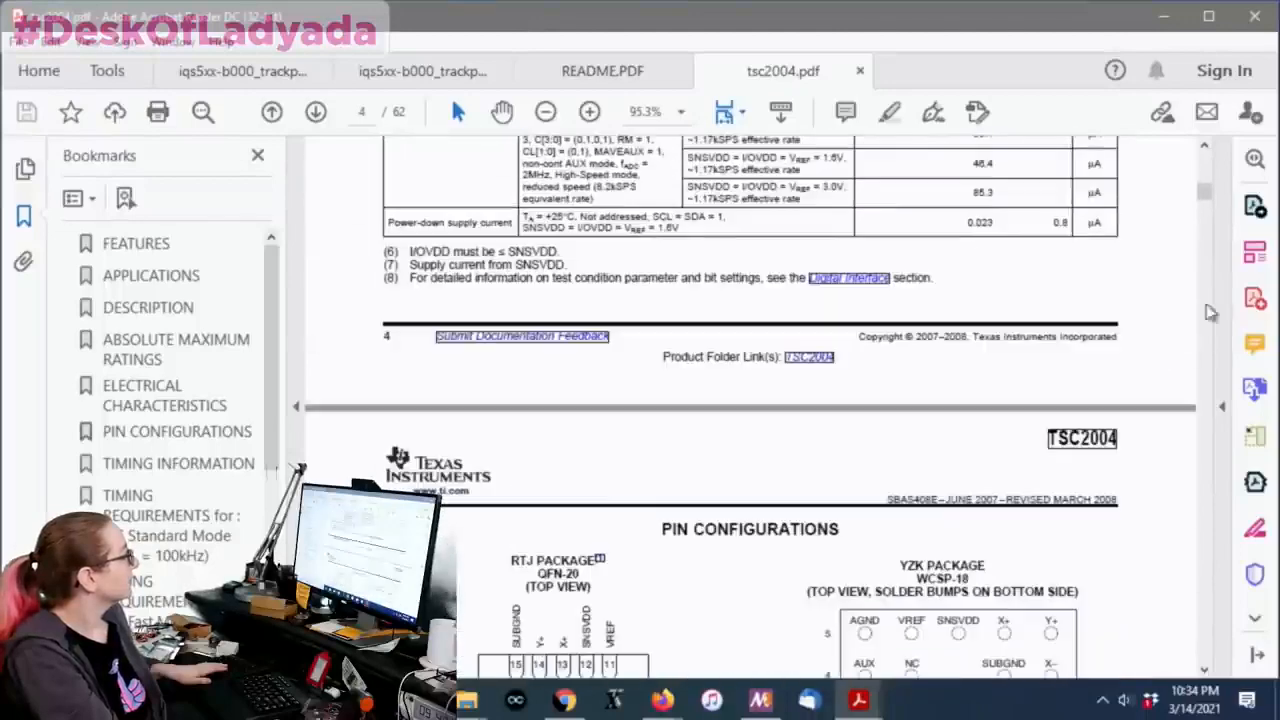
scroll("down", 3)
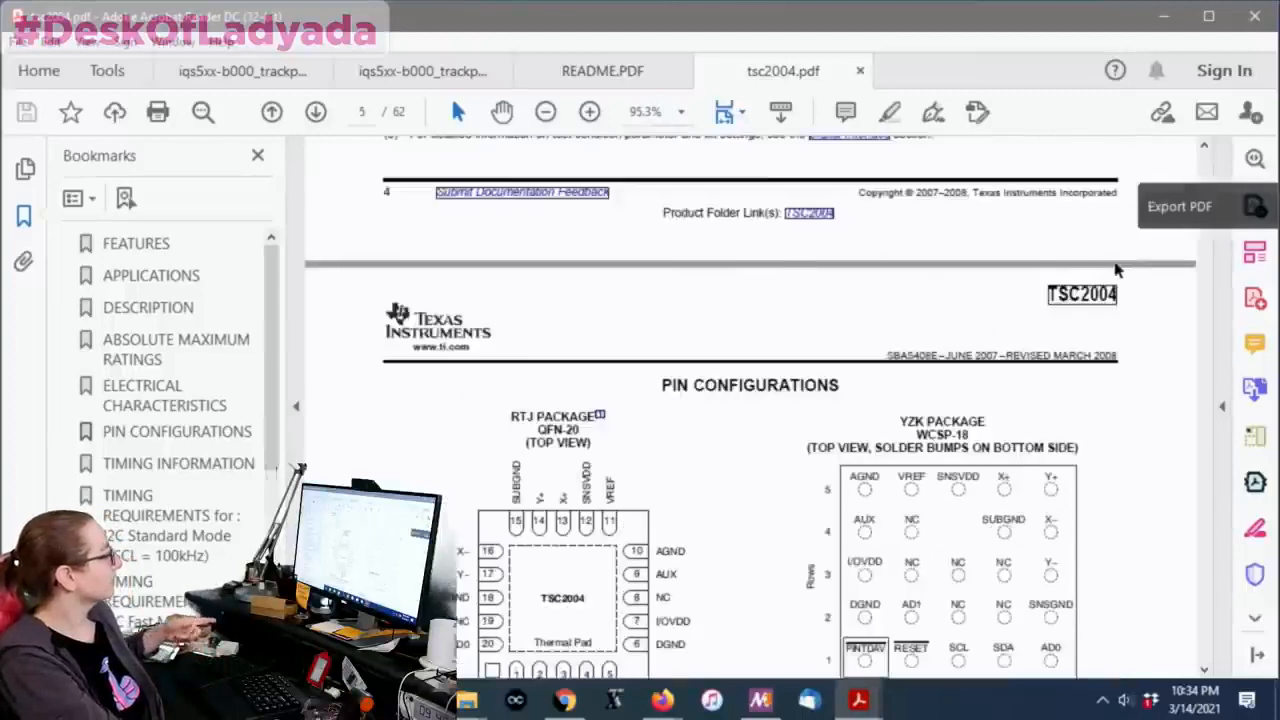
scroll("down", 3)
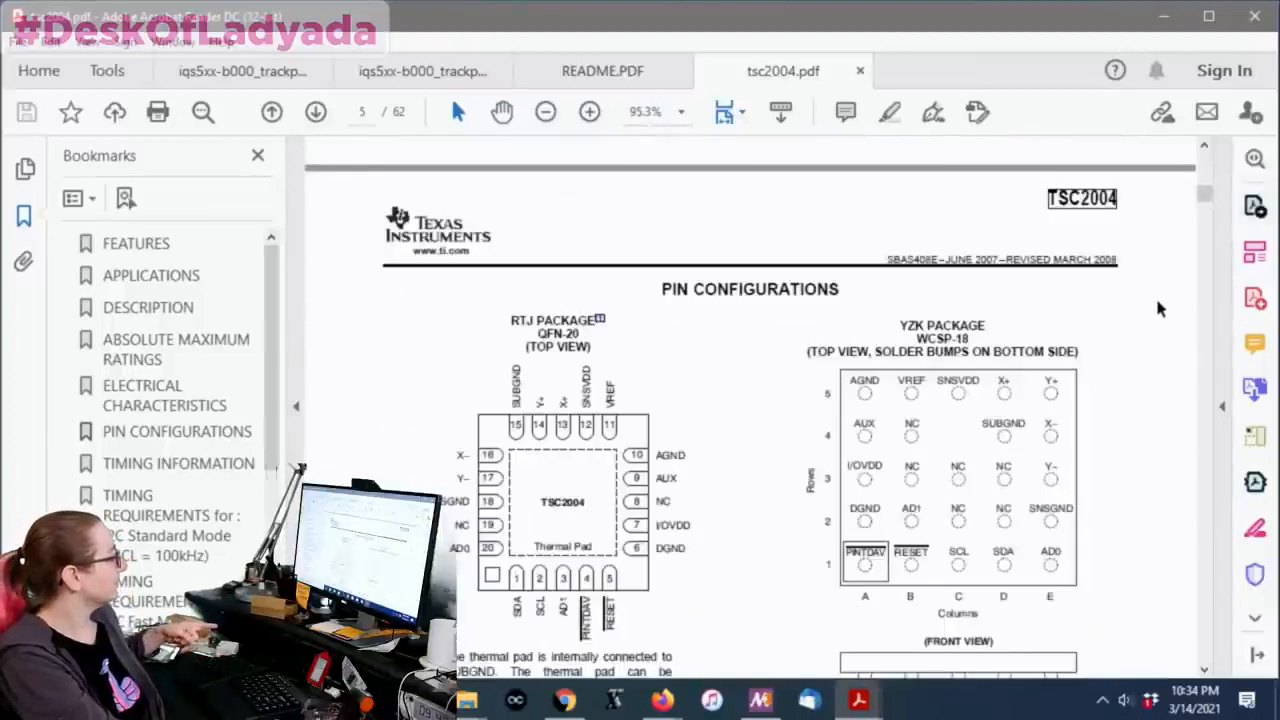
scroll("down", 3)
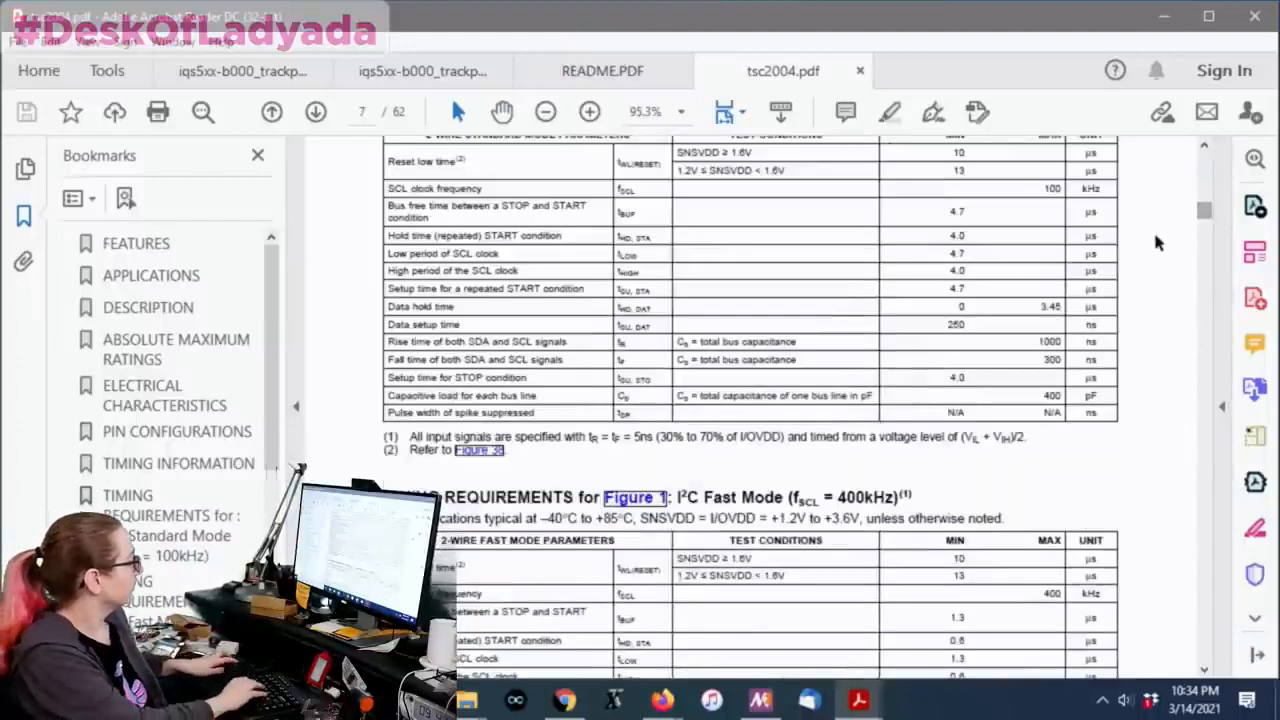
type("tssop")
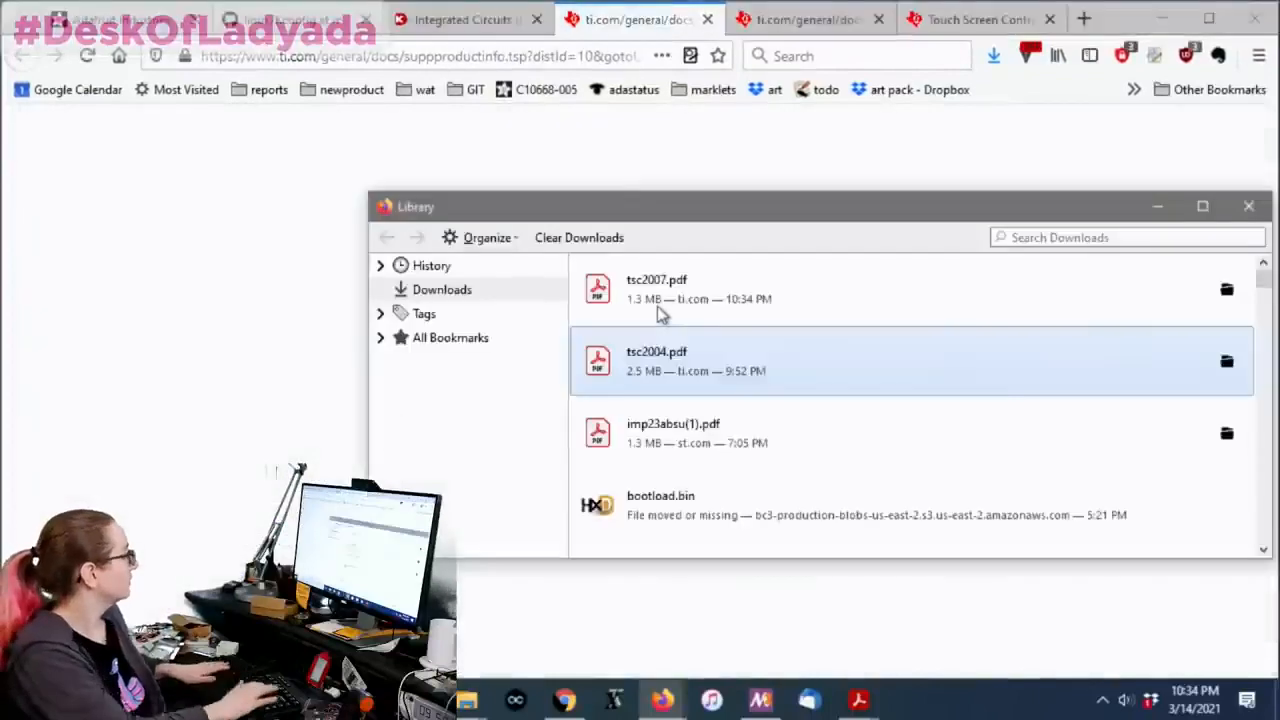
Step: Open tsc2007.pdf from Downloads and read its page-1 feature list
double_click(656, 288)
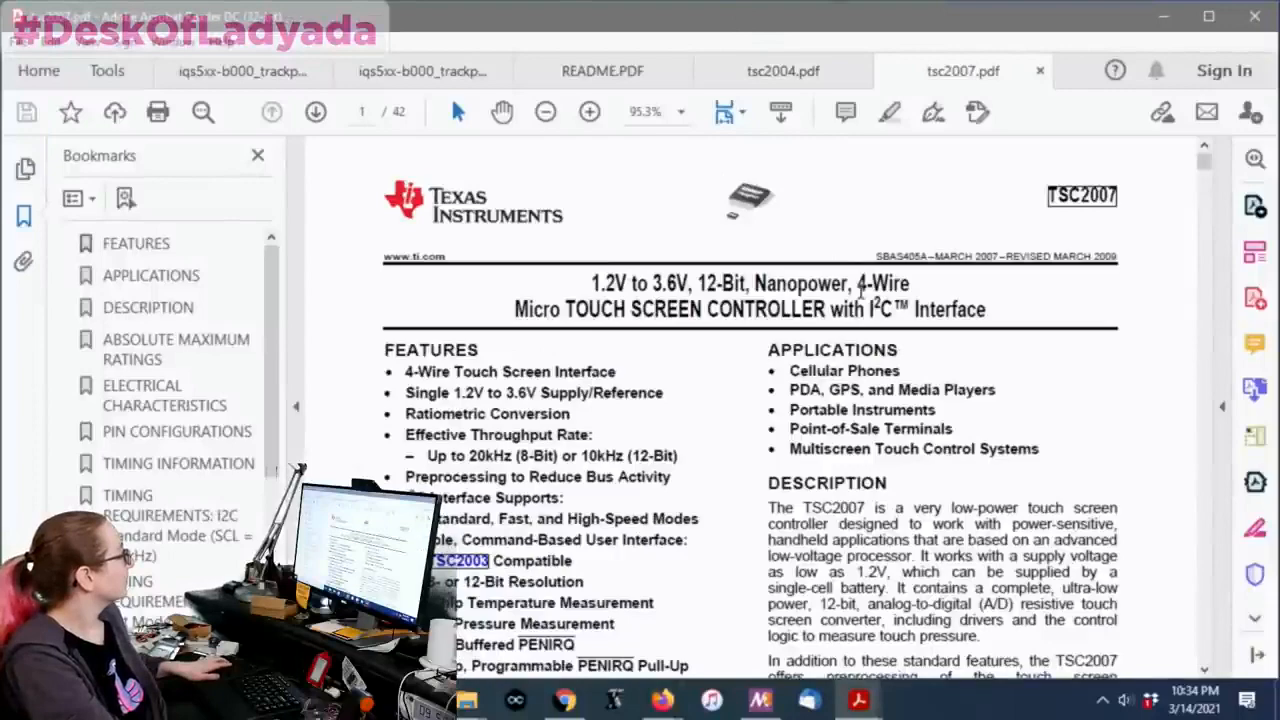
left_click(784, 72)
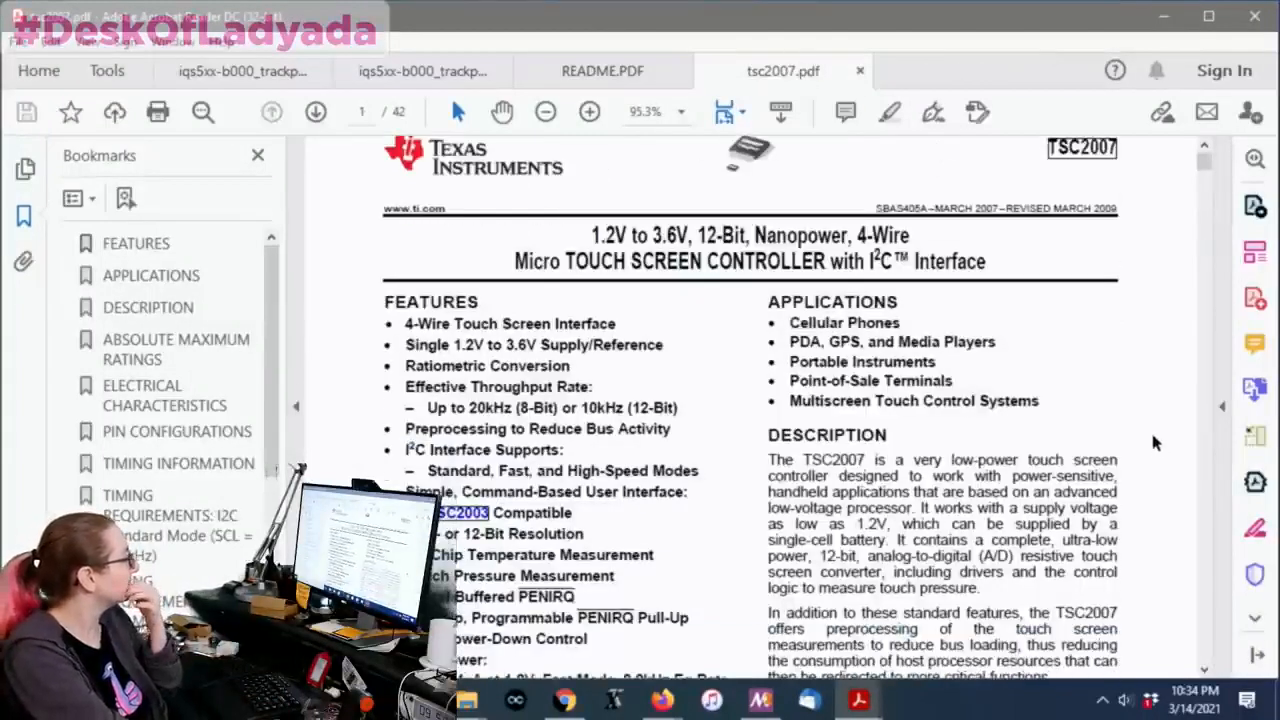
scroll("down", 3)
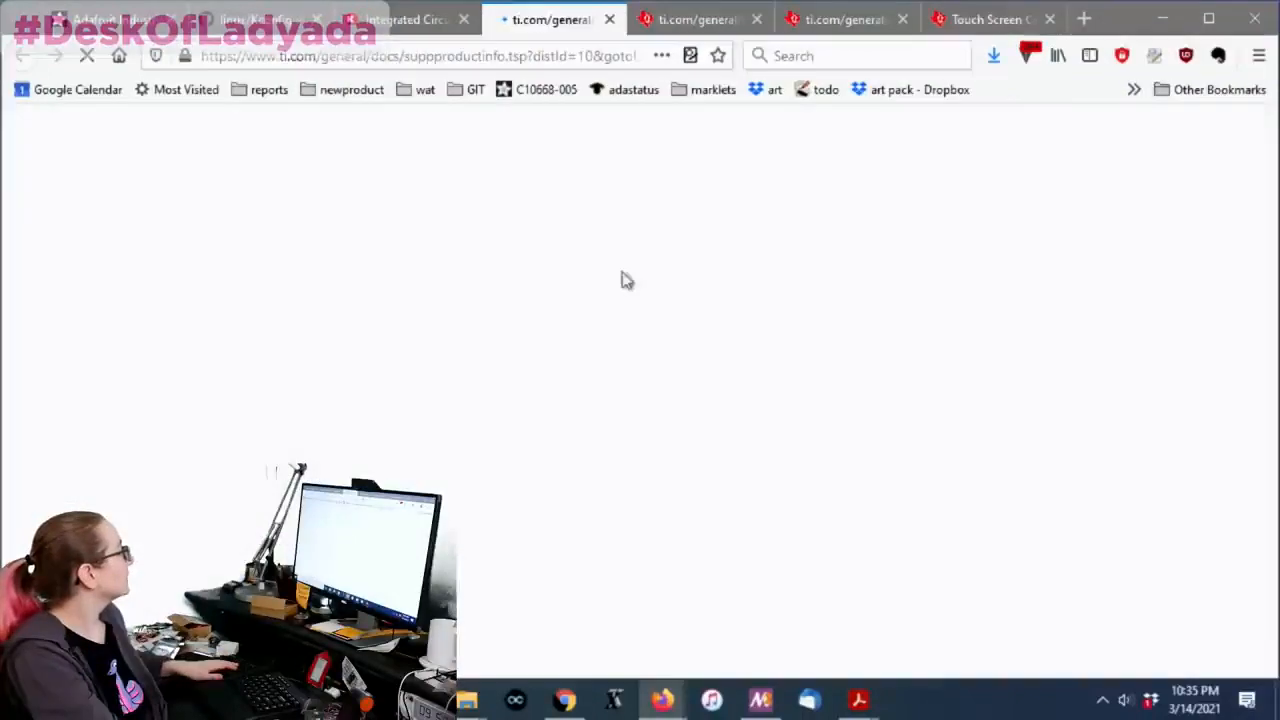
Step: Open tsc2046e.pdf from Downloads and scroll to its Pin Configuration
left_click(994, 56)
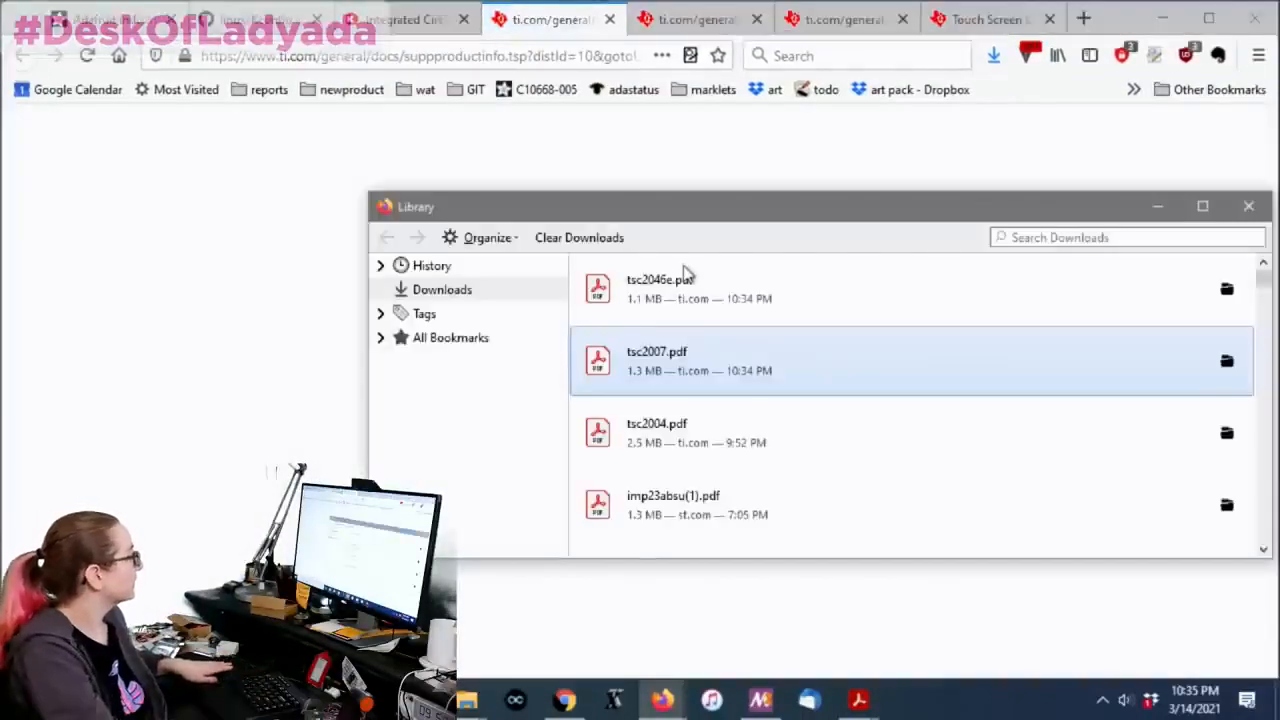
double_click(660, 288)
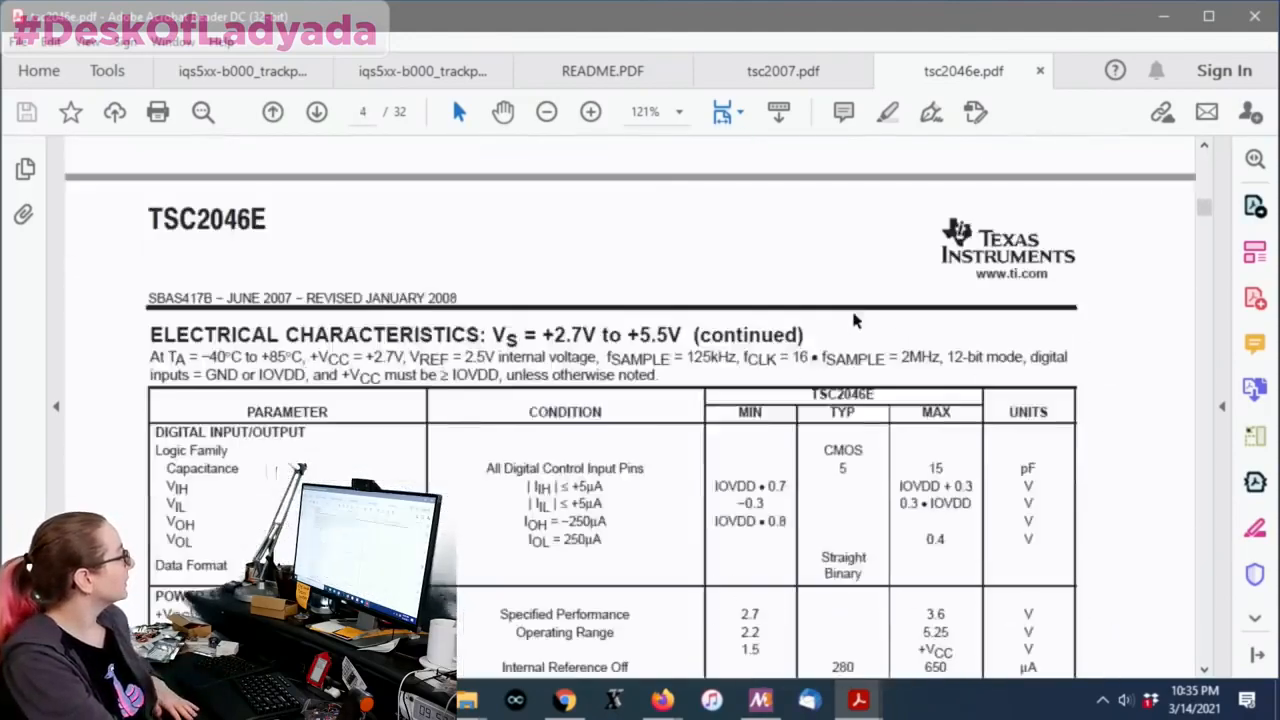
scroll("down", 3)
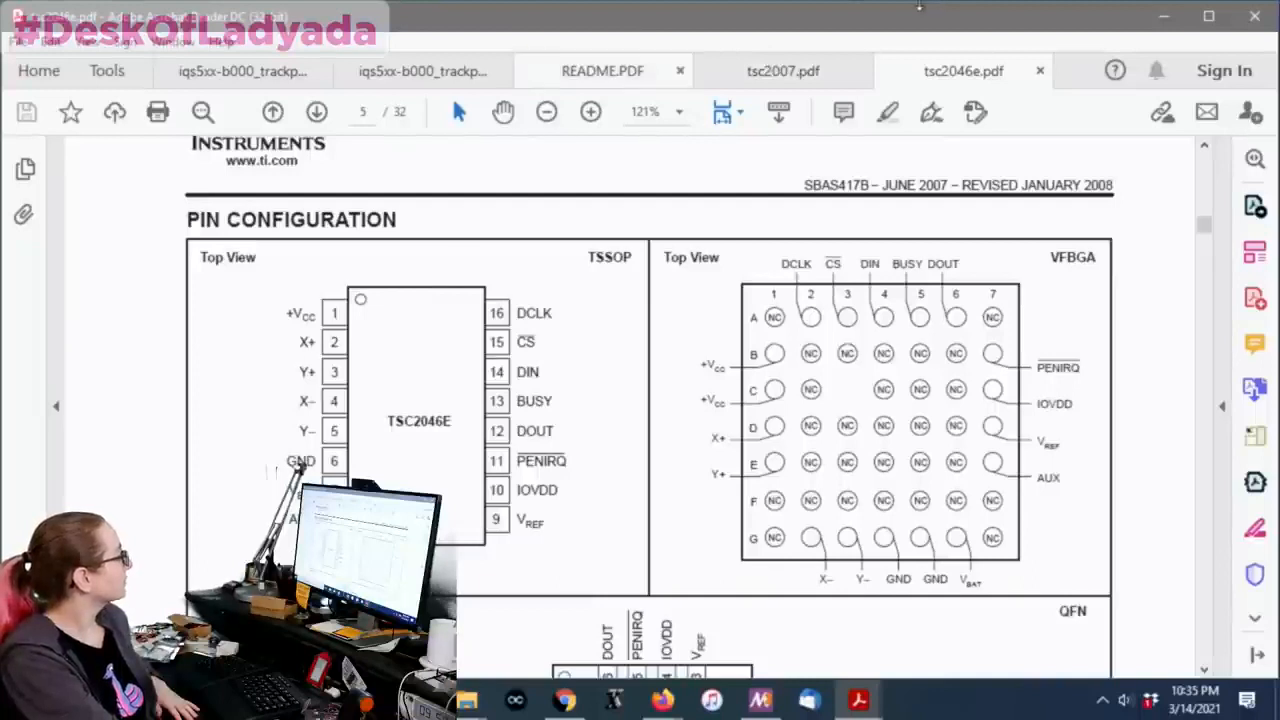
Step: Flip between the TSC2007 and TSC2046E datasheets to compare their pinouts
left_click(782, 72)
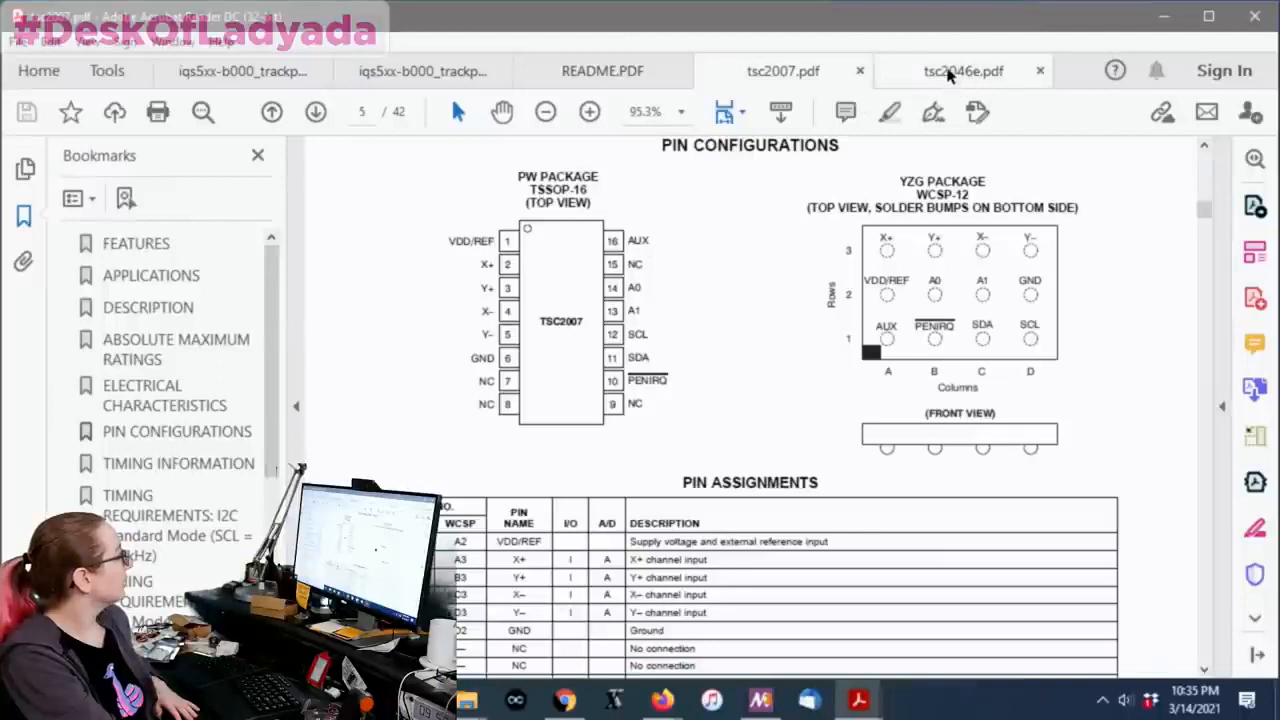
left_click(962, 72)
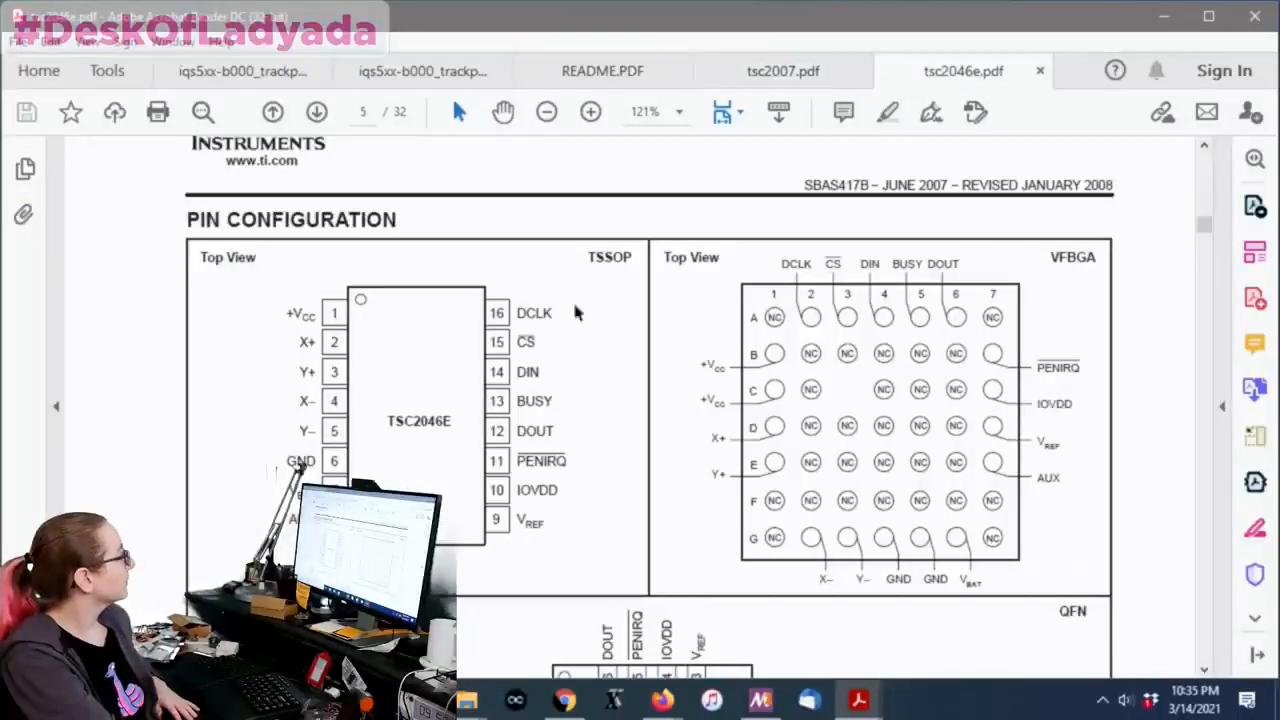
left_click(784, 72)
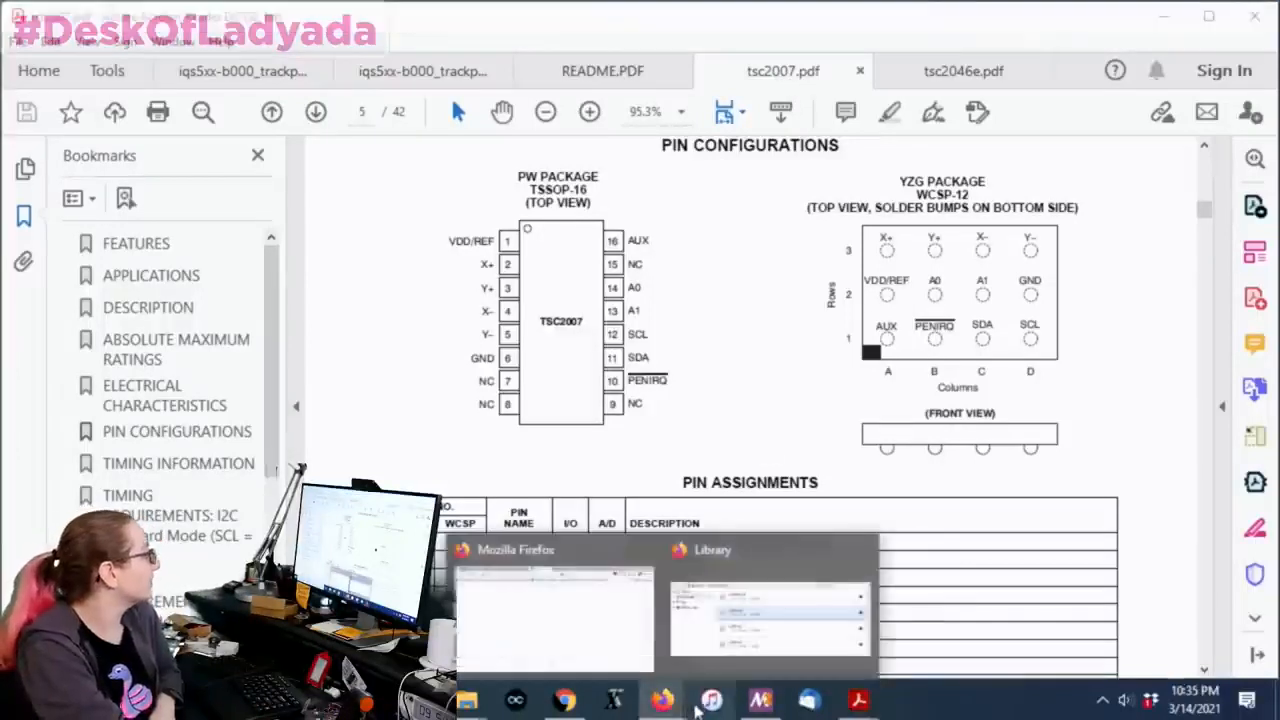
Step: Filter TI's touch screen controller table to parts with both I2C and SPI interfaces
left_click(664, 700)
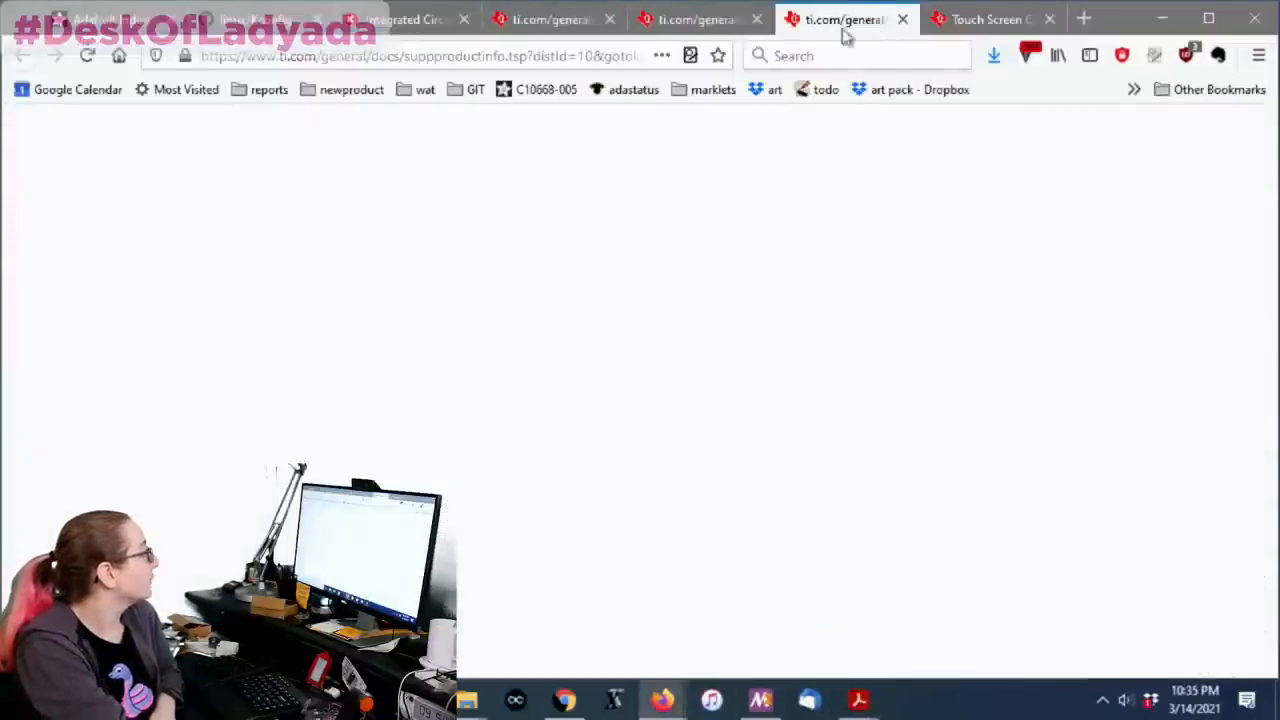
left_click(990, 18)
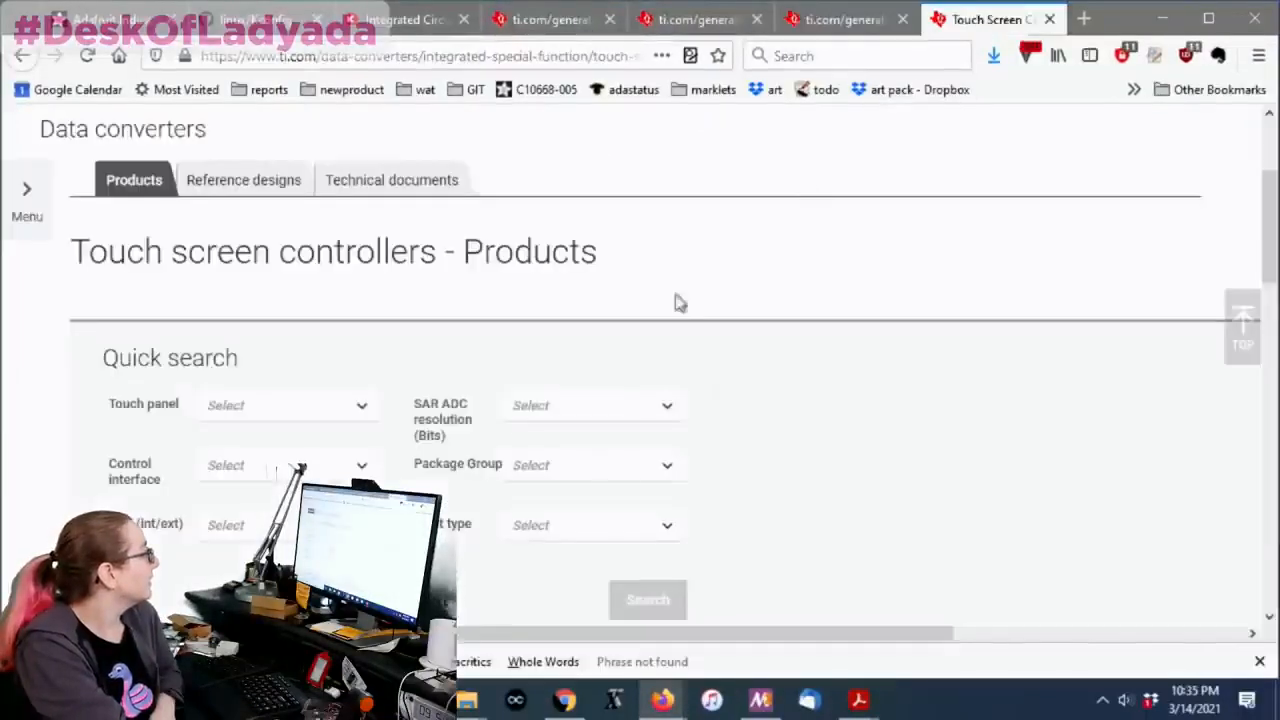
left_click(648, 600)
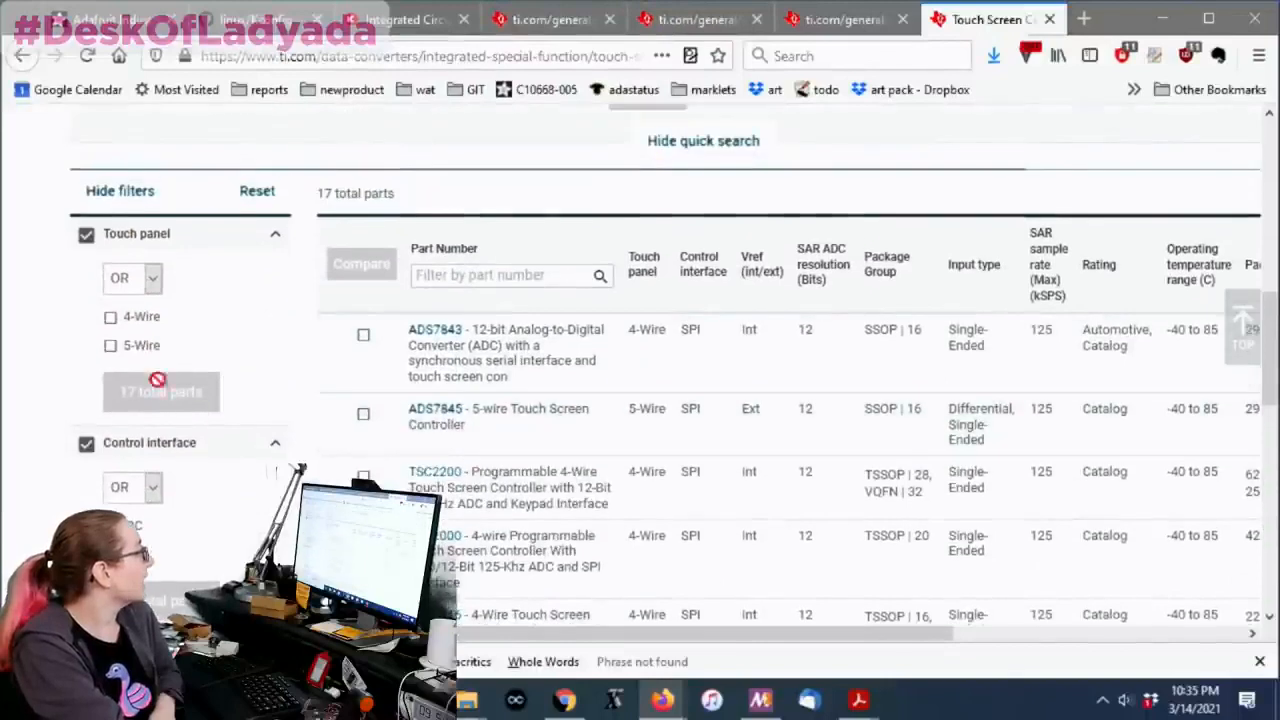
left_click(132, 384)
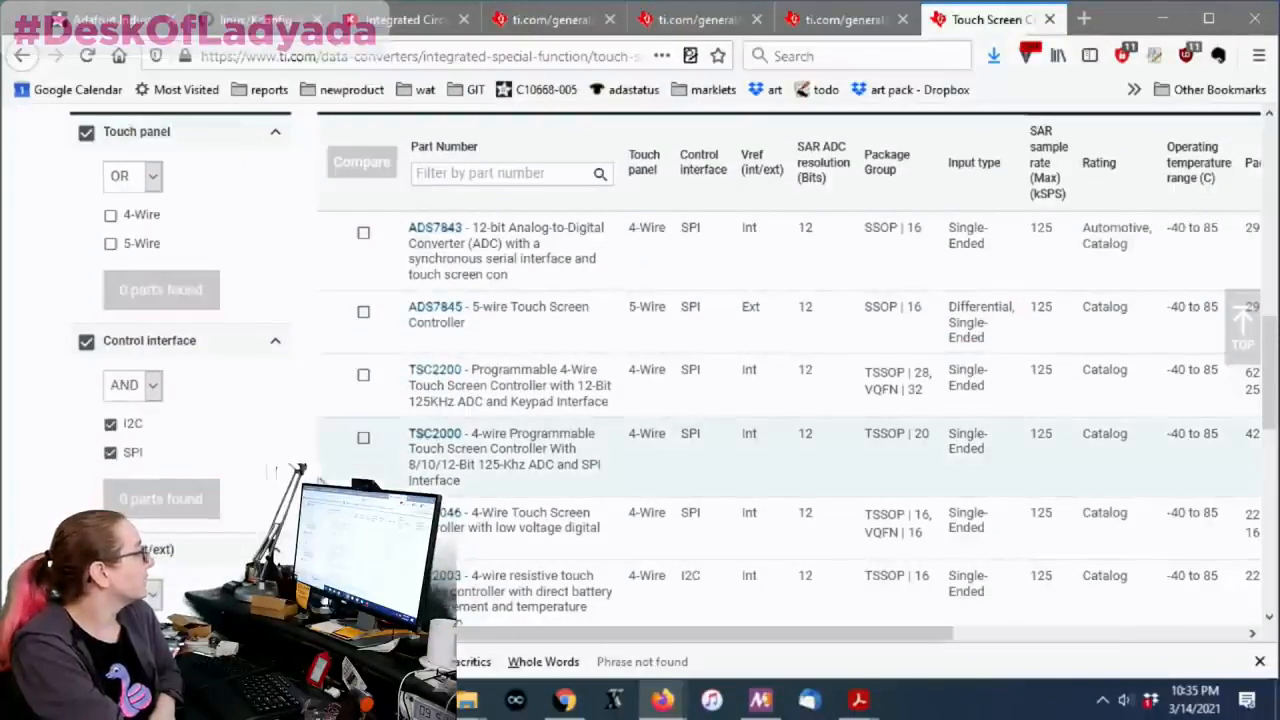
scroll("down", 3)
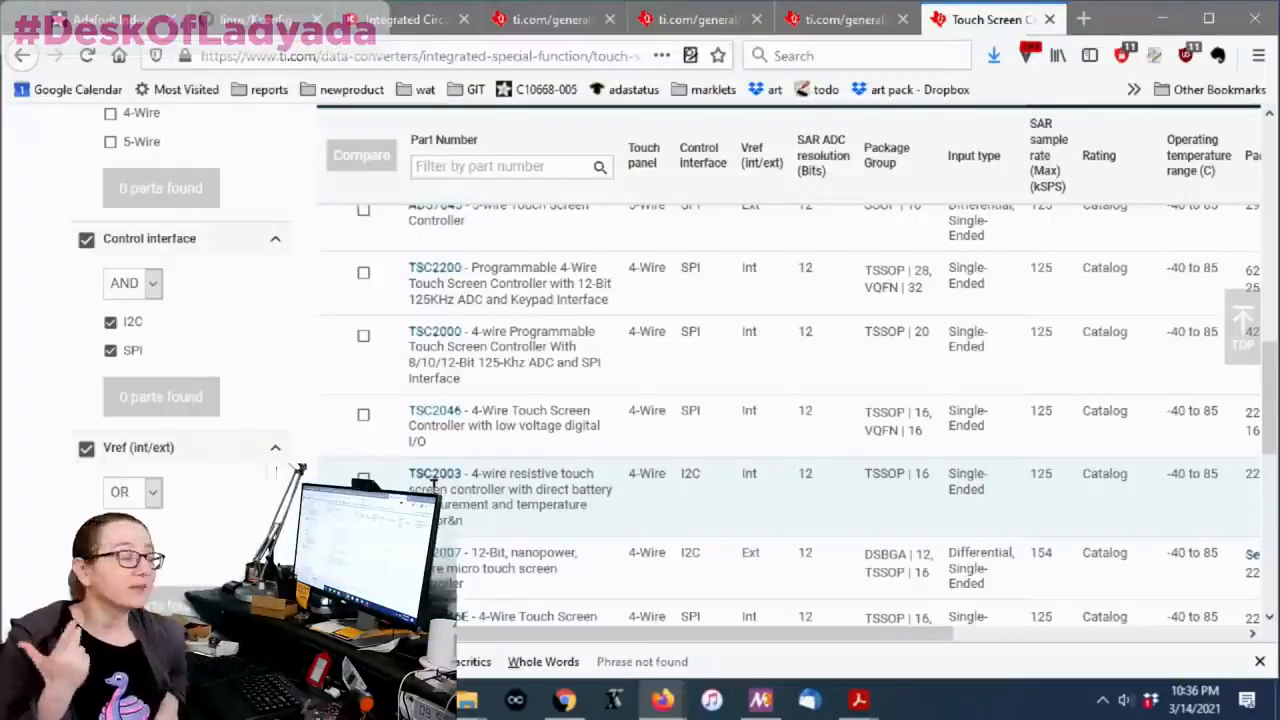
Step: Open the Digi-Key product page for TSC2046EIPWR from the search results
left_click(404, 20)
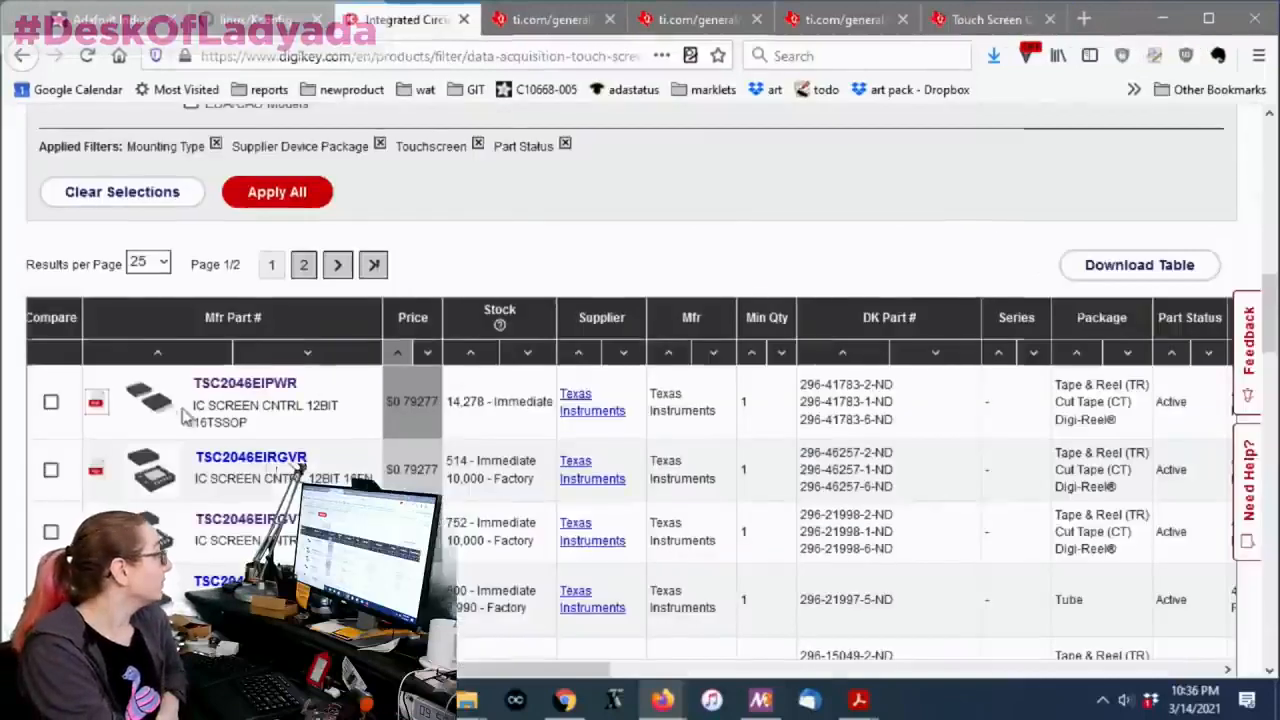
left_click(244, 382)
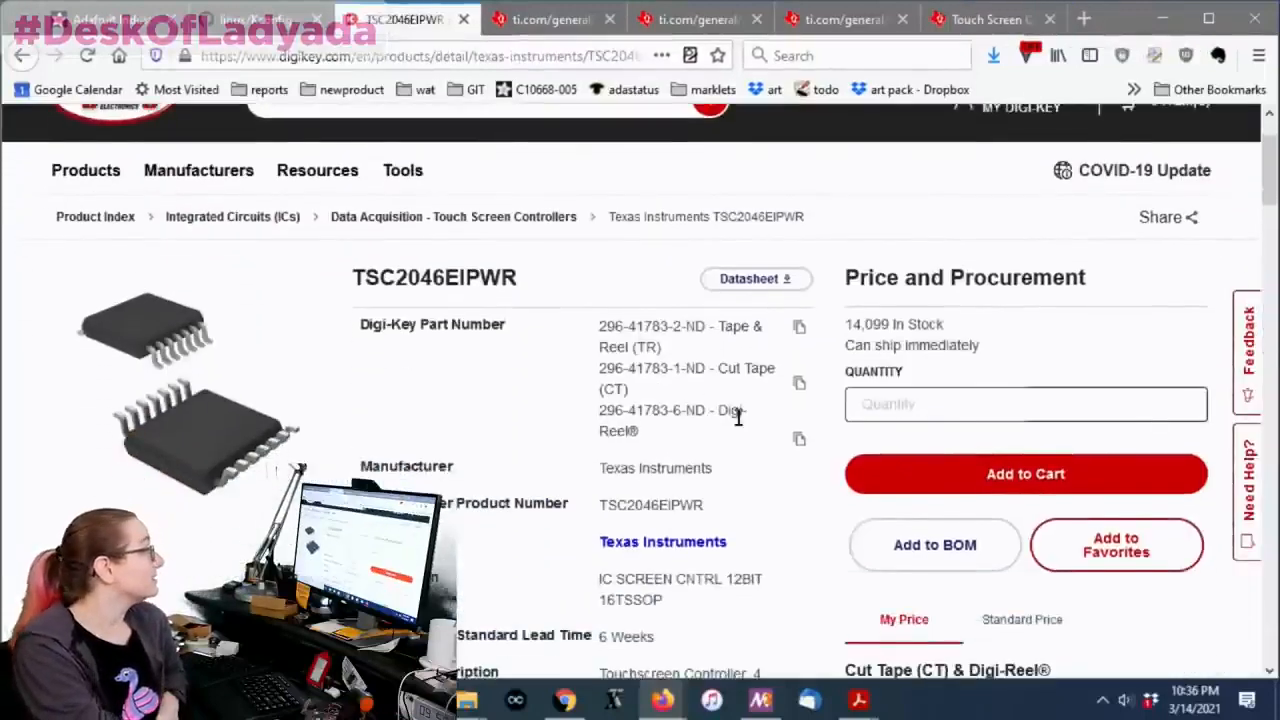